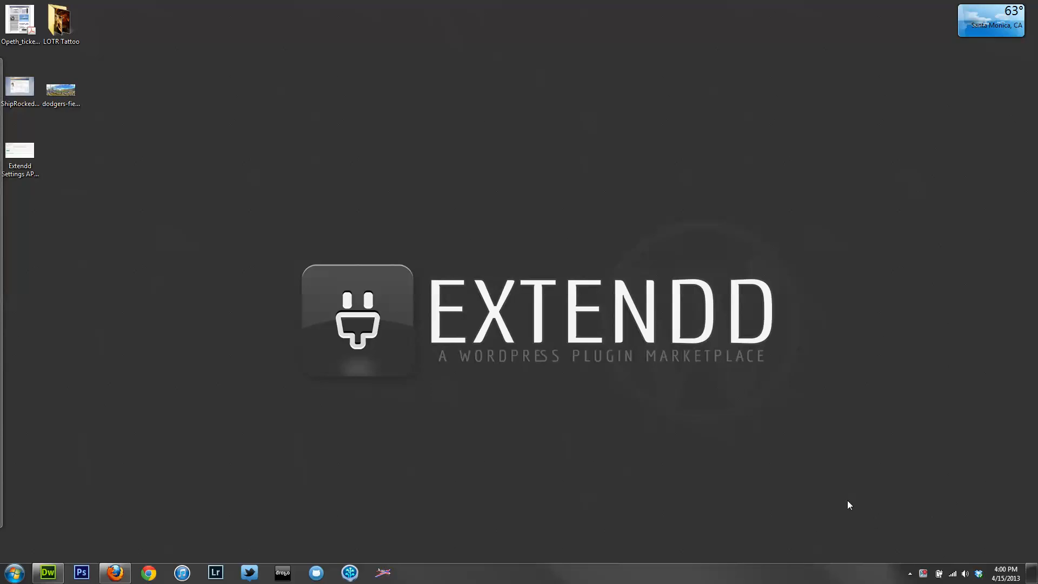
mouse_move(680, 437)
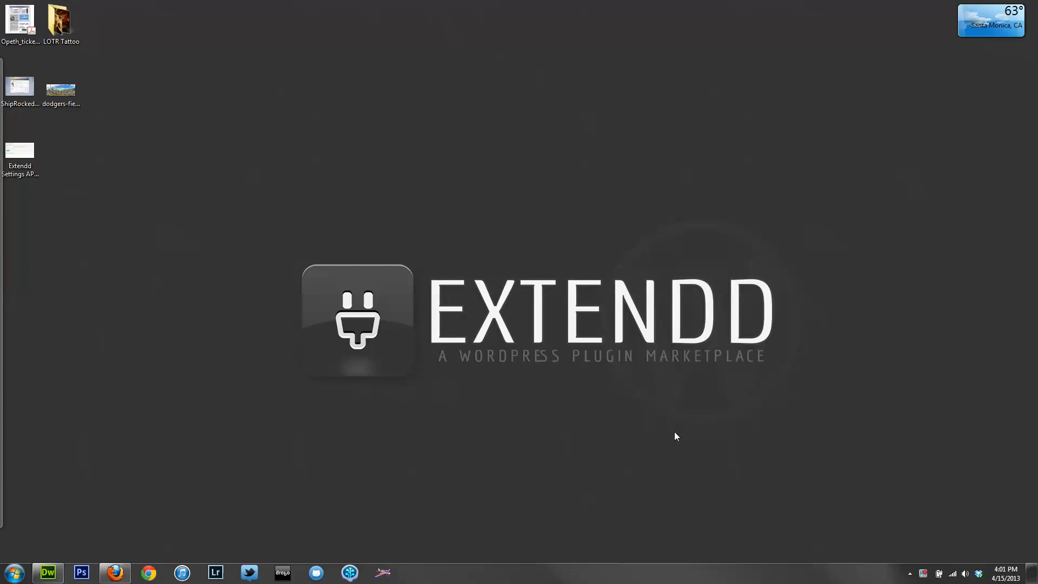
mouse_move(285, 386)
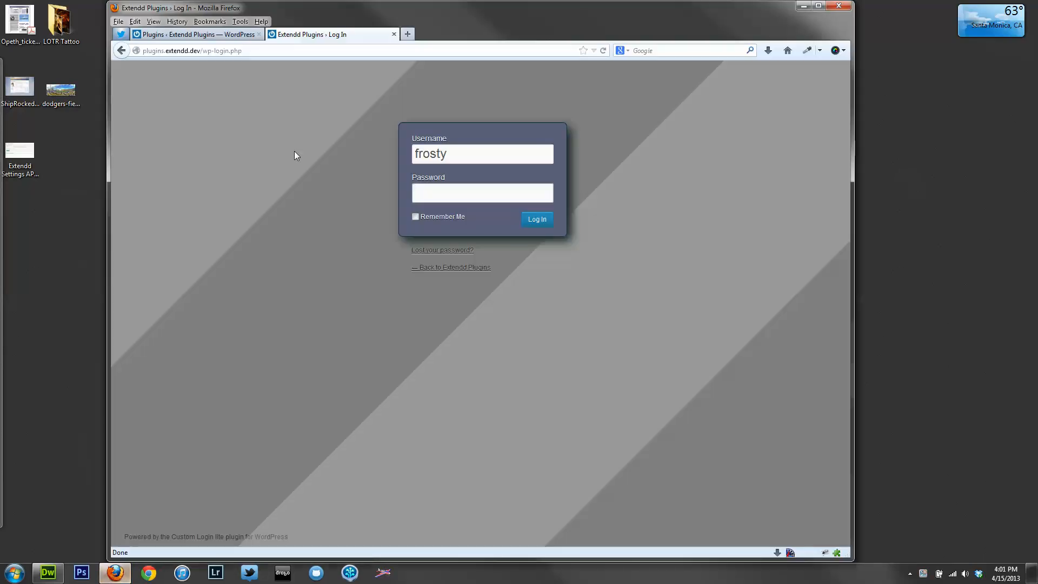
mouse_move(301, 147)
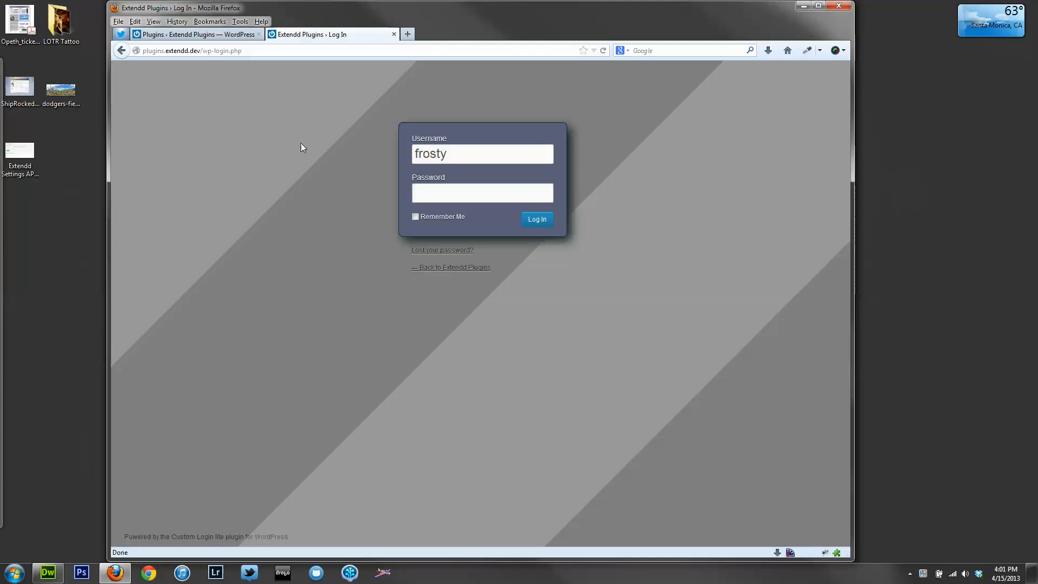
View wordpress.org/extend/plugins/custom-login in a new tab, then return to the installed plugins page
click(482, 193)
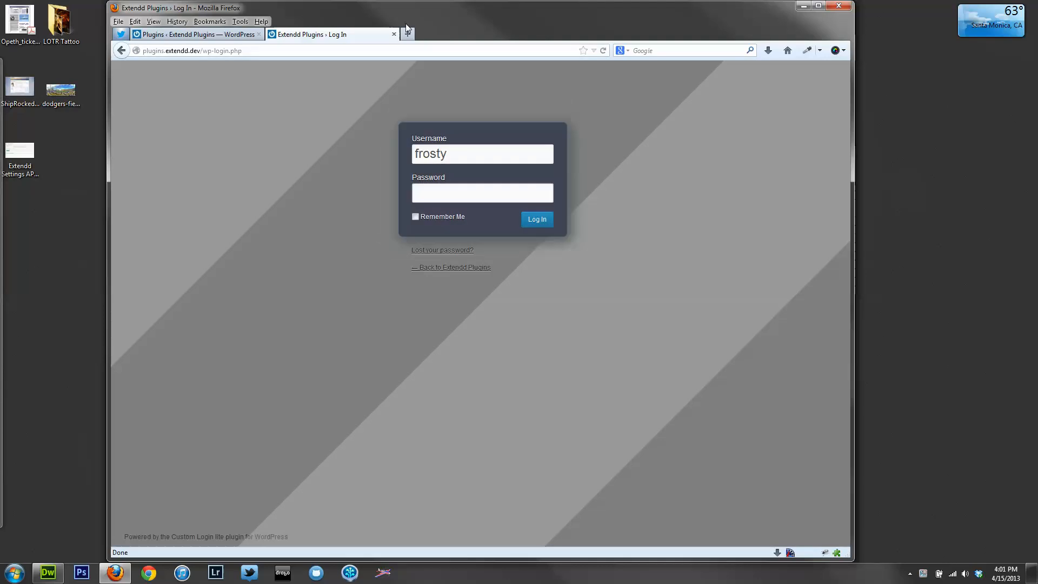
click(406, 33)
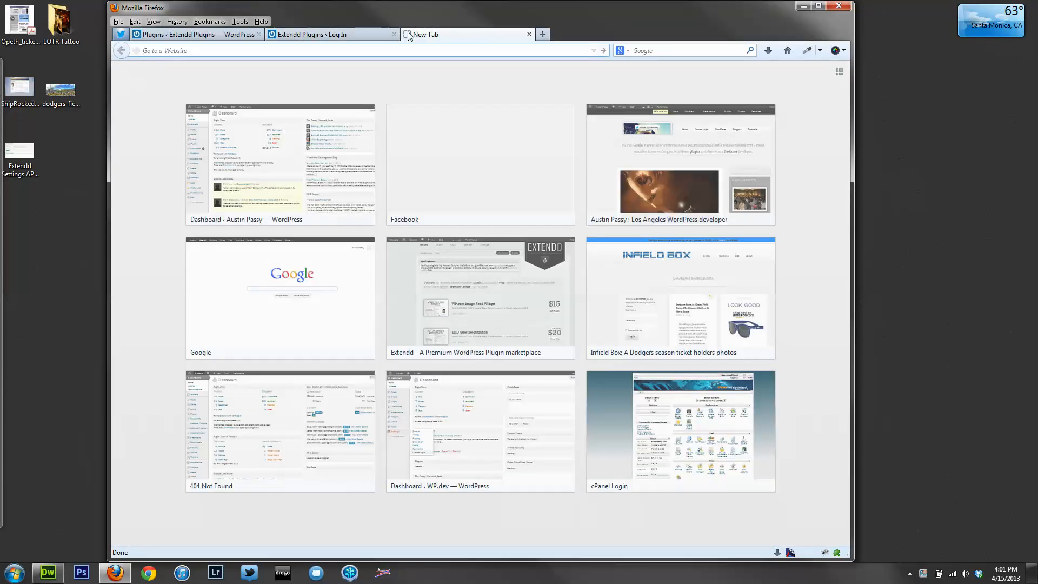
text(wordpress.org/extend/plugins/custom-login/)
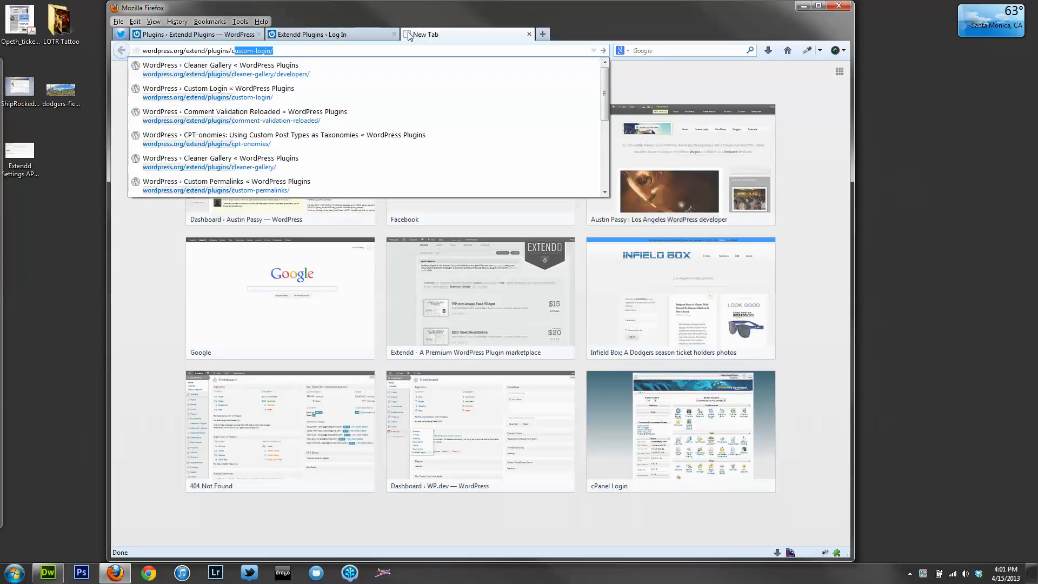
click(206, 88)
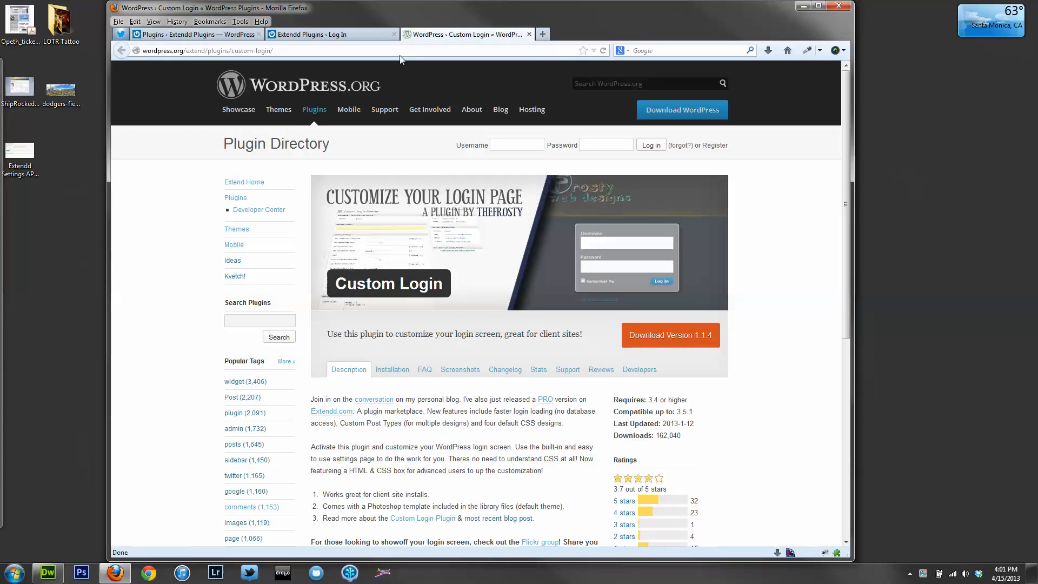
mouse_move(779, 290)
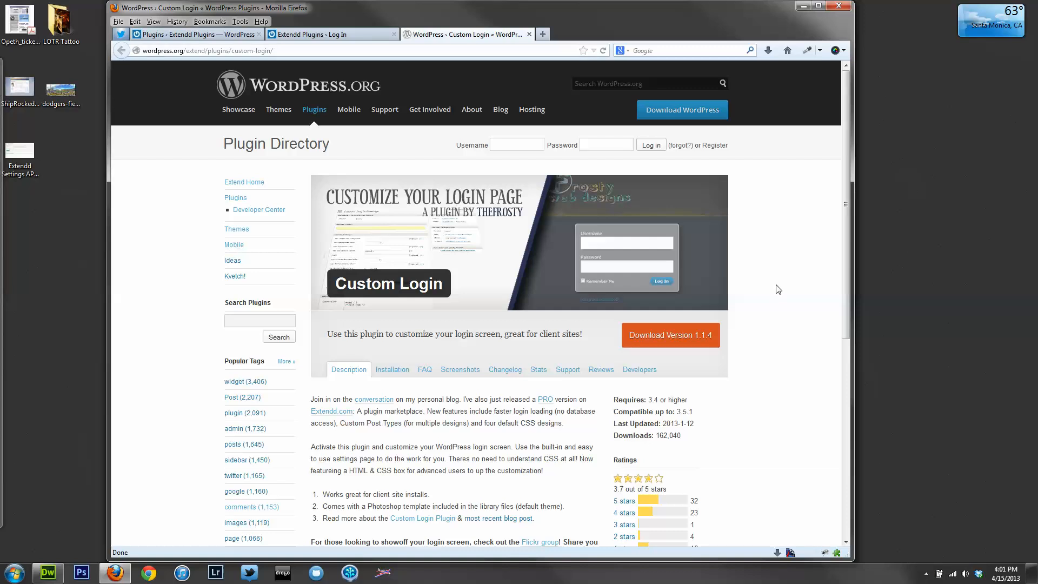
scroll(down, 3)
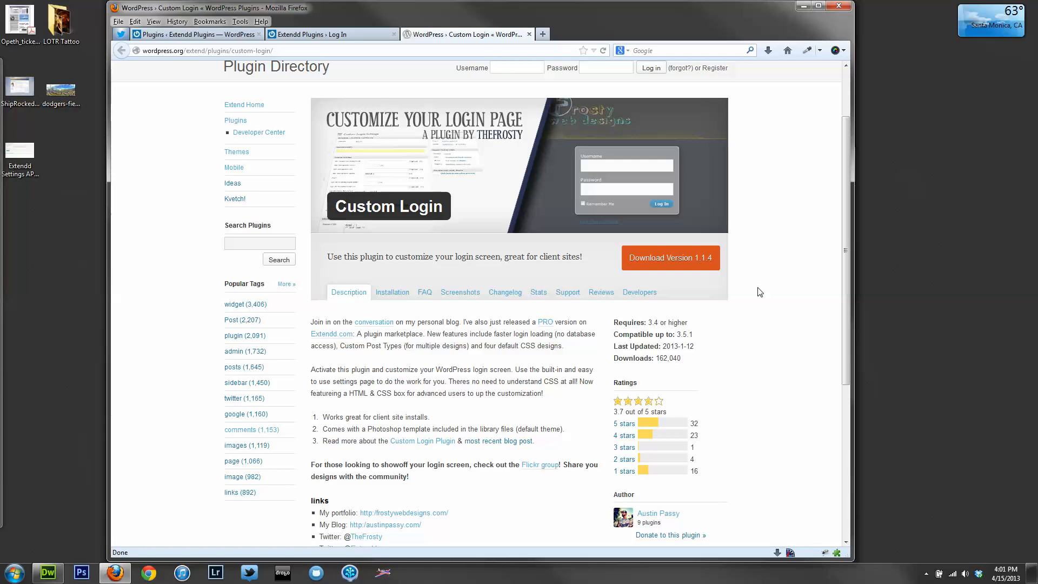
mouse_move(764, 279)
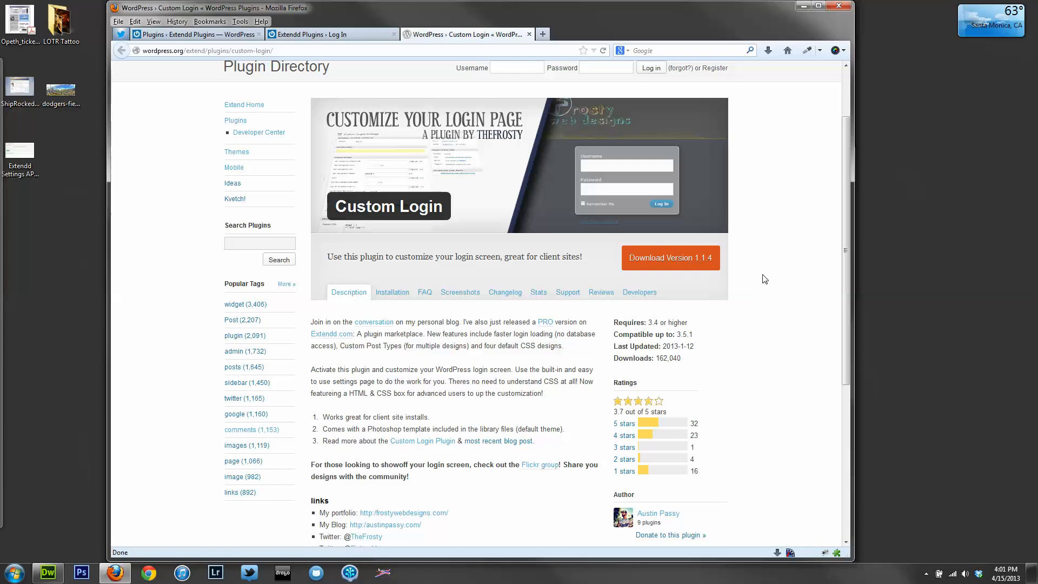
click(324, 34)
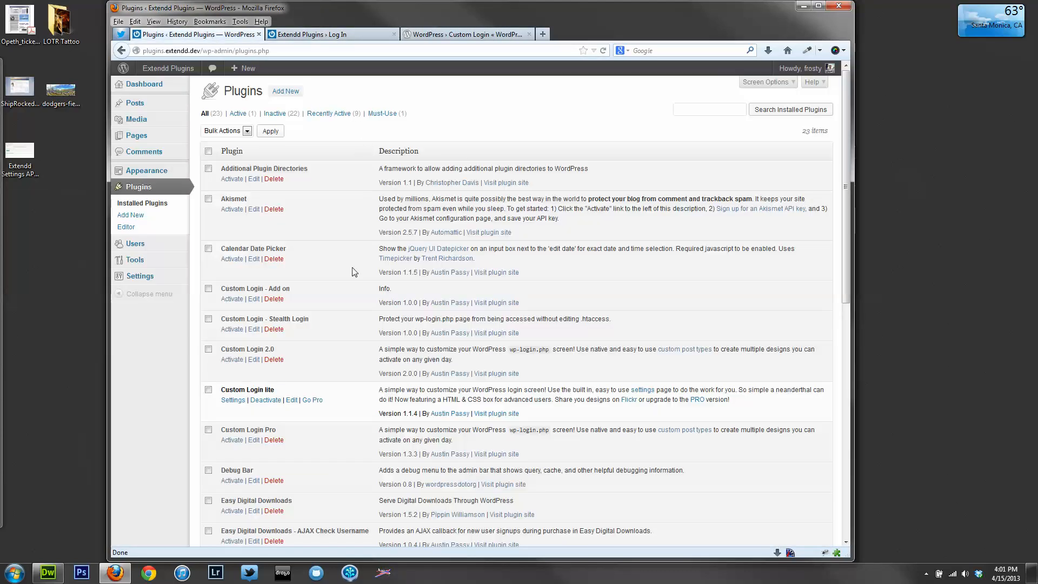
Go to the Custom Login lite settings from the installed plugins list
click(233, 400)
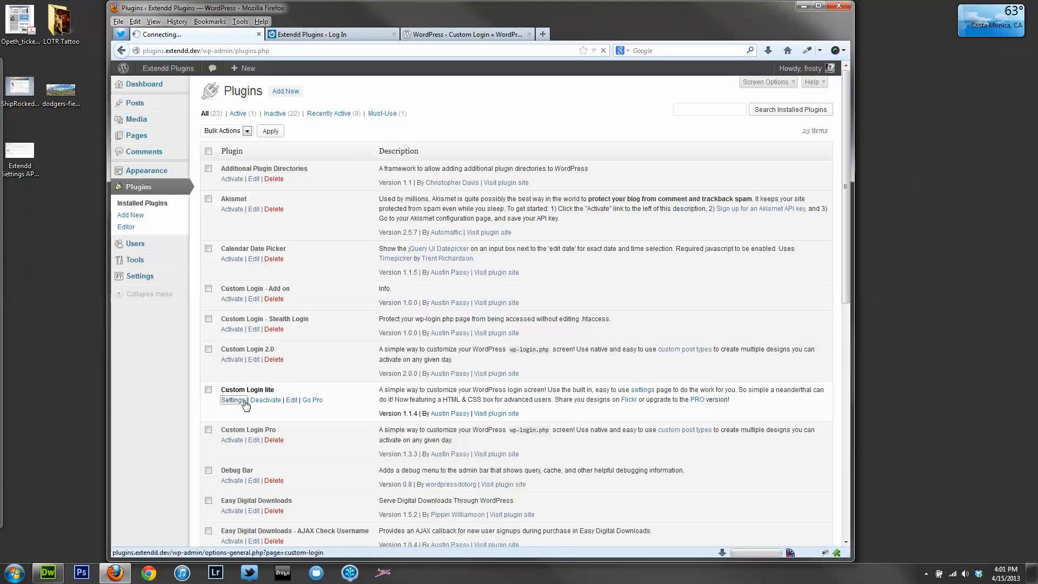
click(232, 400)
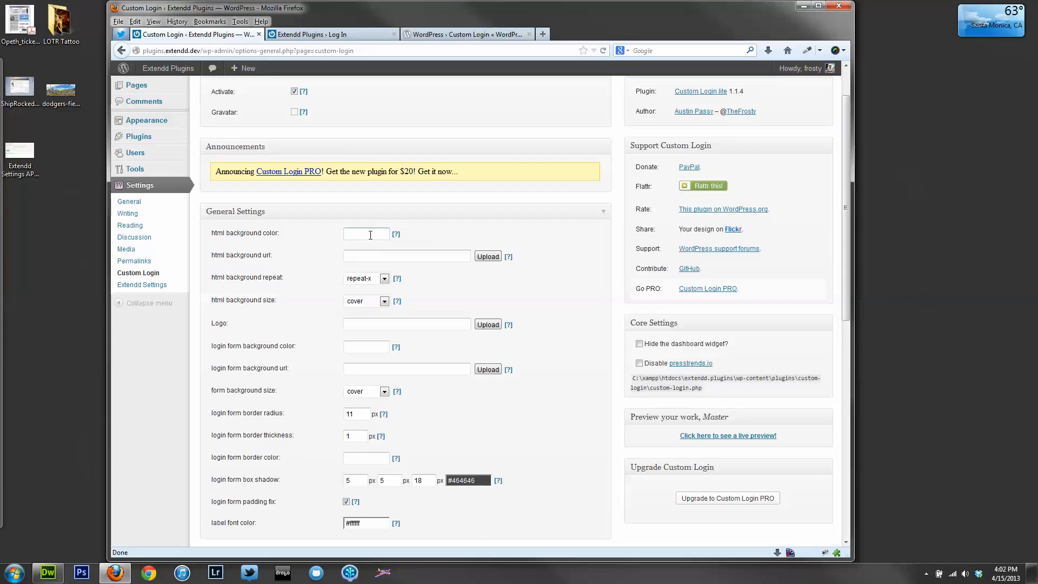
Style the login page: #71FF3D background, magenta form, purple 4 px border, 34 px radius, dark shadow, label colour
text(#71FF3D)
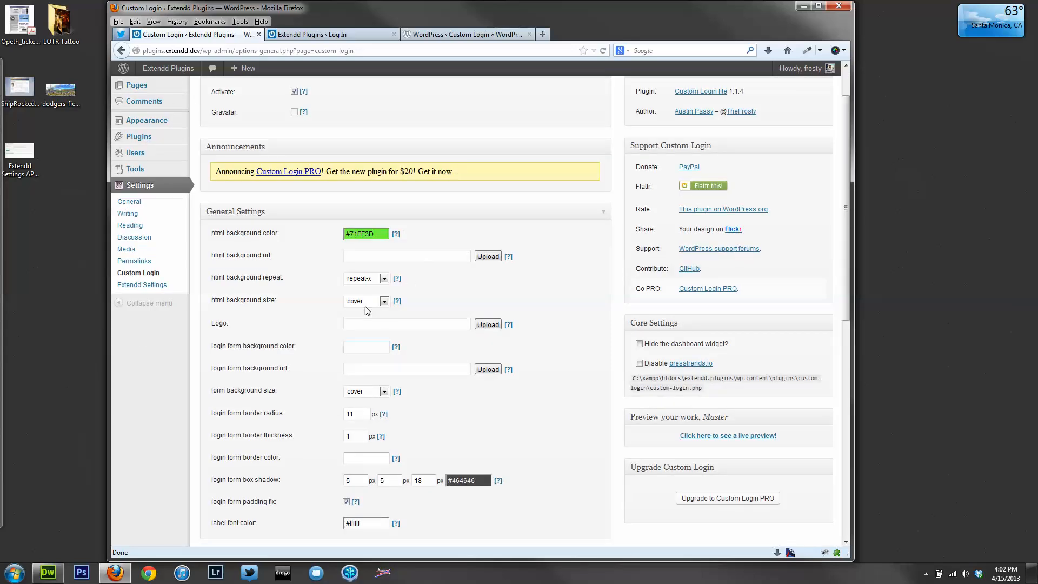
click(366, 347)
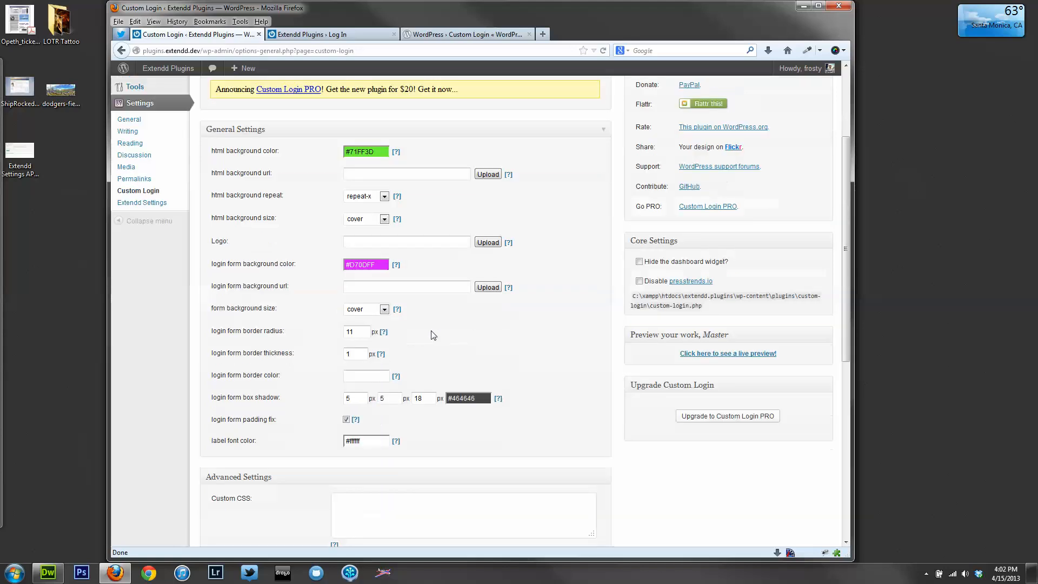
click(366, 376)
text(4)
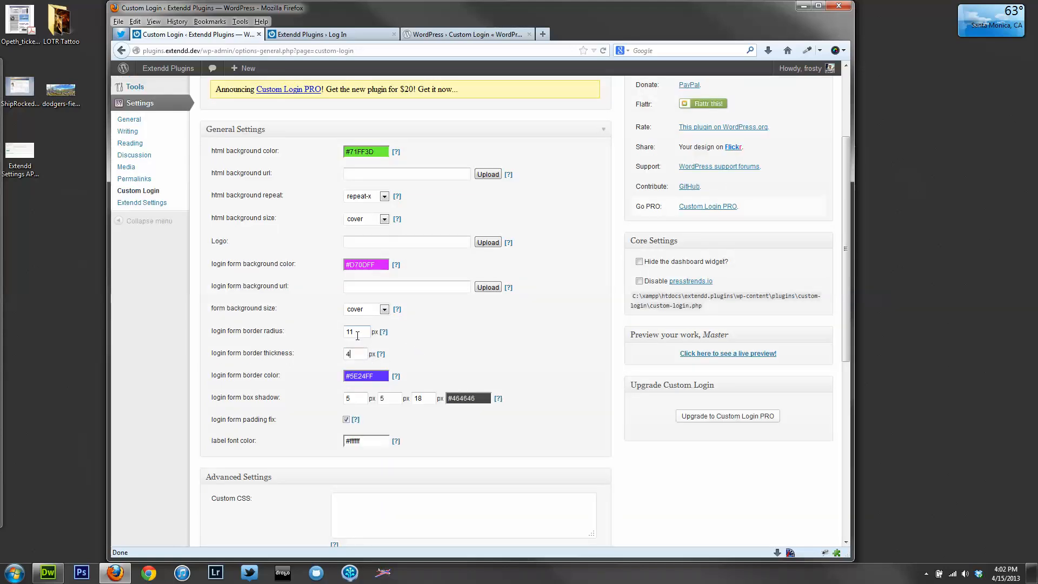
text(34)
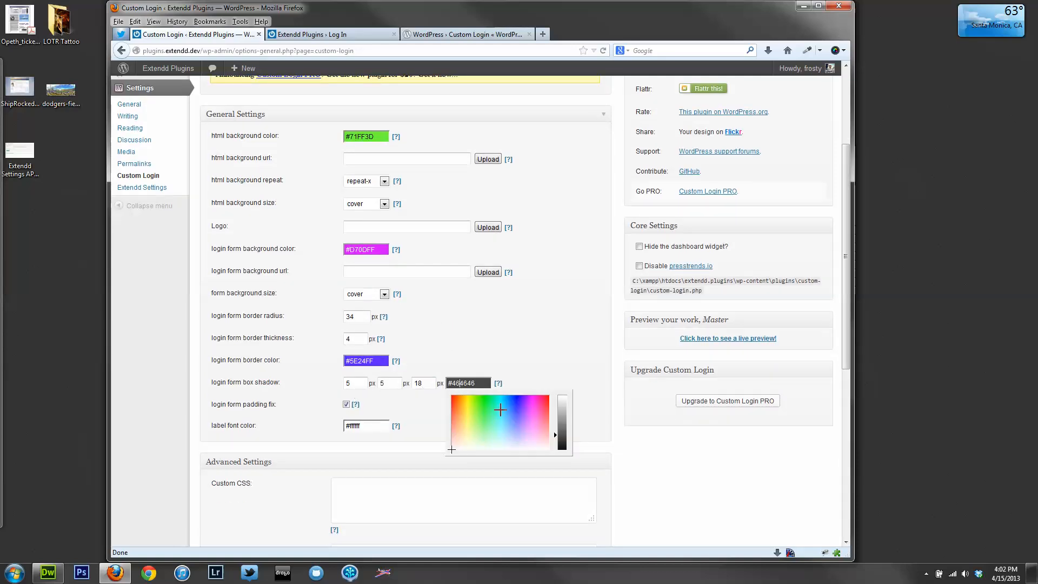
click(500, 411)
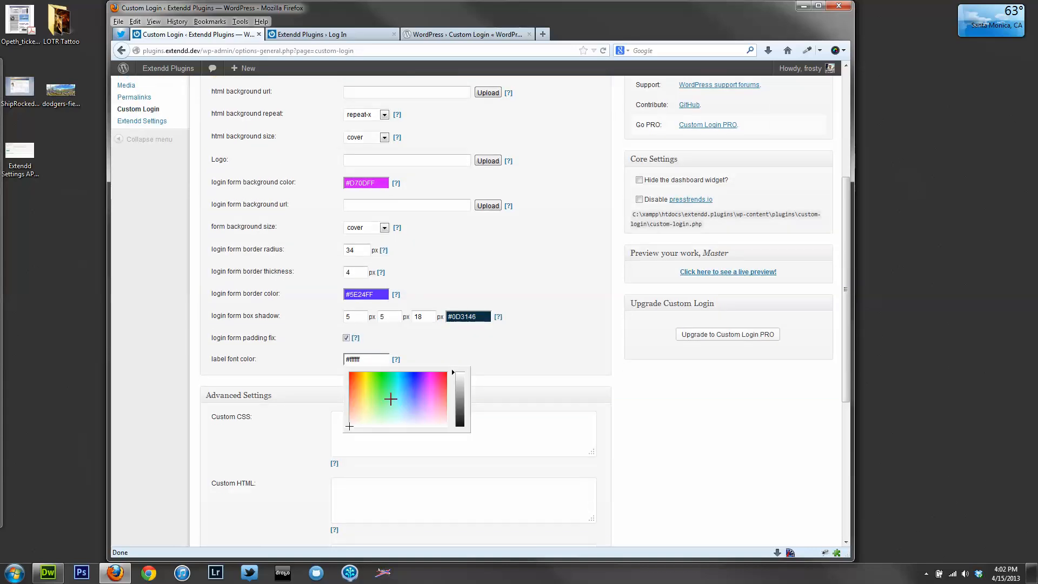
click(460, 374)
text(<)
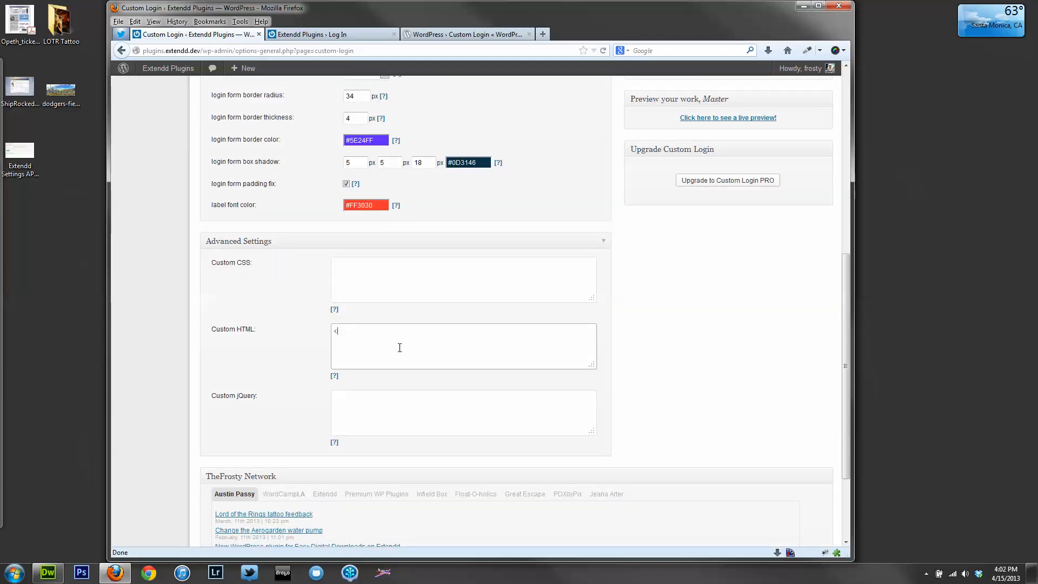
Add <div id="logo"></div> to Custom HTML and an empty #logo { } rule to Custom CSS
text(div i)
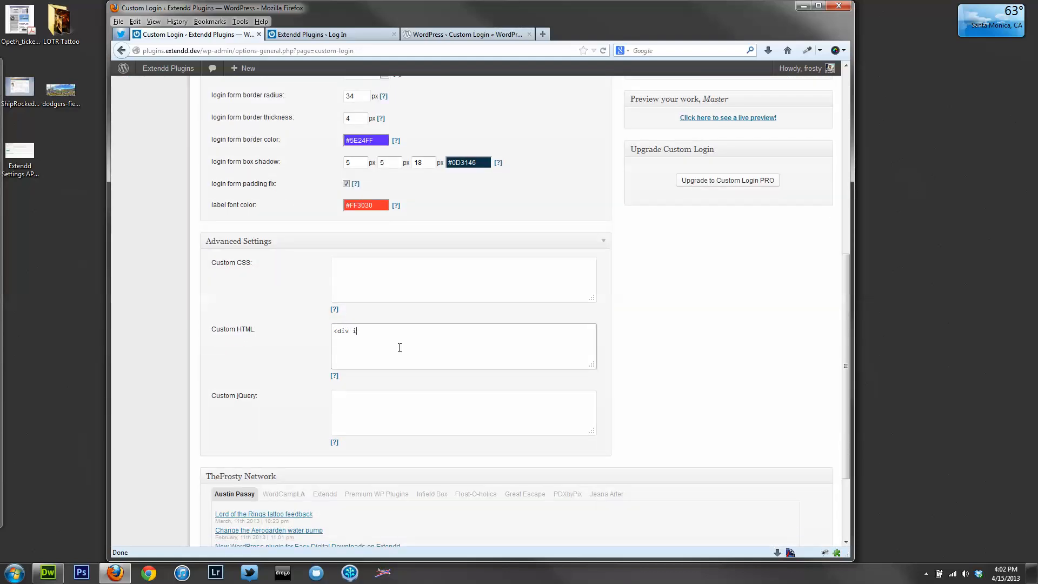
text(d="logo)
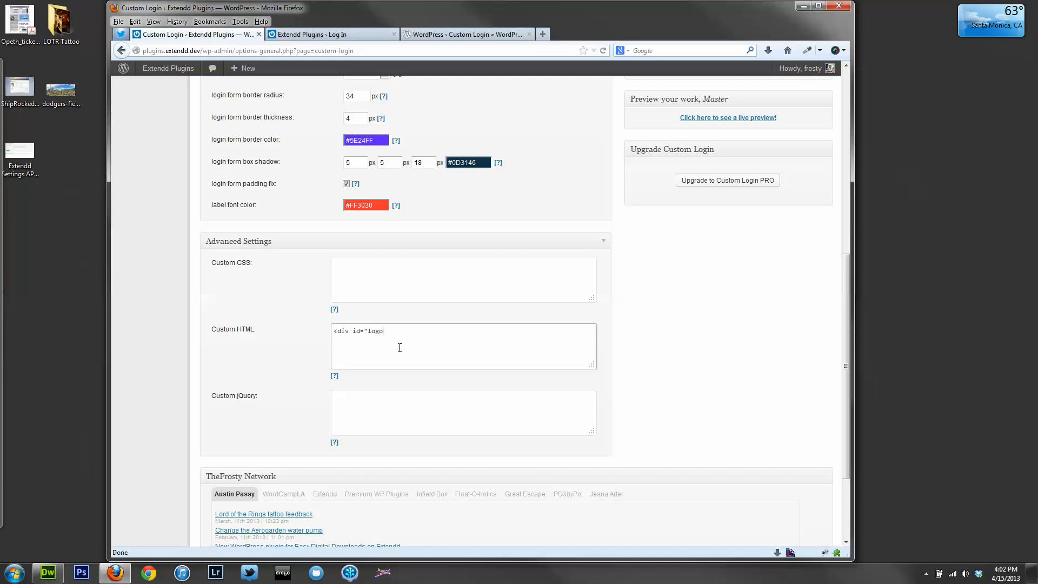
text("></d)
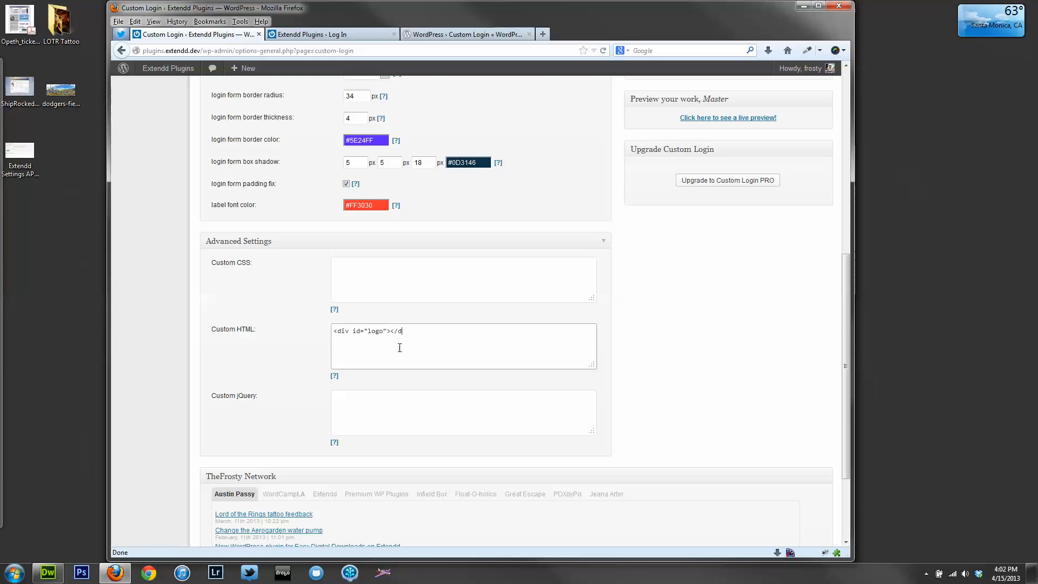
text(iv>)
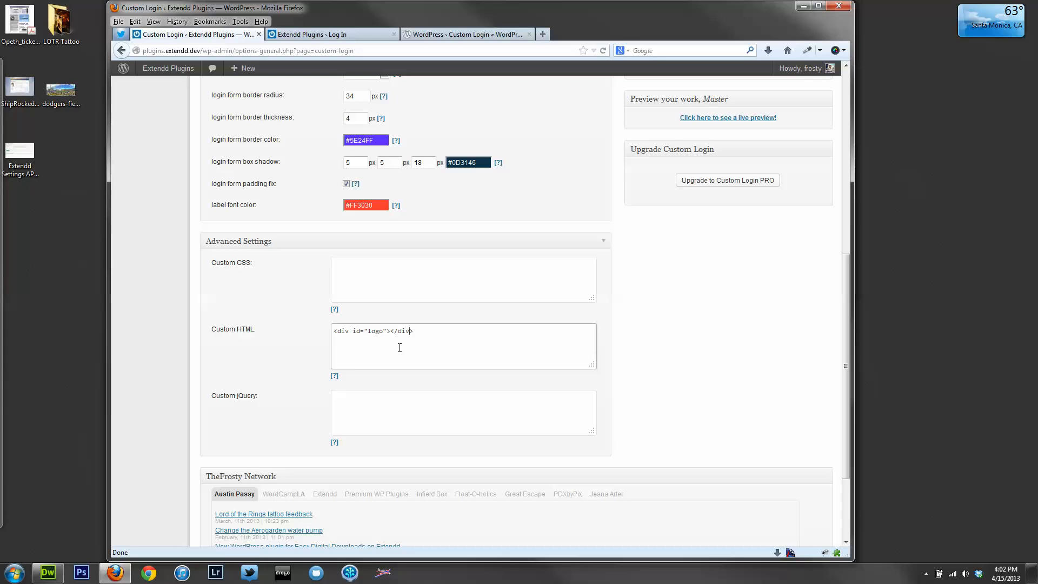
text(#lo)
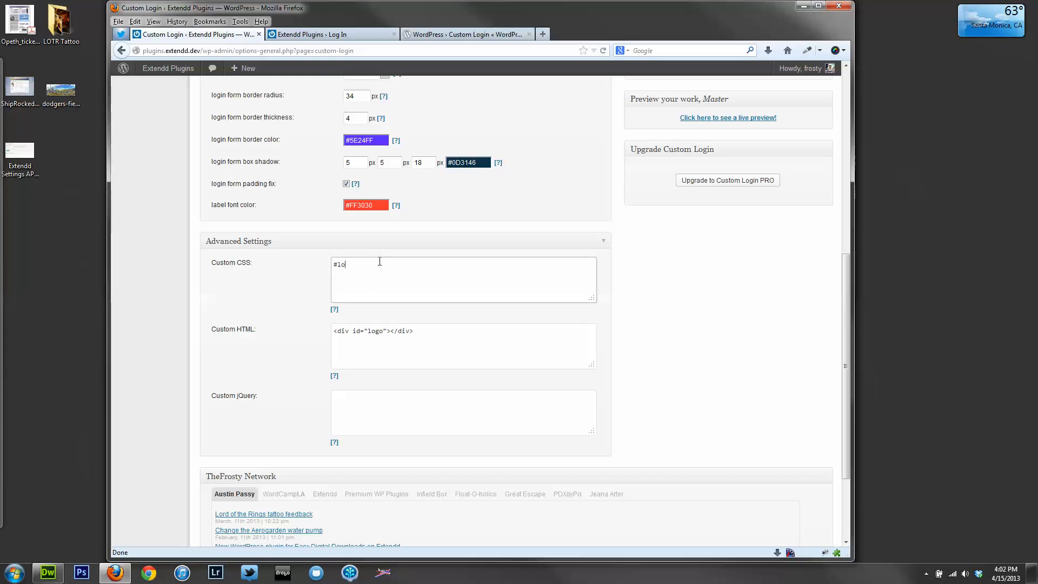
text(go {)
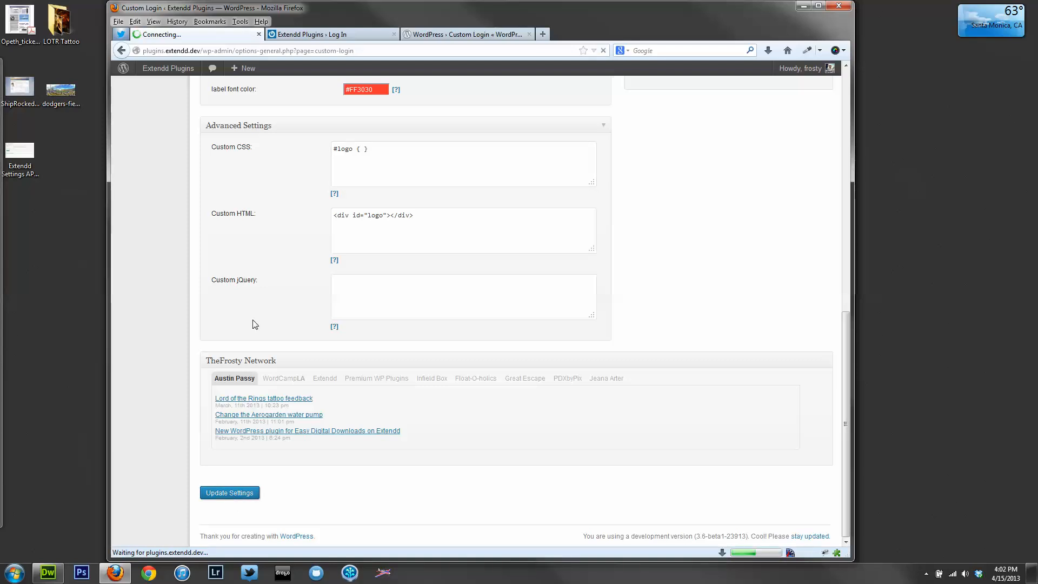
Save the Custom Login settings and check the result on the login page tab
click(229, 493)
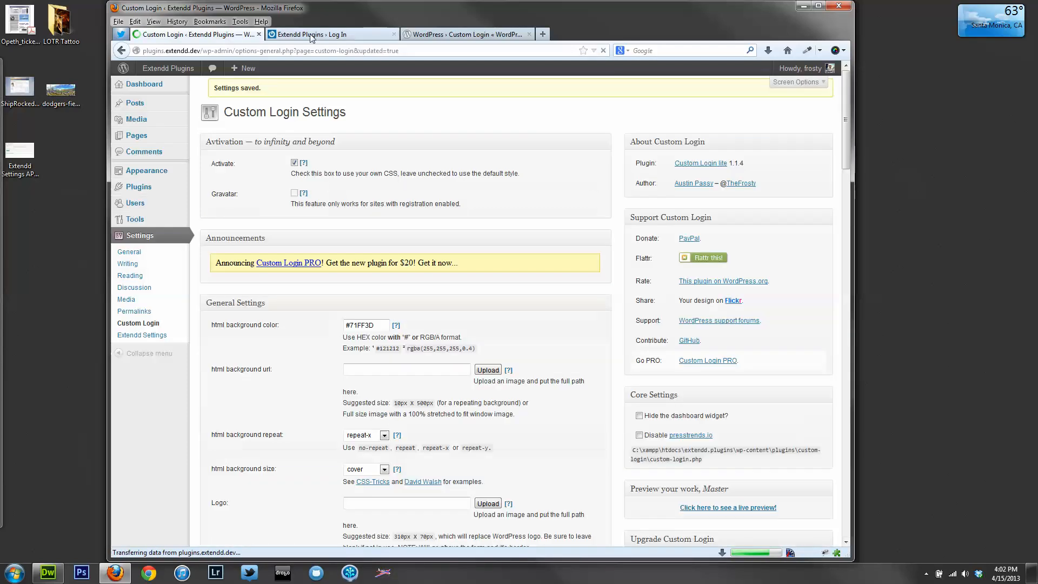
click(331, 35)
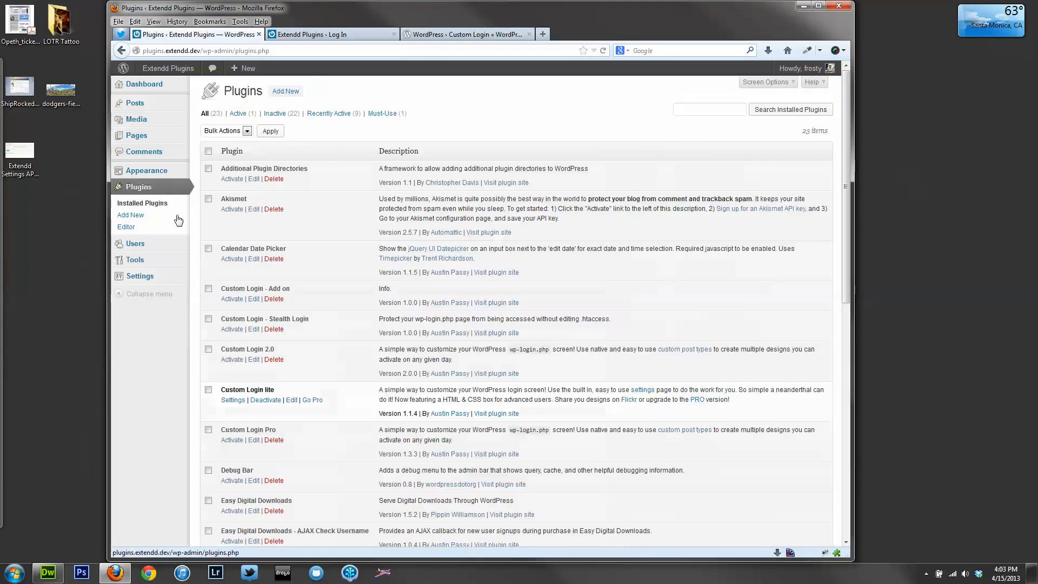
mouse_move(265, 400)
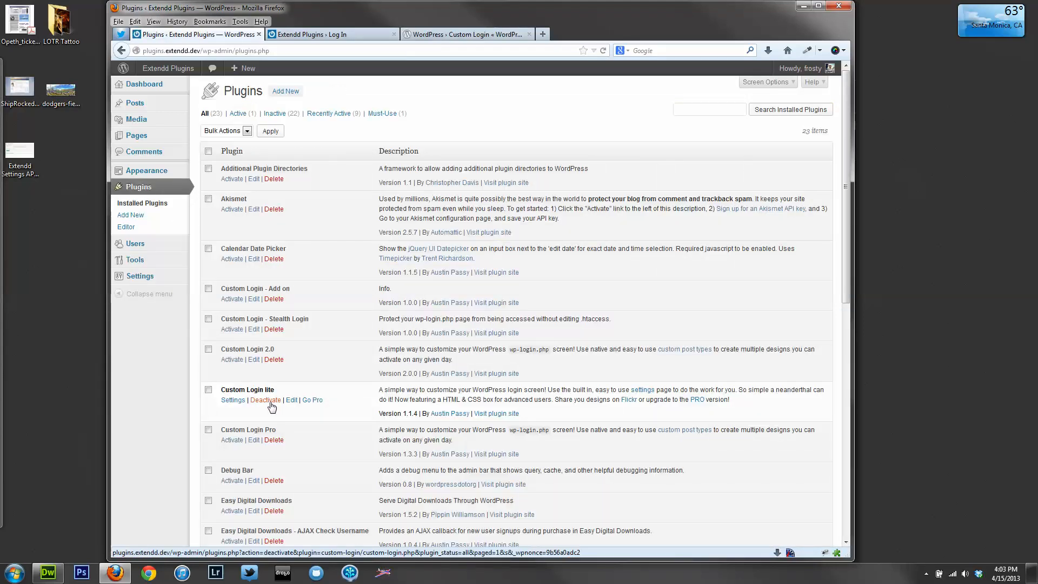
Deactivate Custom Login lite and activate Custom Login 2.0
click(265, 400)
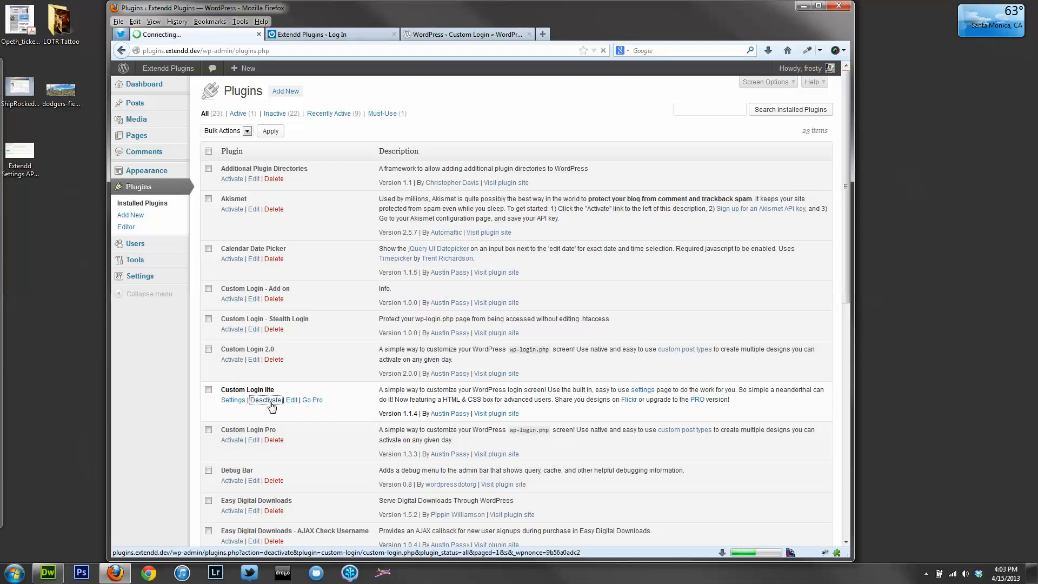
click(265, 400)
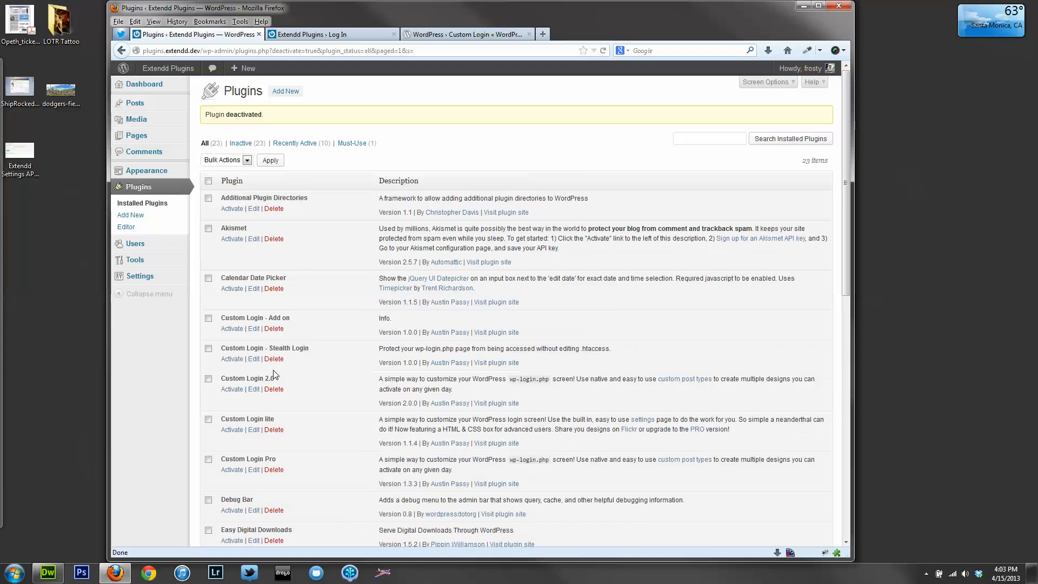
click(233, 388)
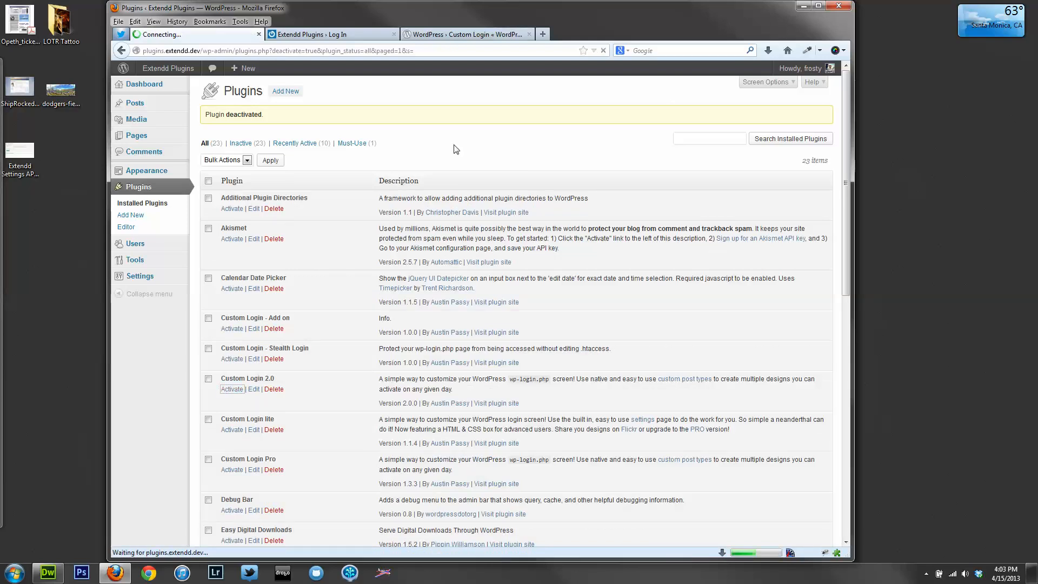
click(232, 388)
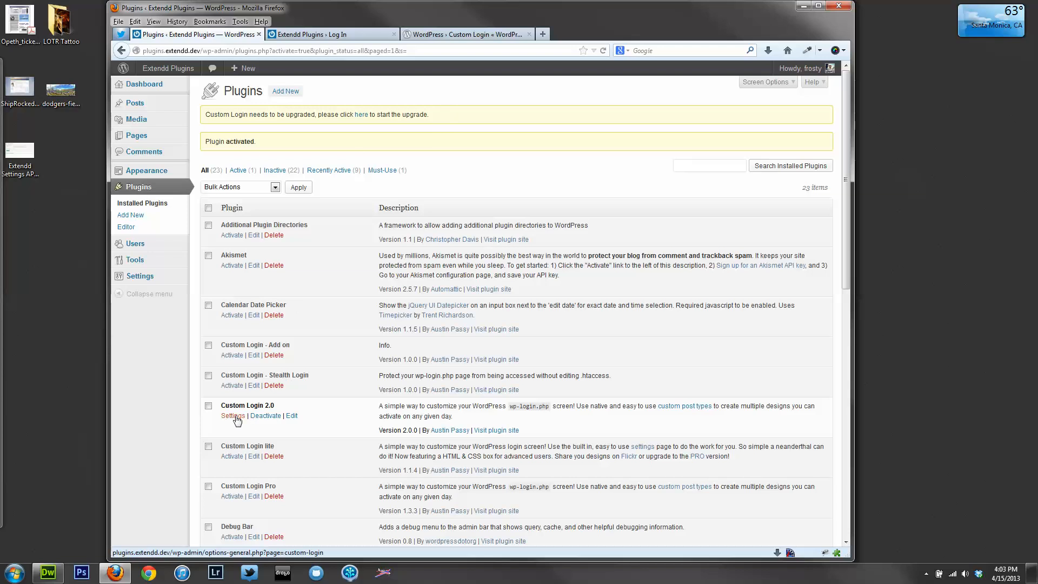
Go to the Custom Login 2.0 settings and start the pending upgrade from the notice
click(232, 415)
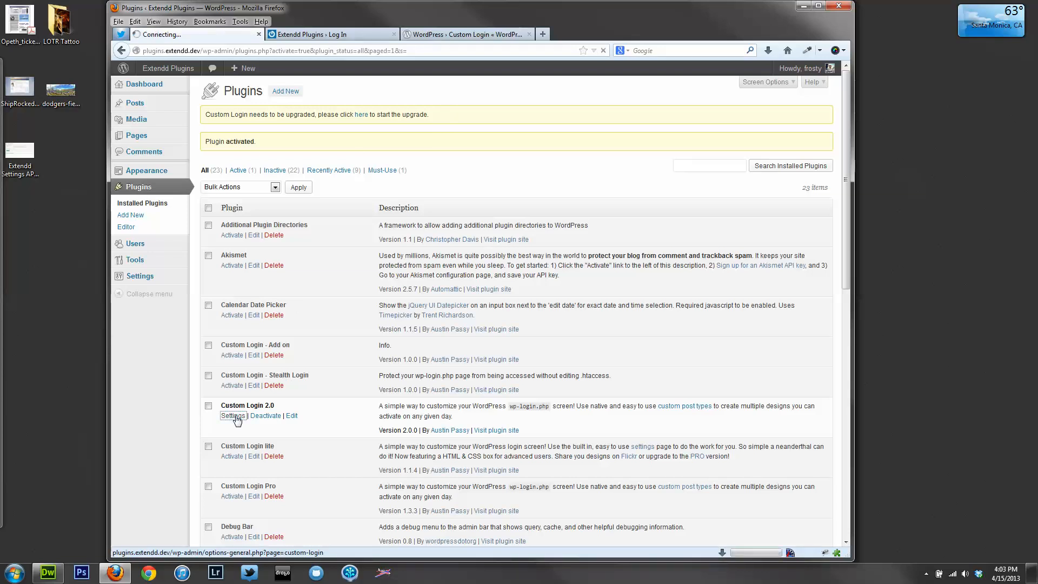
click(232, 416)
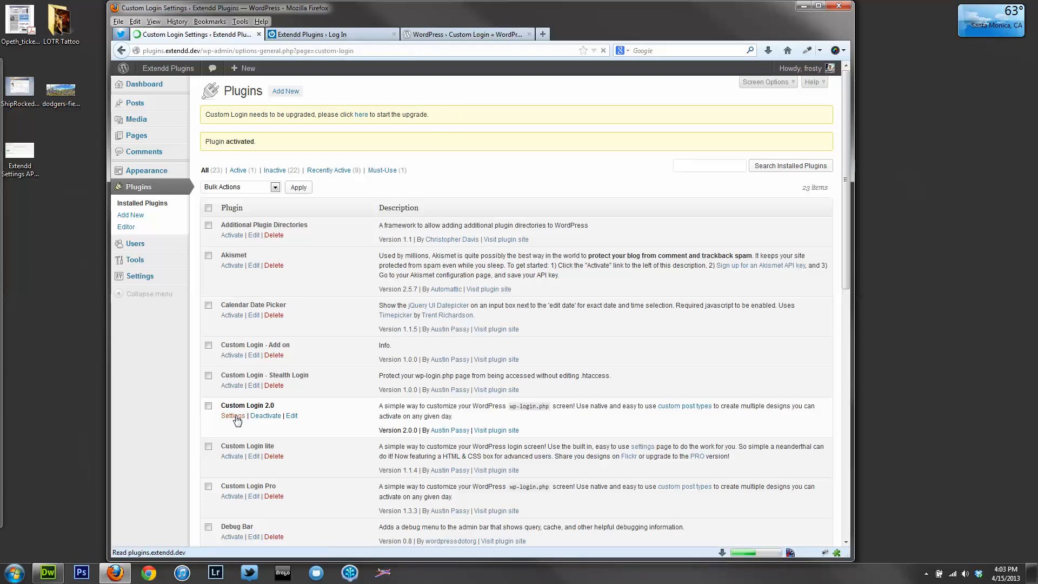
click(233, 416)
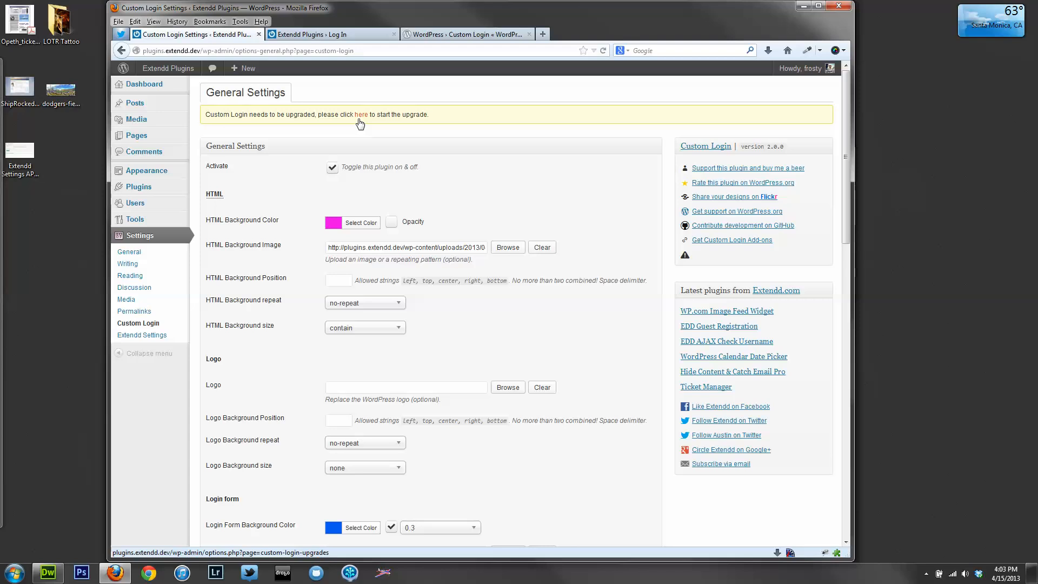
click(360, 114)
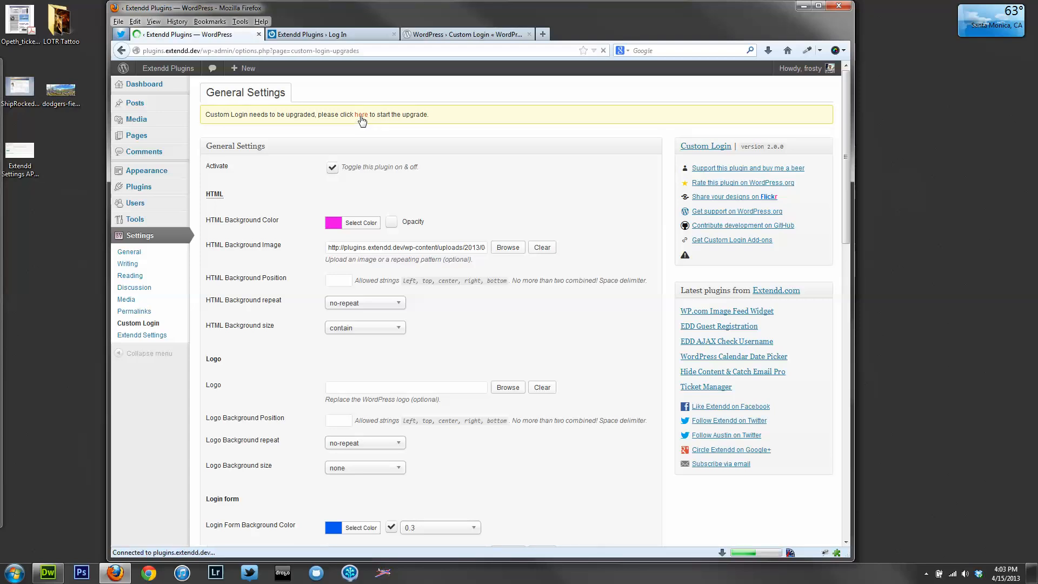
click(362, 114)
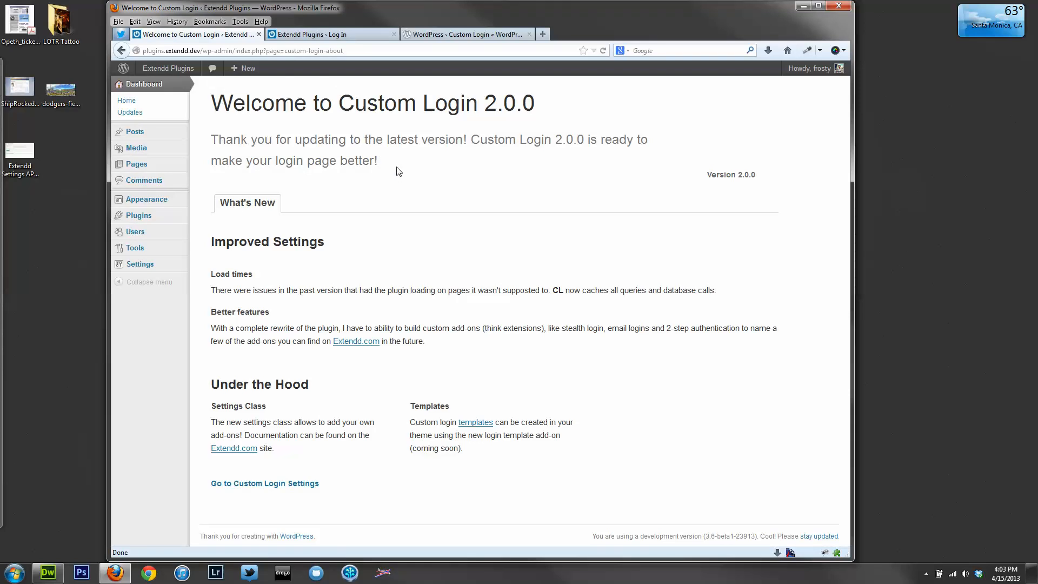
mouse_move(352, 209)
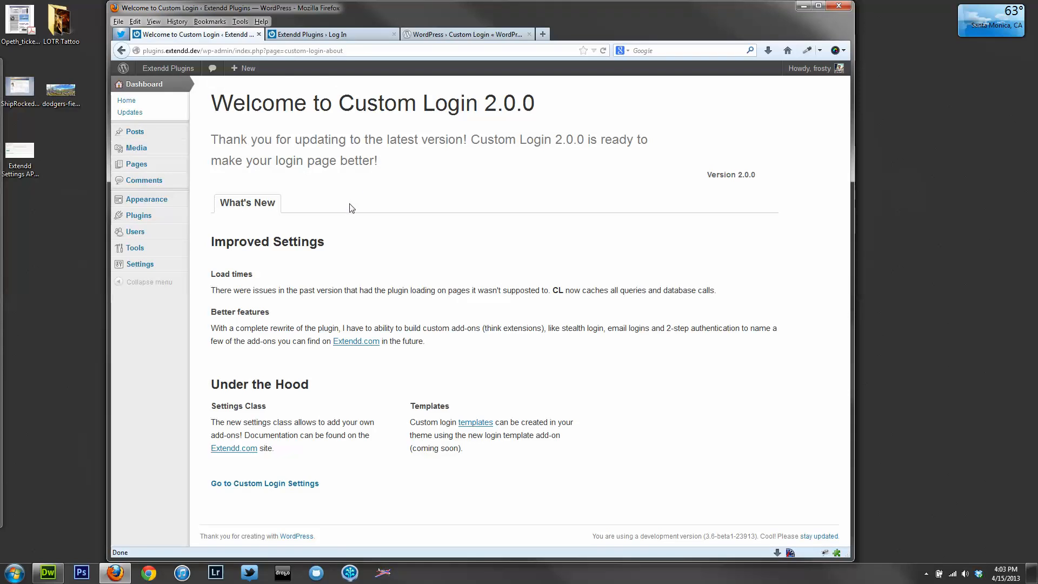
Return from the welcome page to the Custom Login General Settings
click(264, 484)
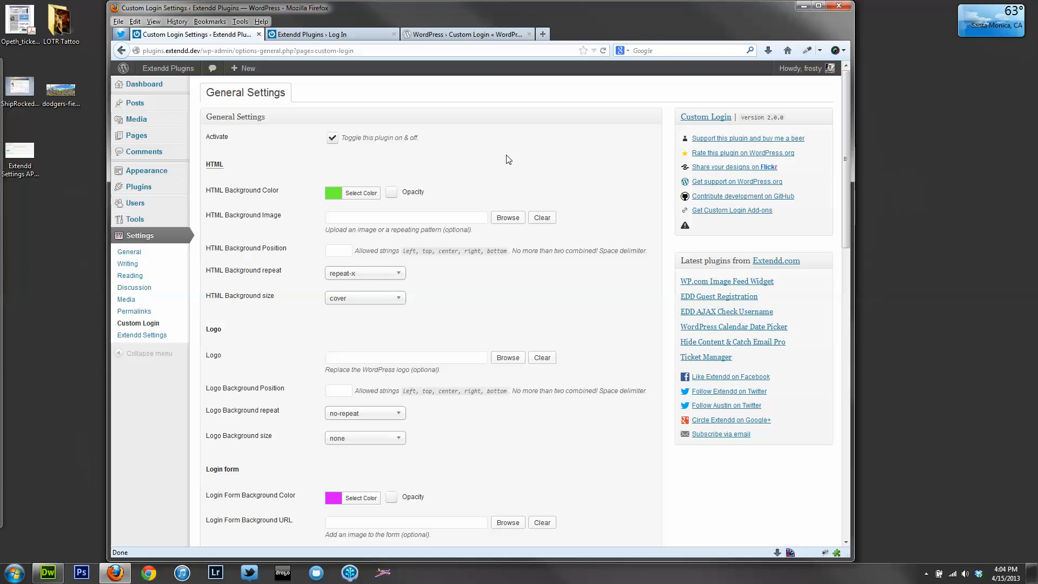
mouse_move(348, 198)
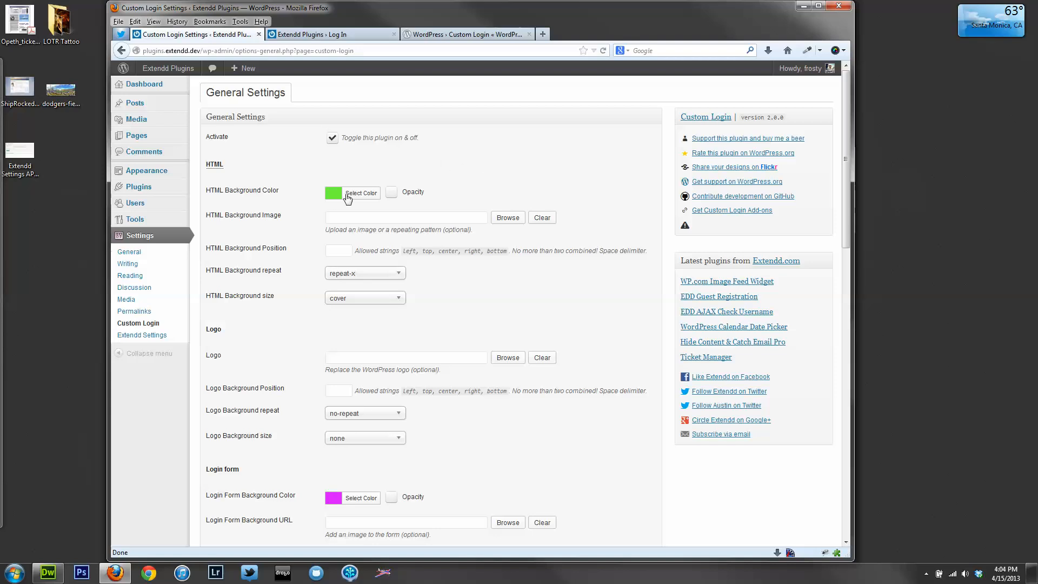
scroll(down, 3)
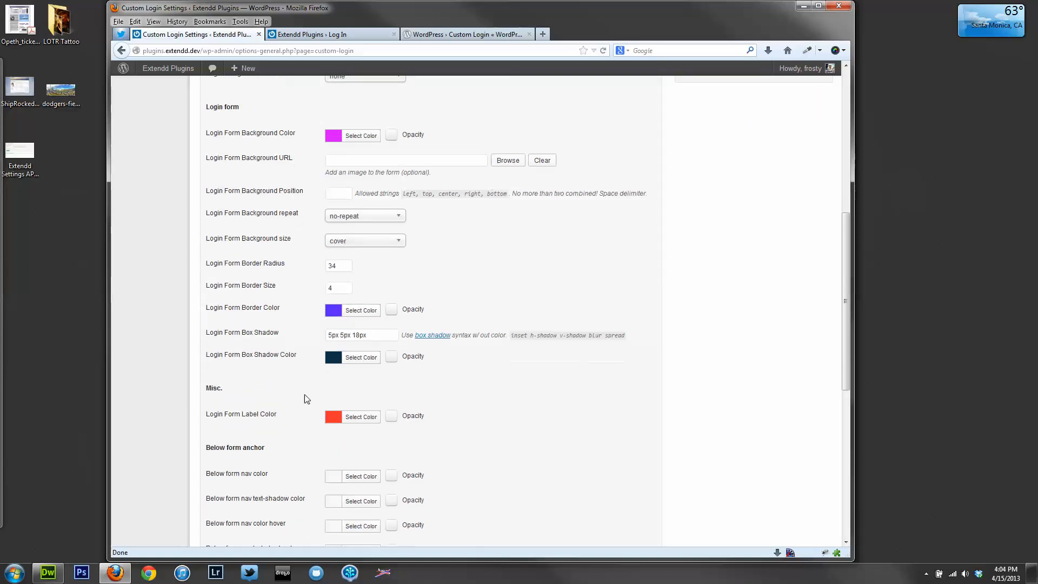
scroll(down, 3)
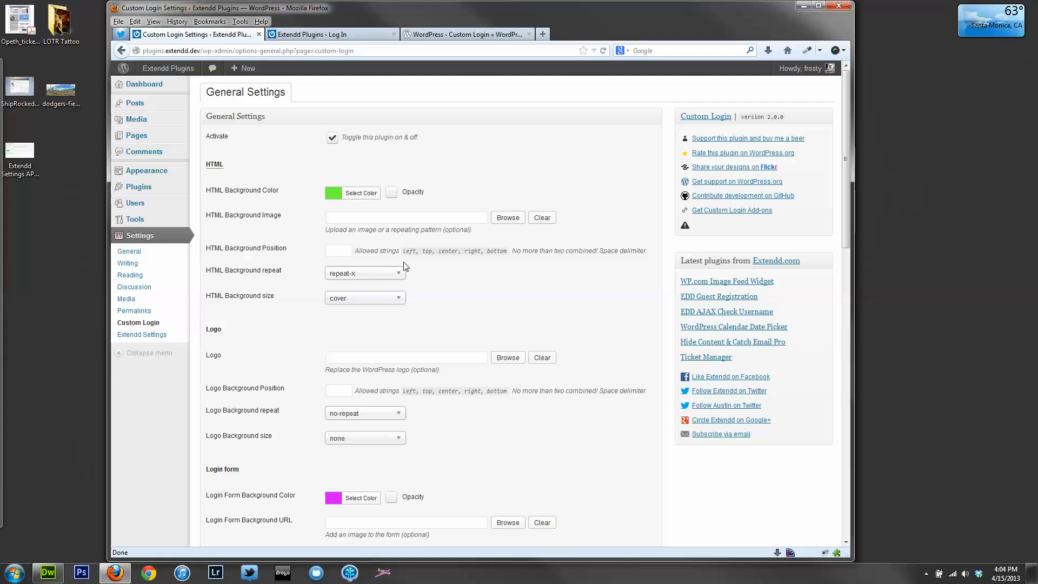
mouse_move(291, 213)
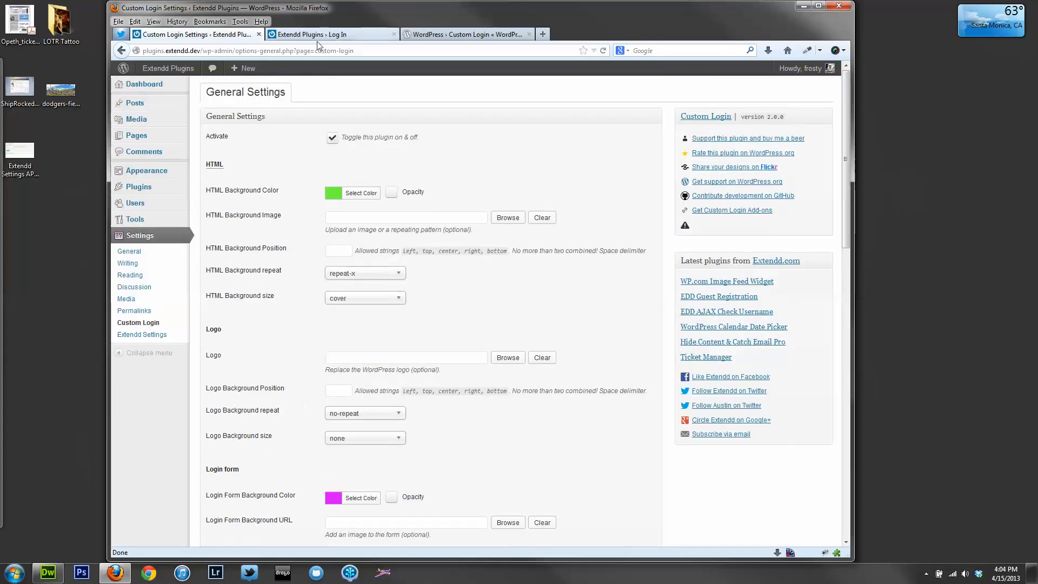
click(331, 33)
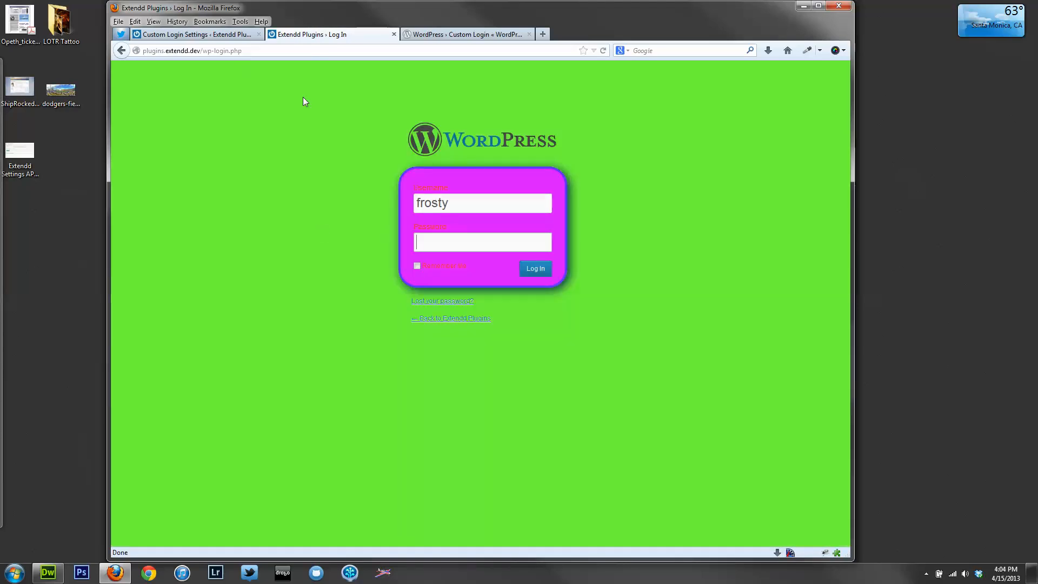
click(191, 34)
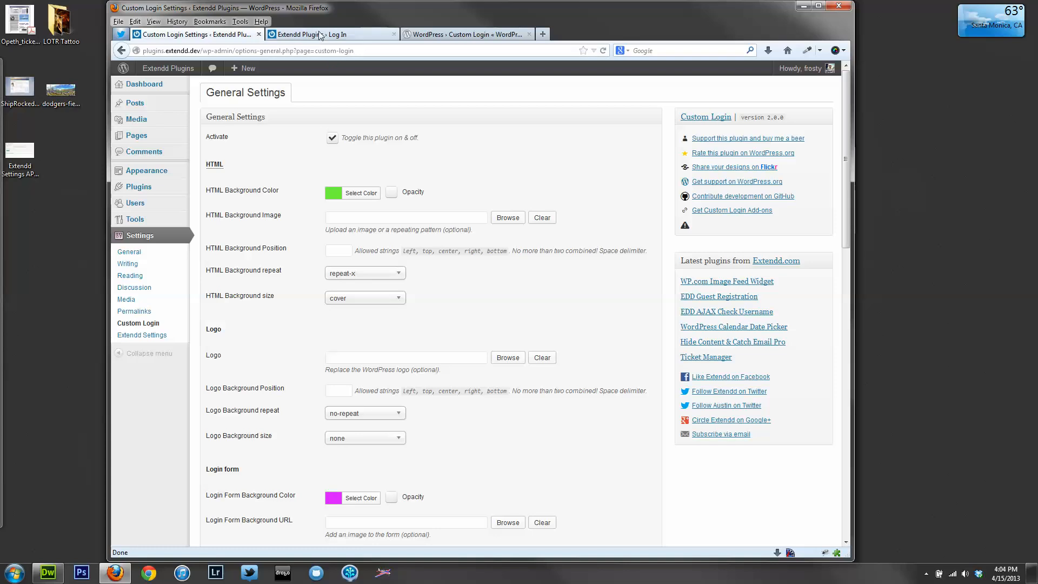
click(331, 35)
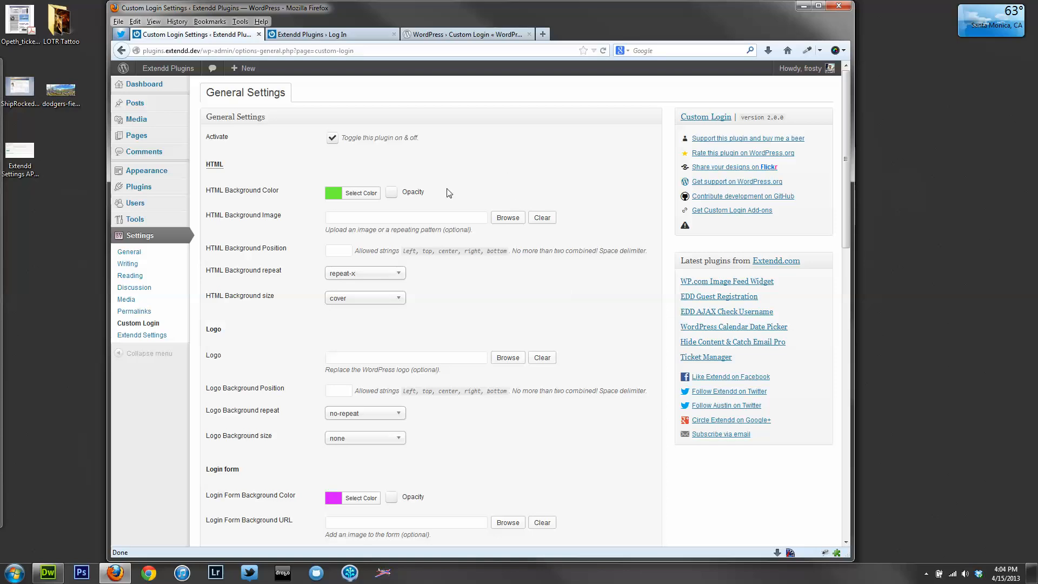
mouse_move(441, 193)
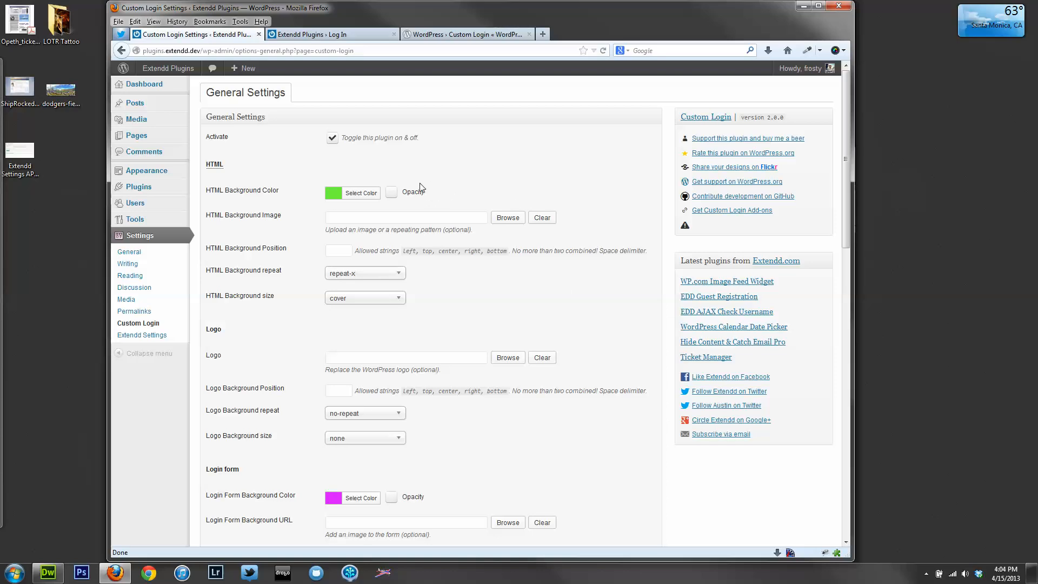
Make the page background blue and give the login form background an opacity of 0.4
click(362, 193)
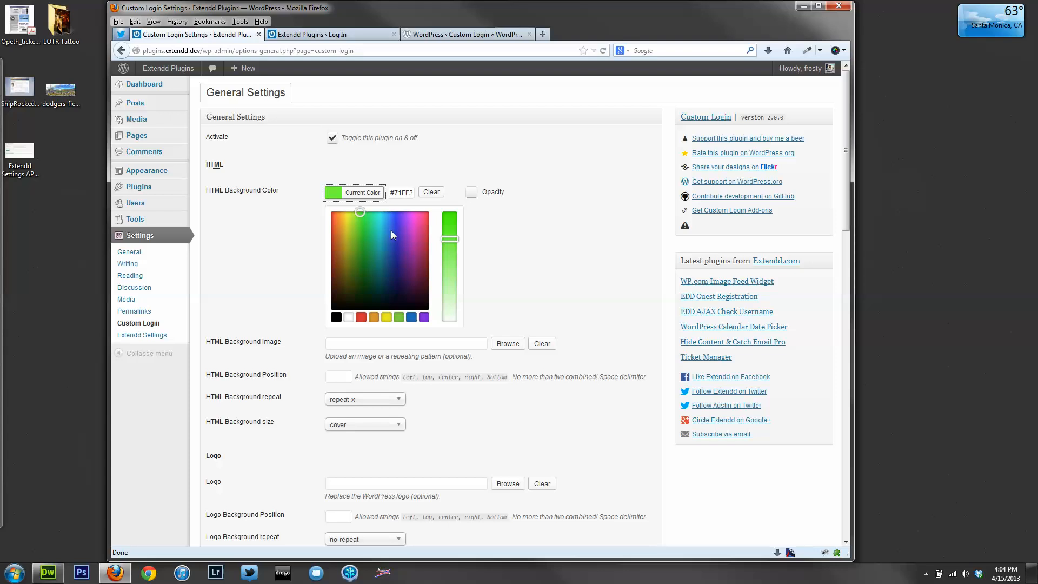
mouse_move(394, 230)
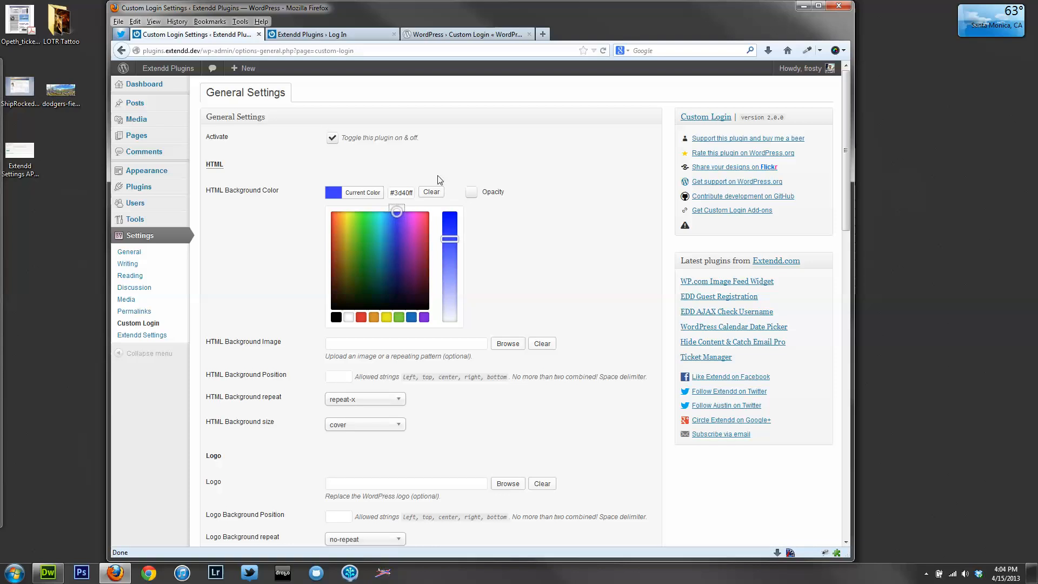
scroll(down, 3)
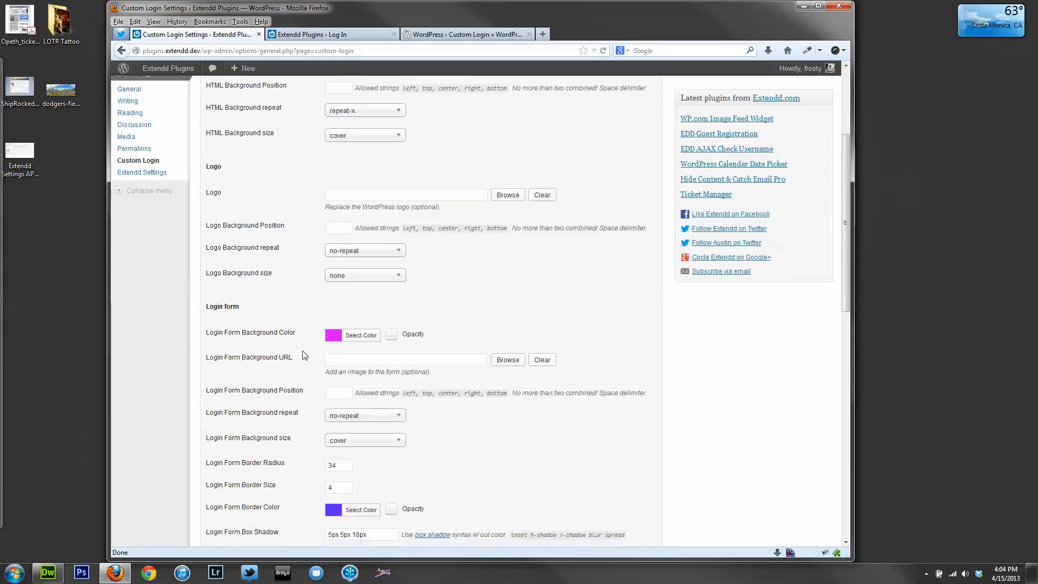
click(362, 334)
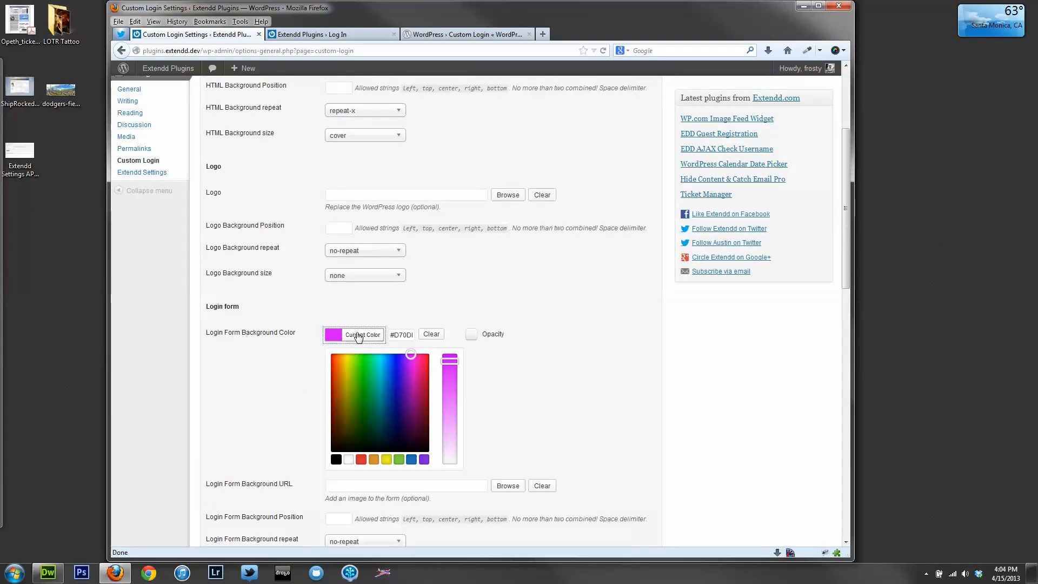
click(335, 334)
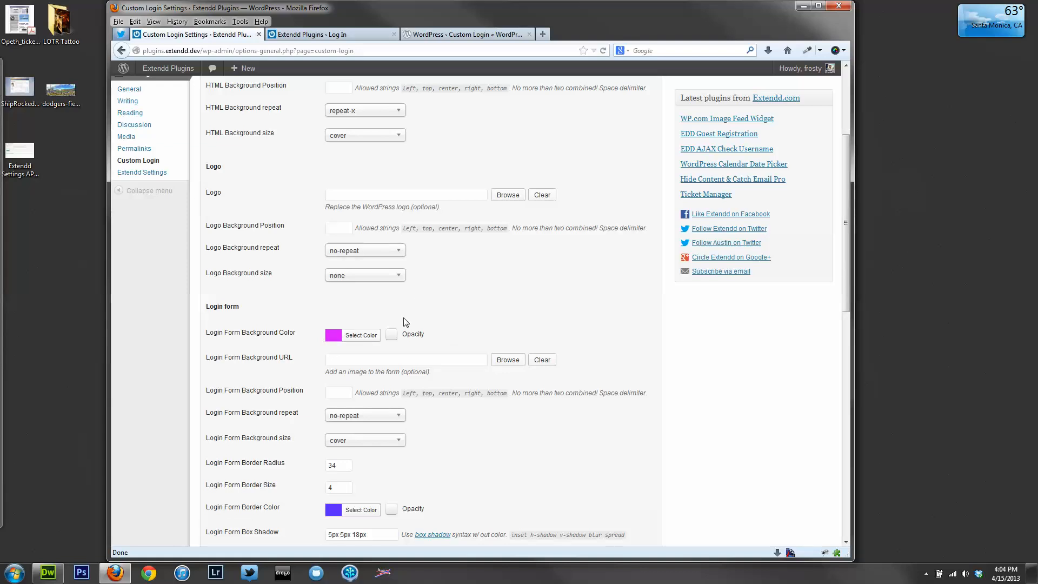
click(391, 334)
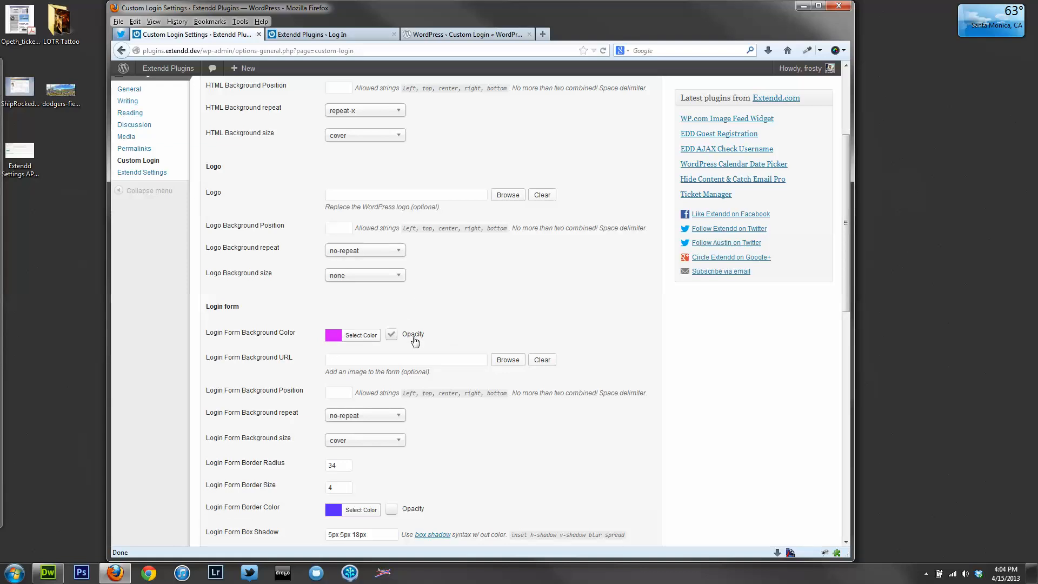
click(391, 336)
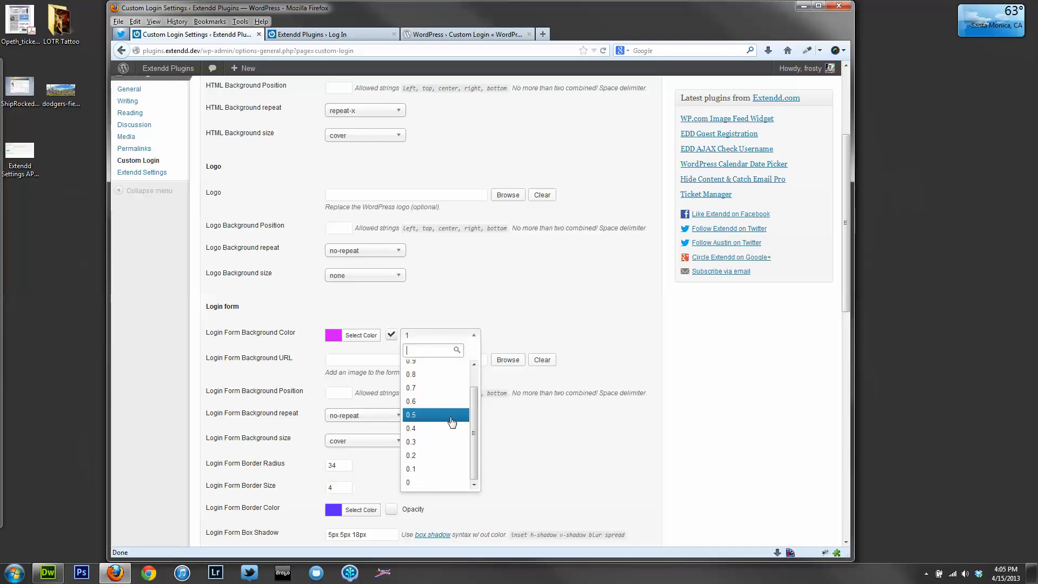
click(410, 429)
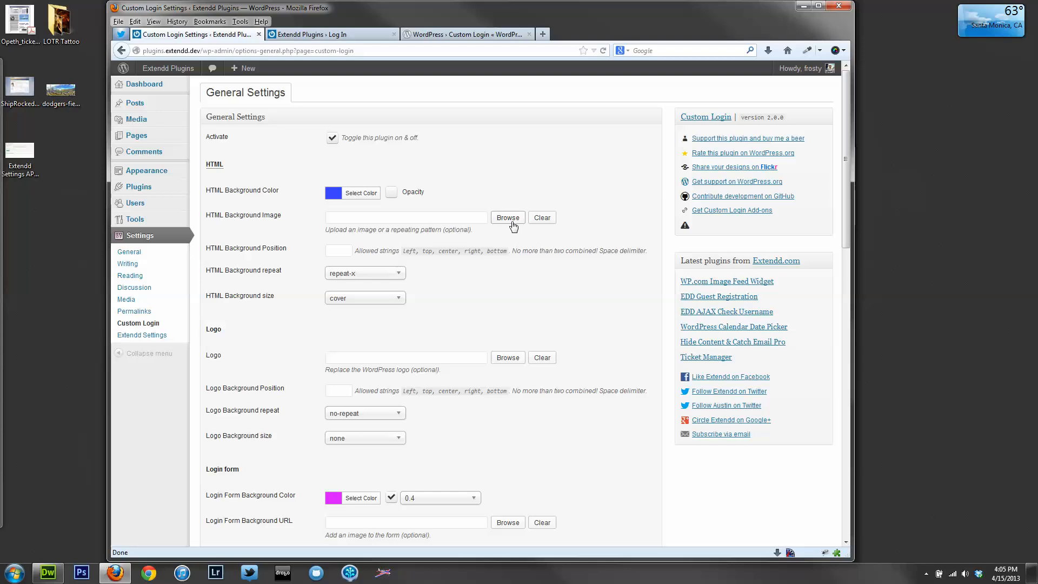
Set the stadium photo as page background image and review options down to the Custom CSS, HTML and jQuery boxes
click(507, 217)
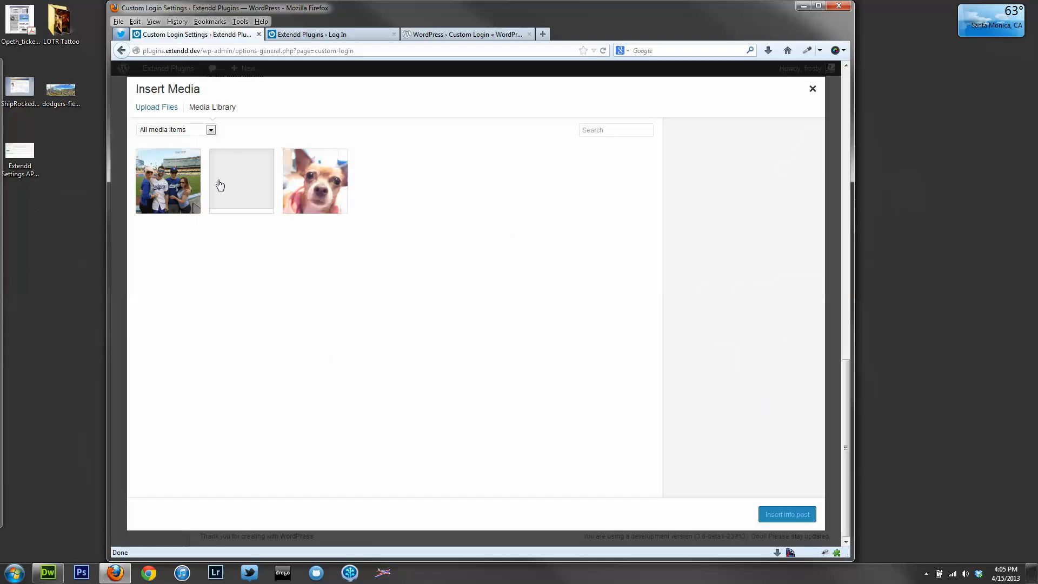
click(168, 180)
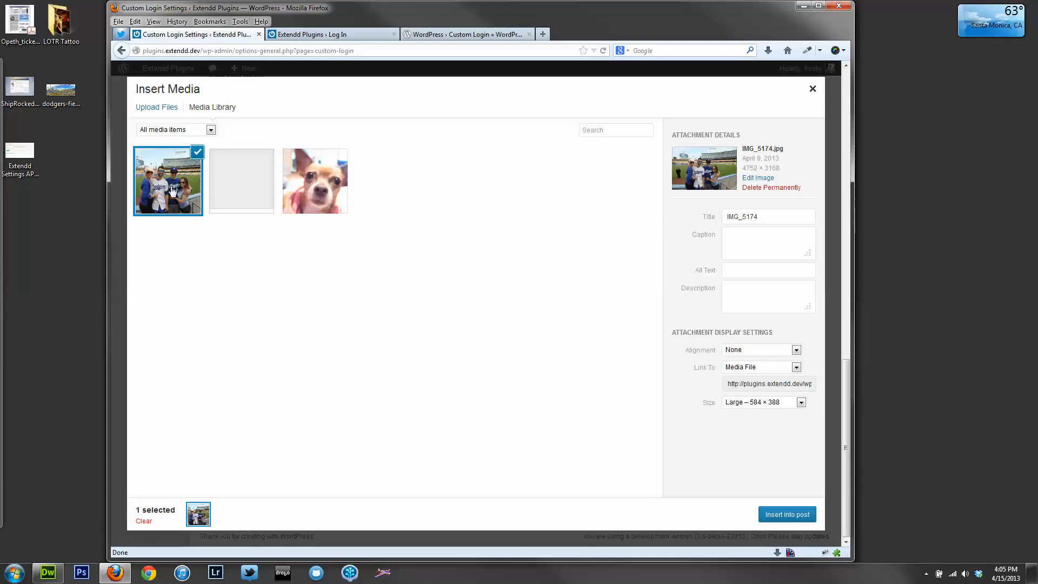
mouse_move(454, 311)
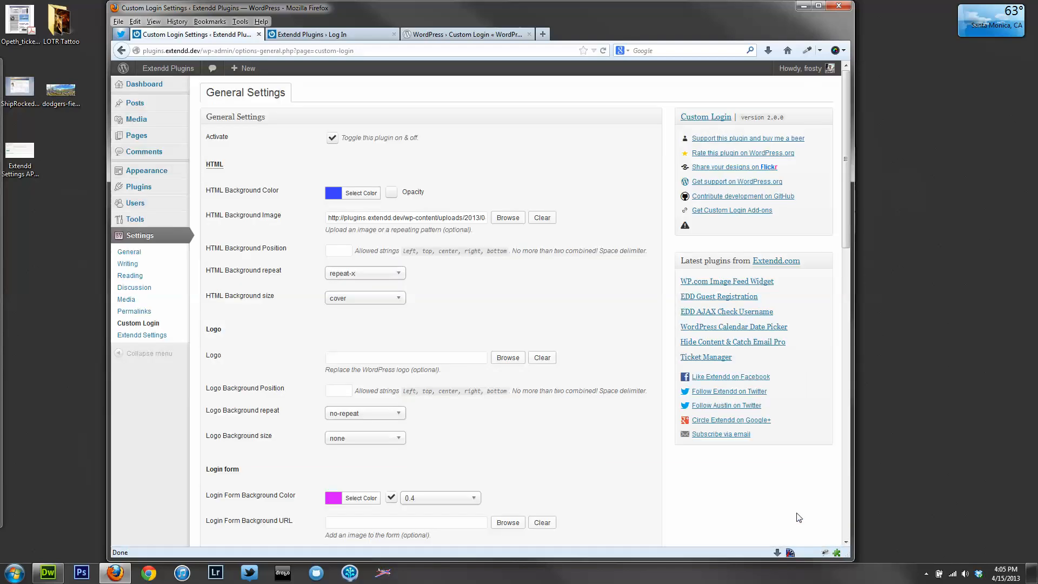
scroll(down, 3)
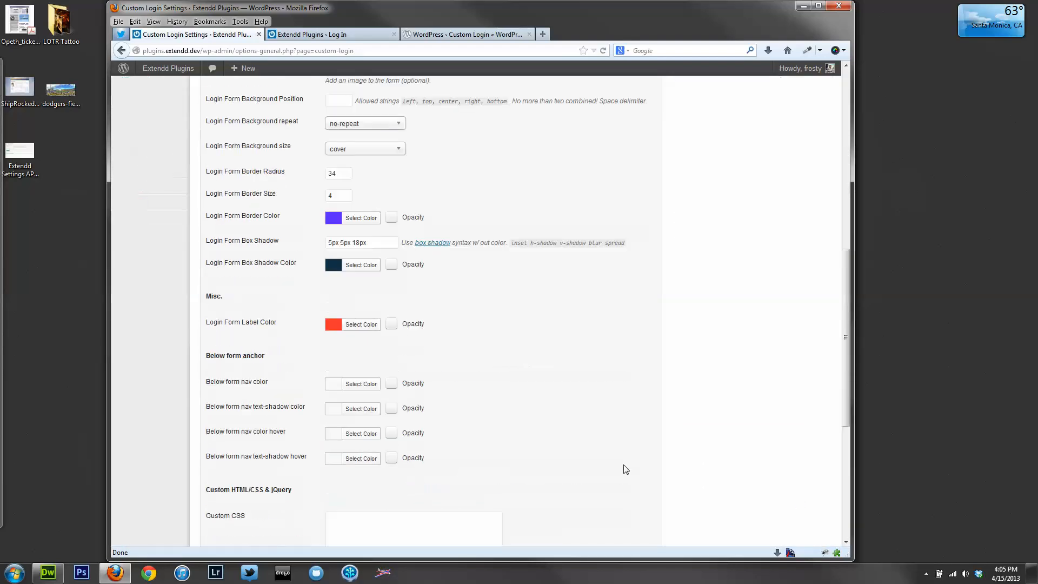
scroll(down, 3)
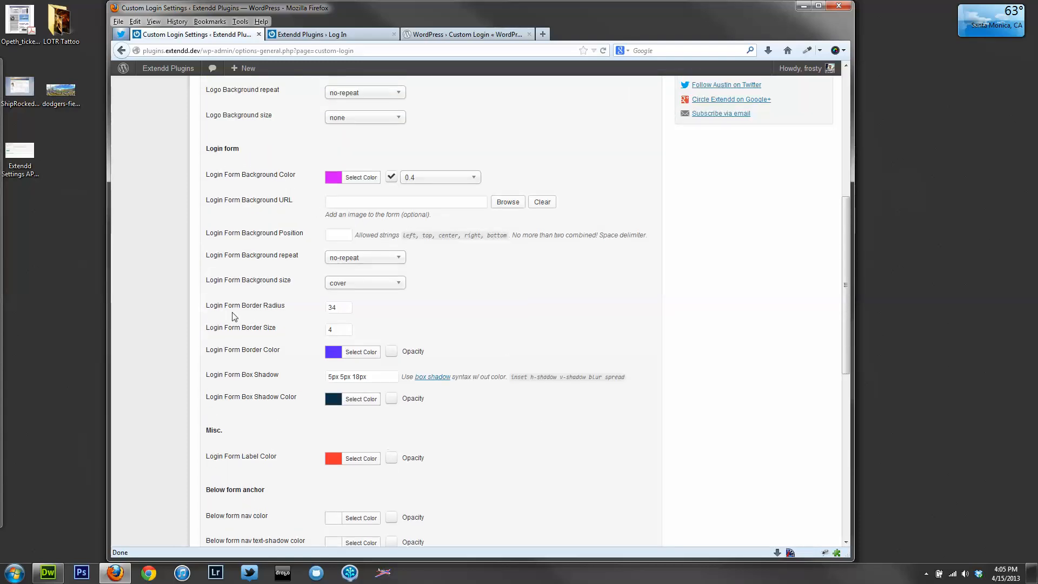
scroll(down, 3)
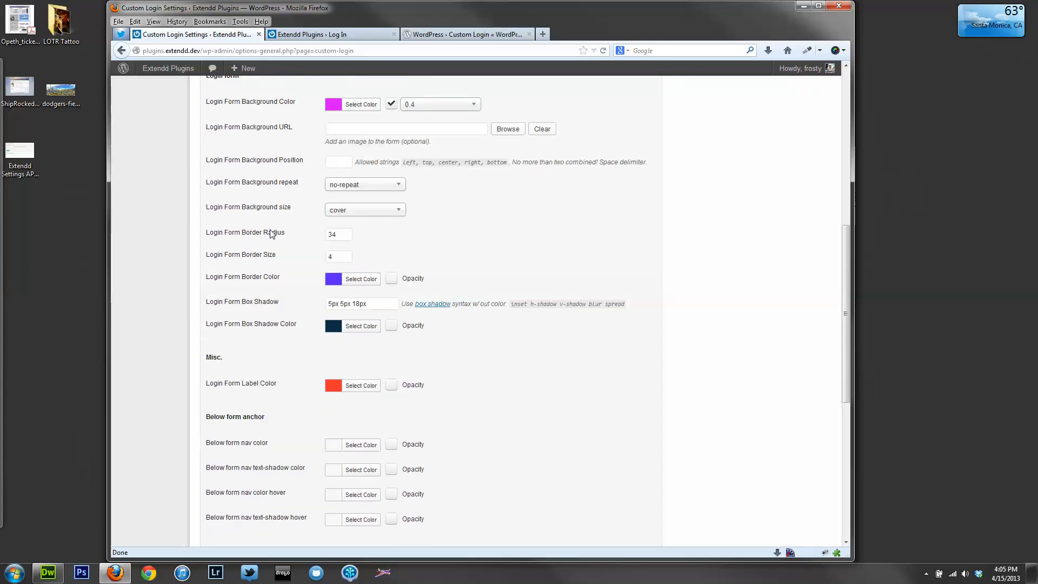
scroll(down, 3)
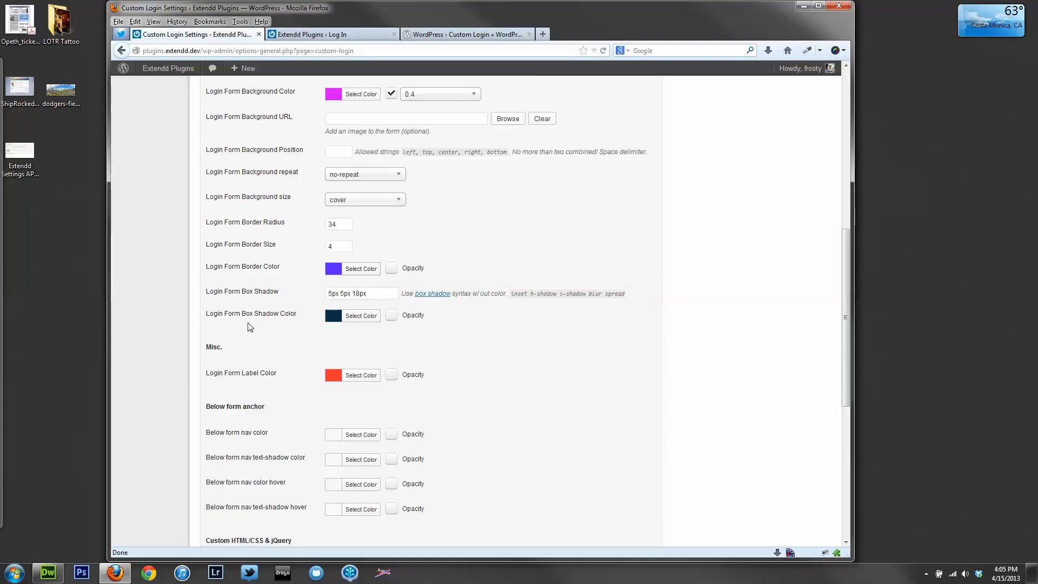
scroll(down, 3)
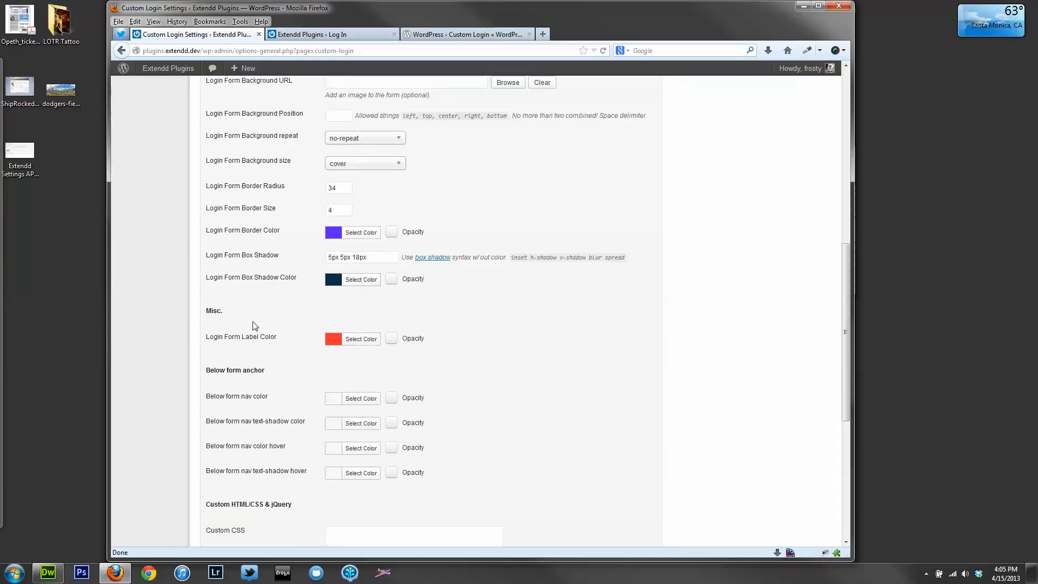
scroll(down, 3)
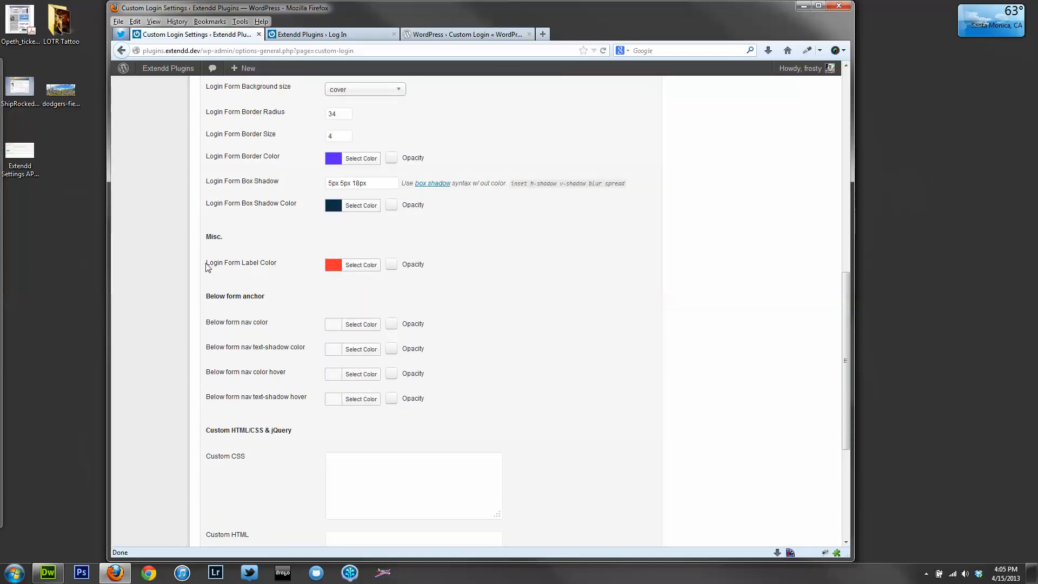
scroll(down, 3)
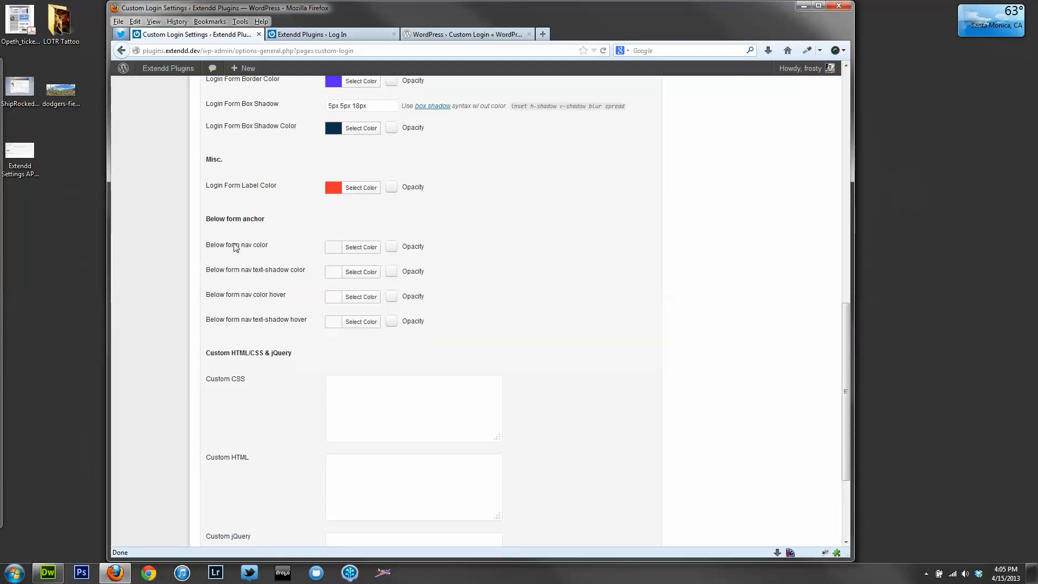
mouse_move(269, 253)
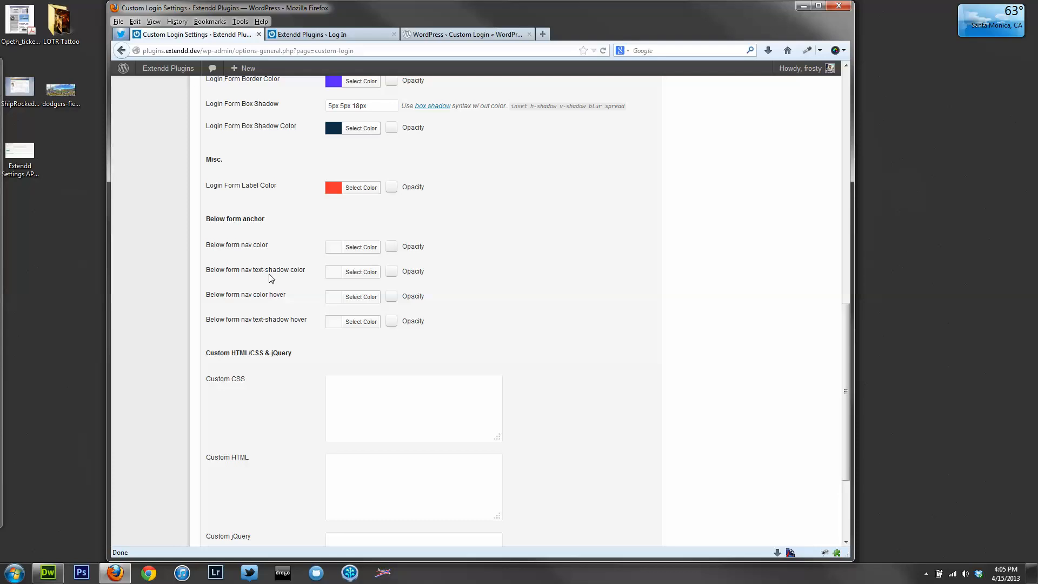
scroll(down, 3)
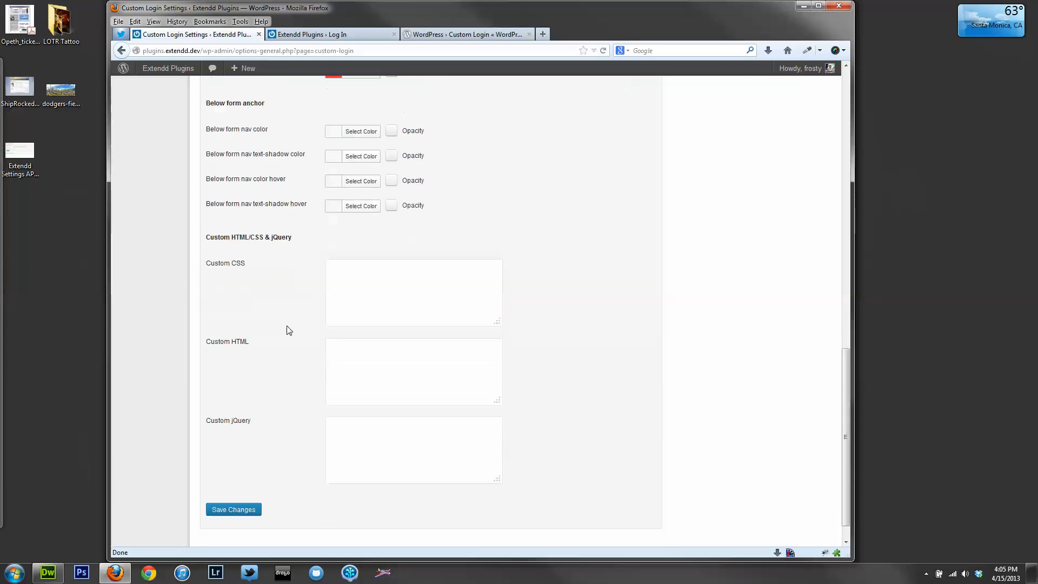
Enter <div id="logo"></div> into the Custom HTML box
scroll(down, 3)
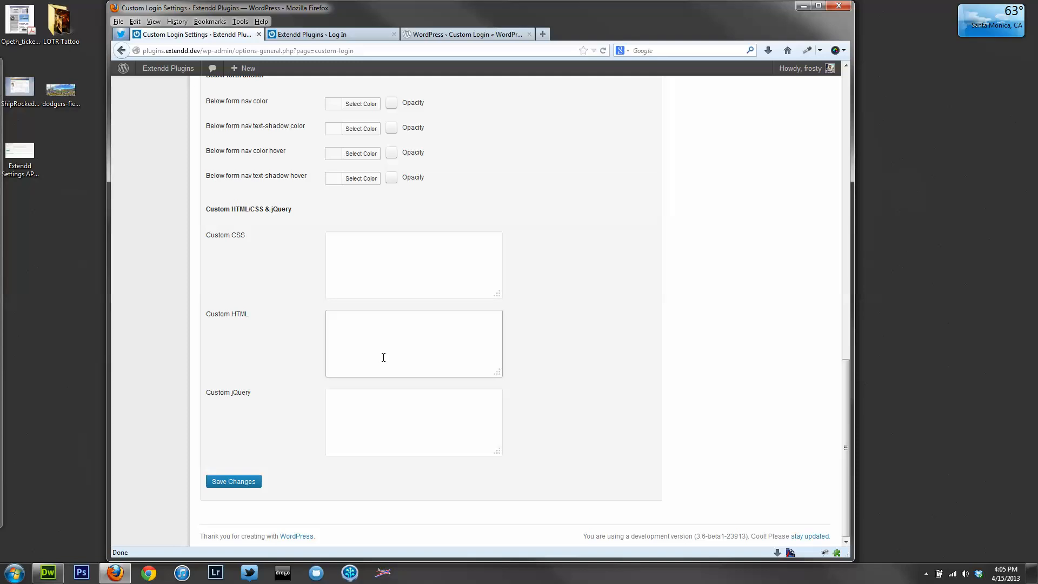
text(<)
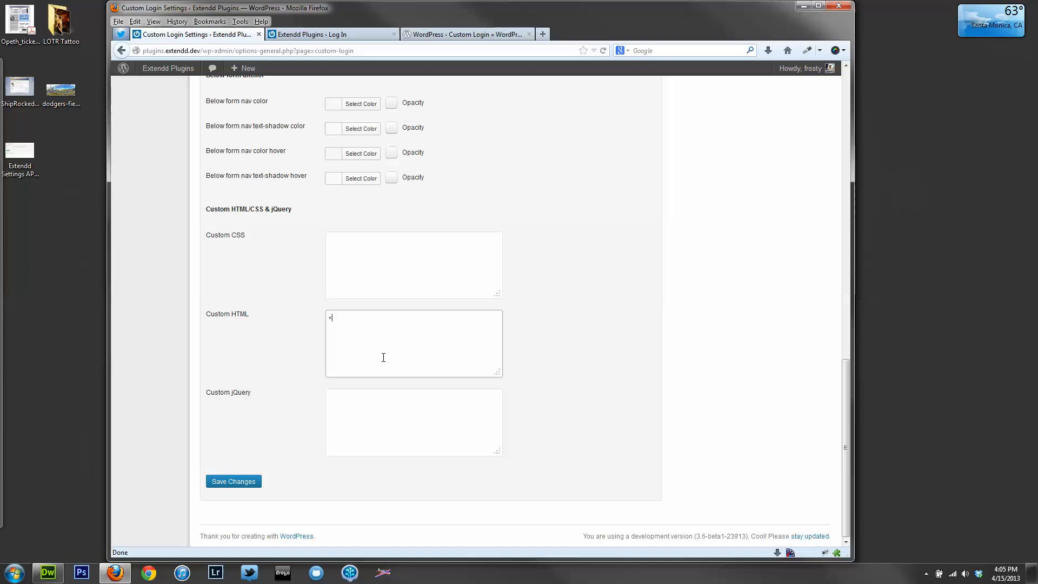
text(div)
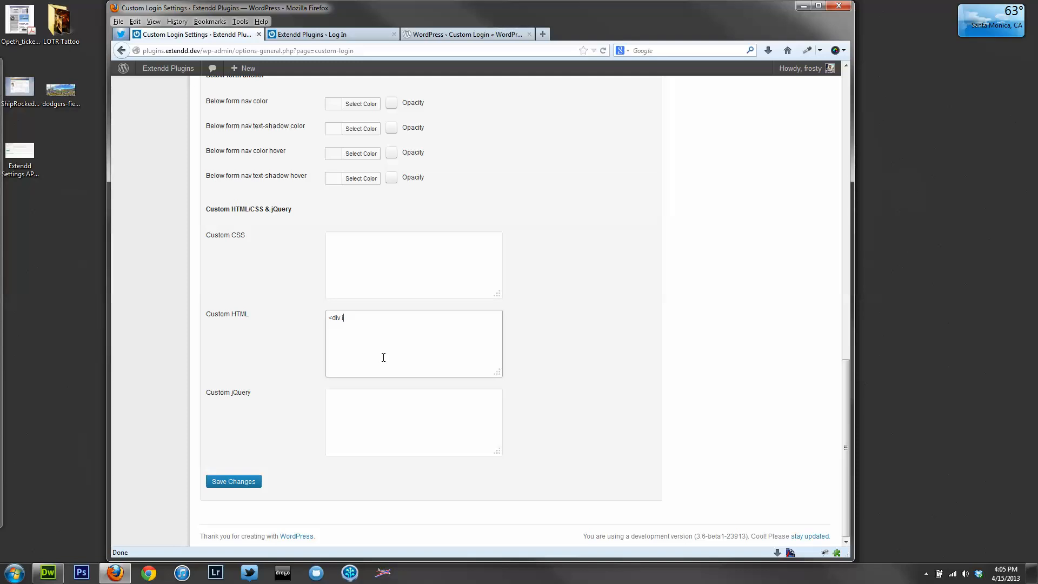
text(id=")
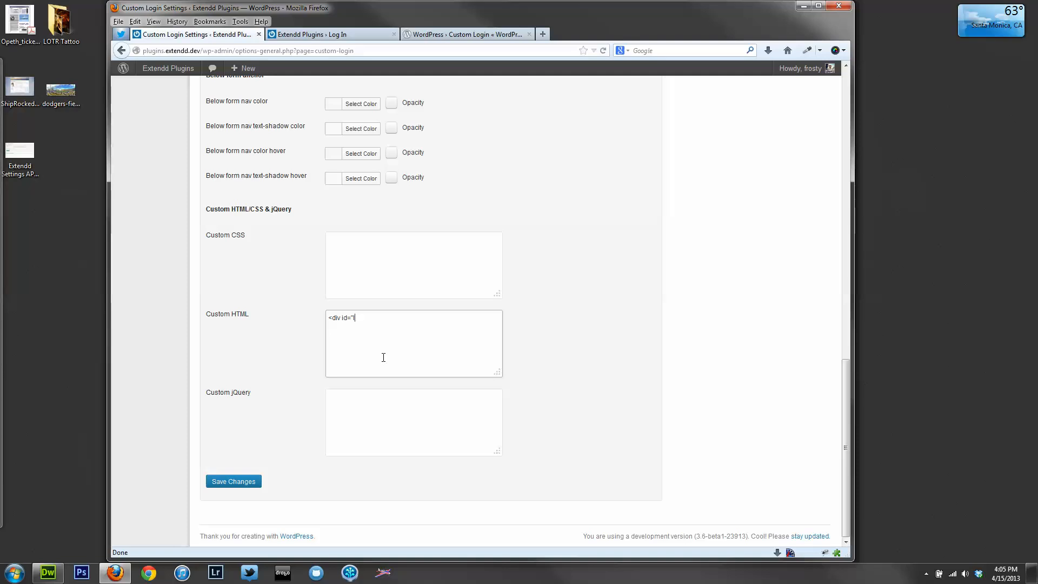
text(logo"><?)
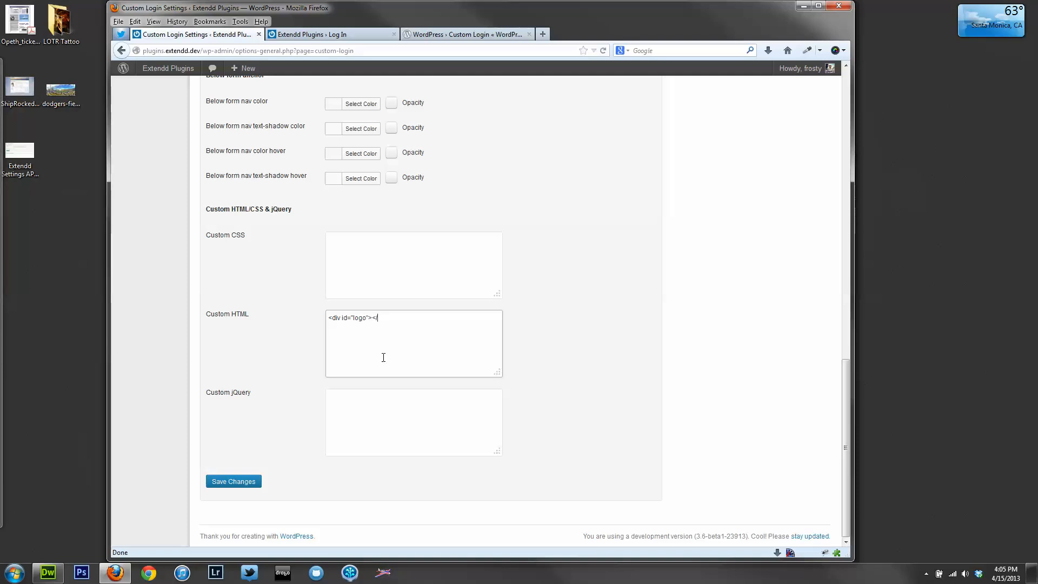
text(do)
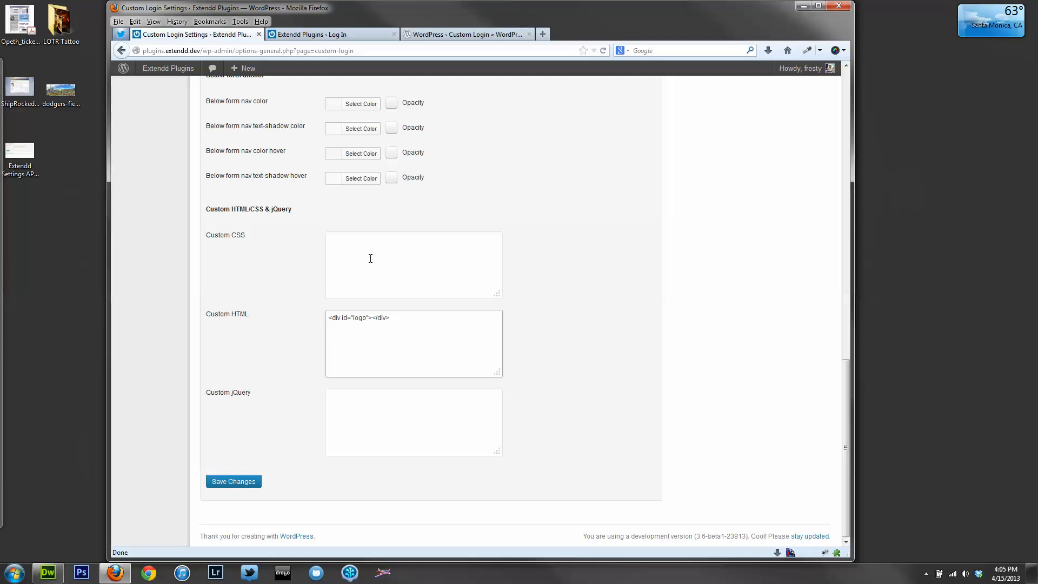
Enter a #logo rule with black background, 100px width and 100px height into Custom CSS
text(#)
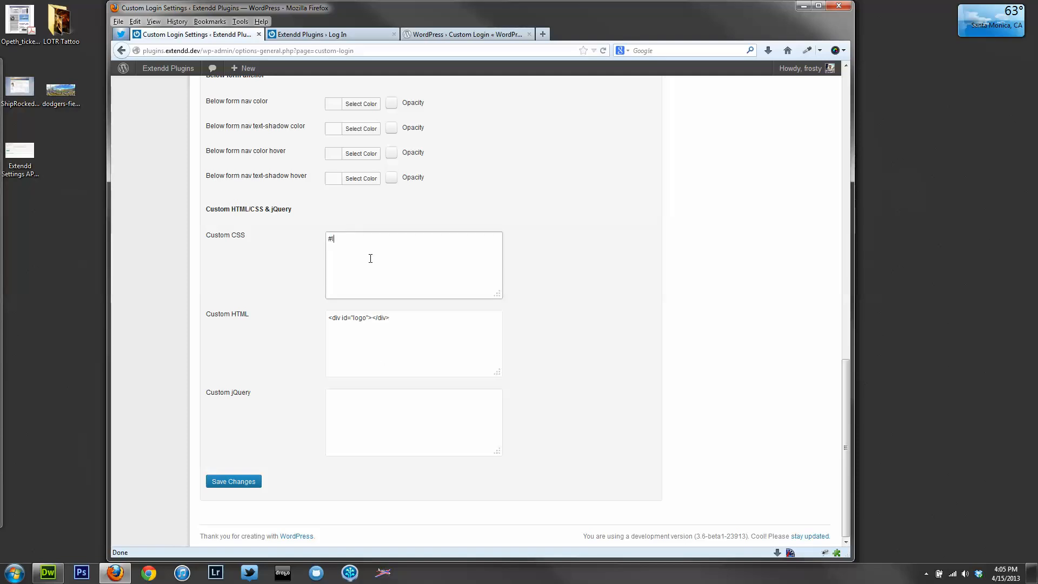
text(logo {)
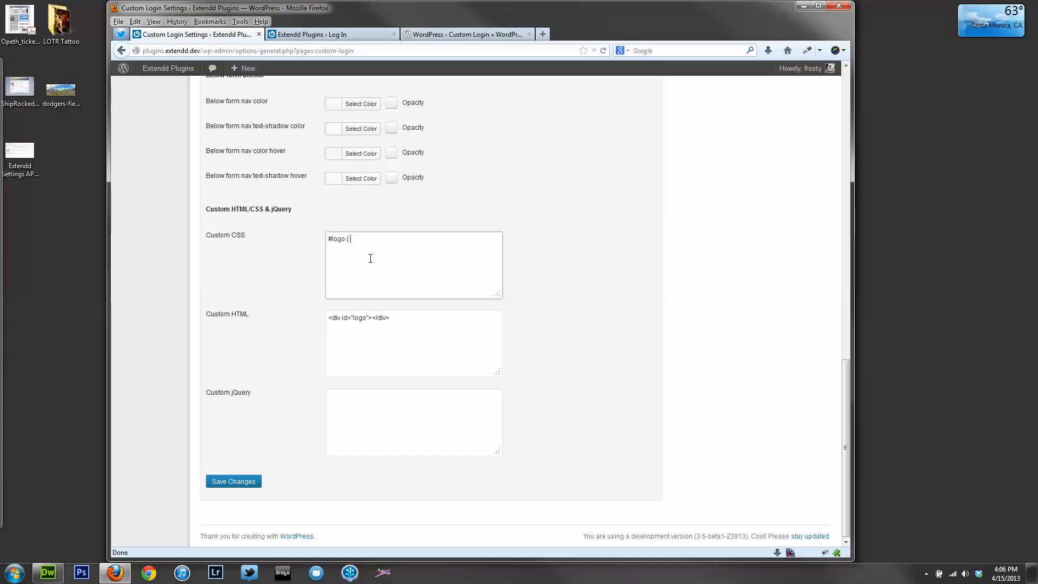
text(background)
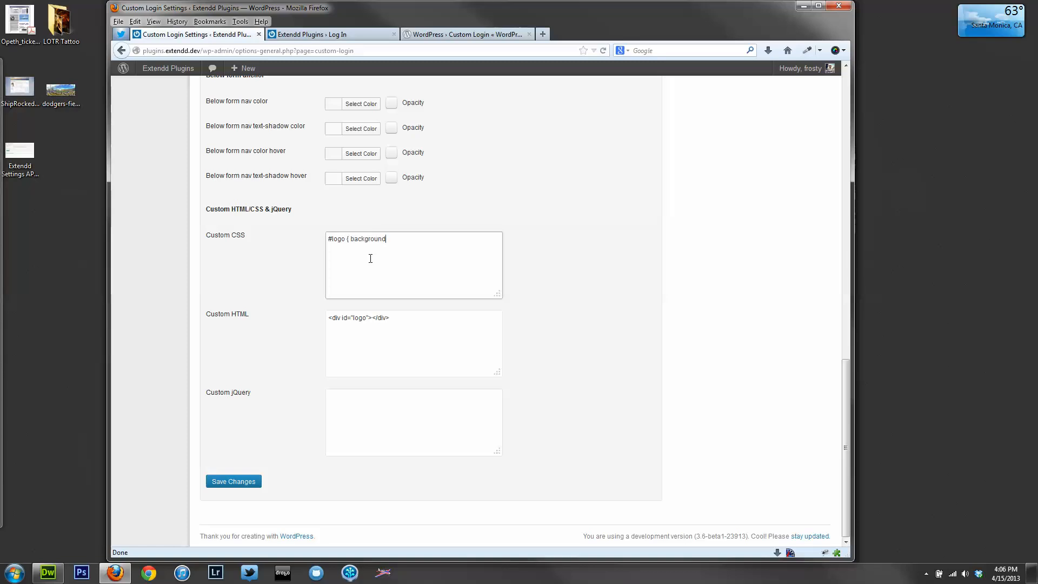
text(:black;)
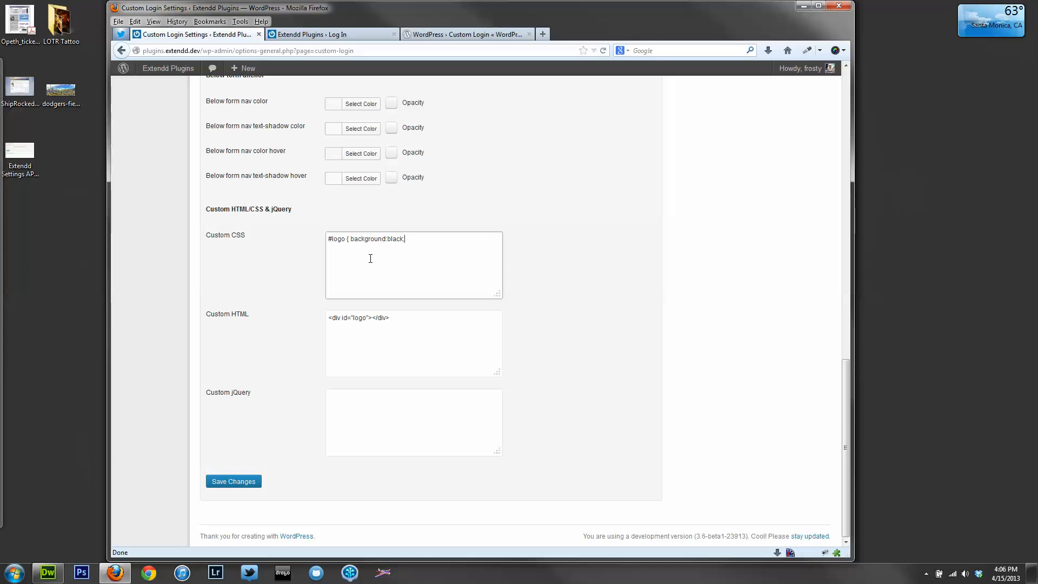
text(;)
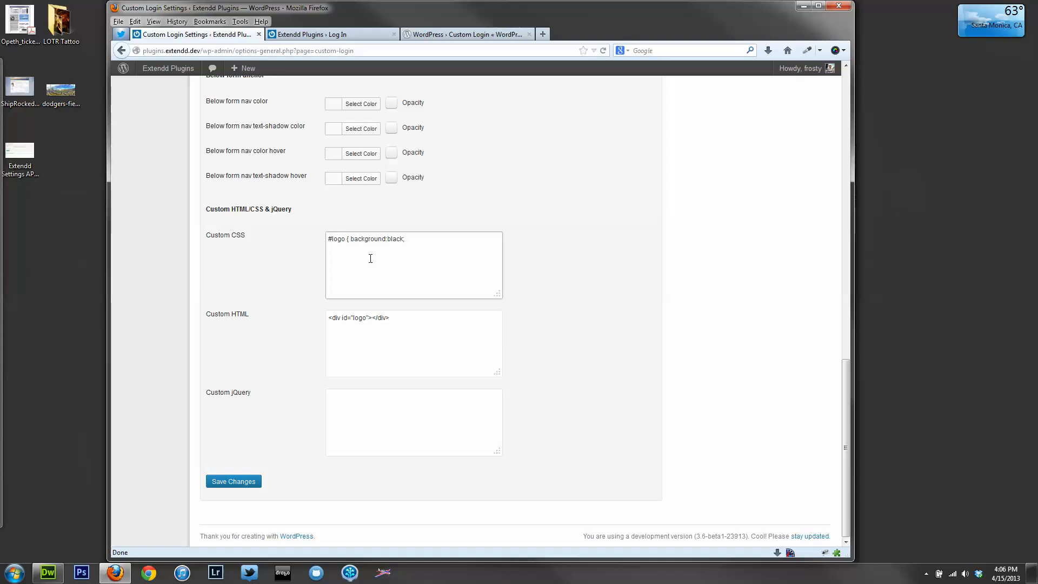
text(width:)
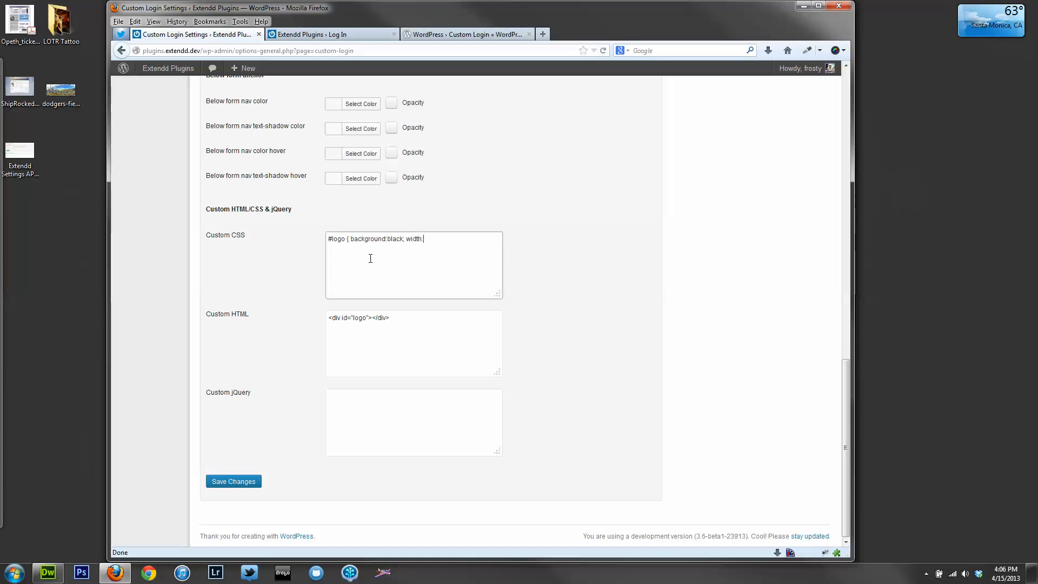
text(100px; height:100px;)
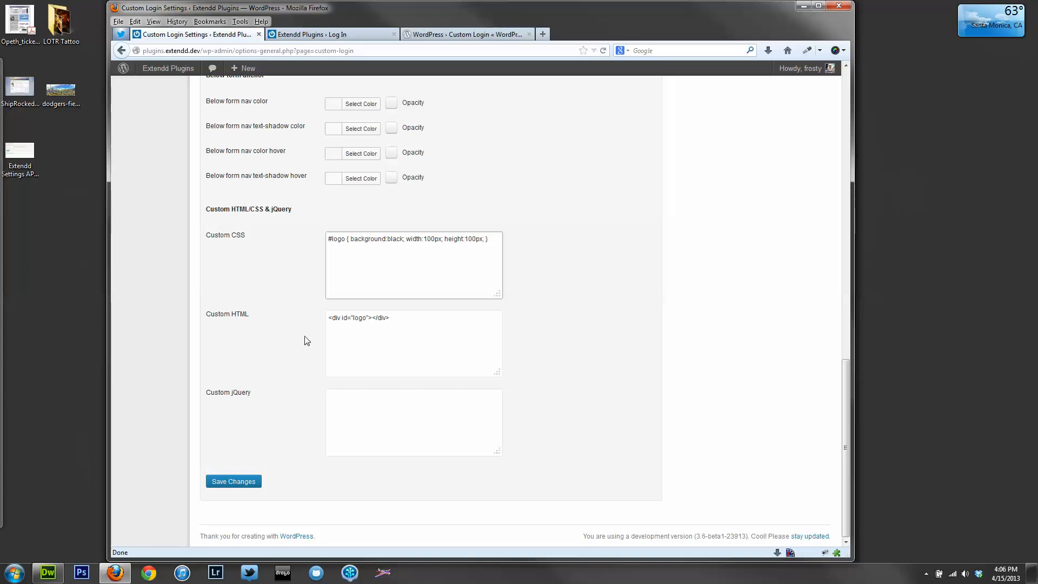
Save the Custom Login settings and switch to the Log In browser tab
click(233, 481)
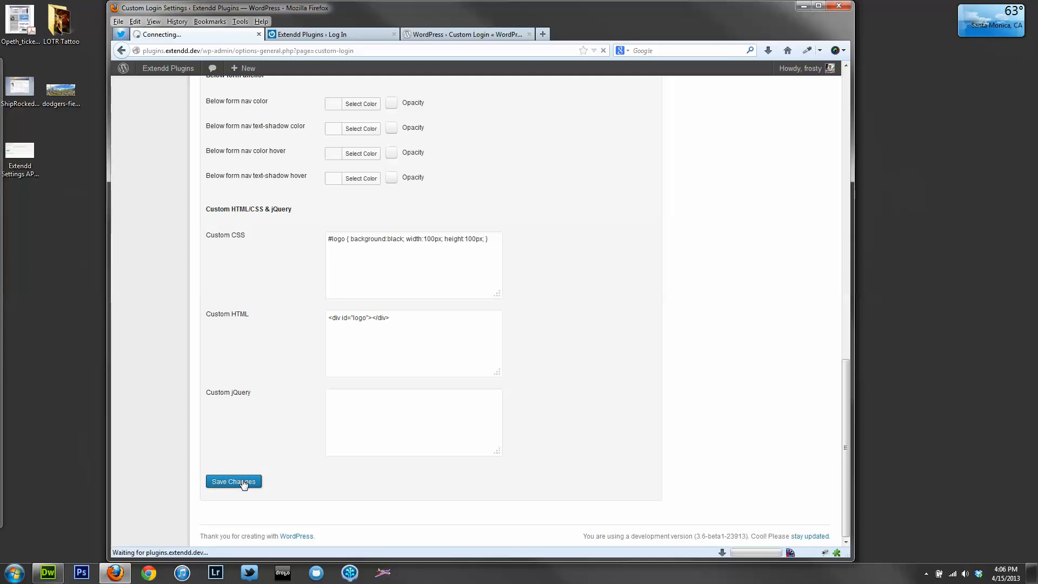
click(233, 482)
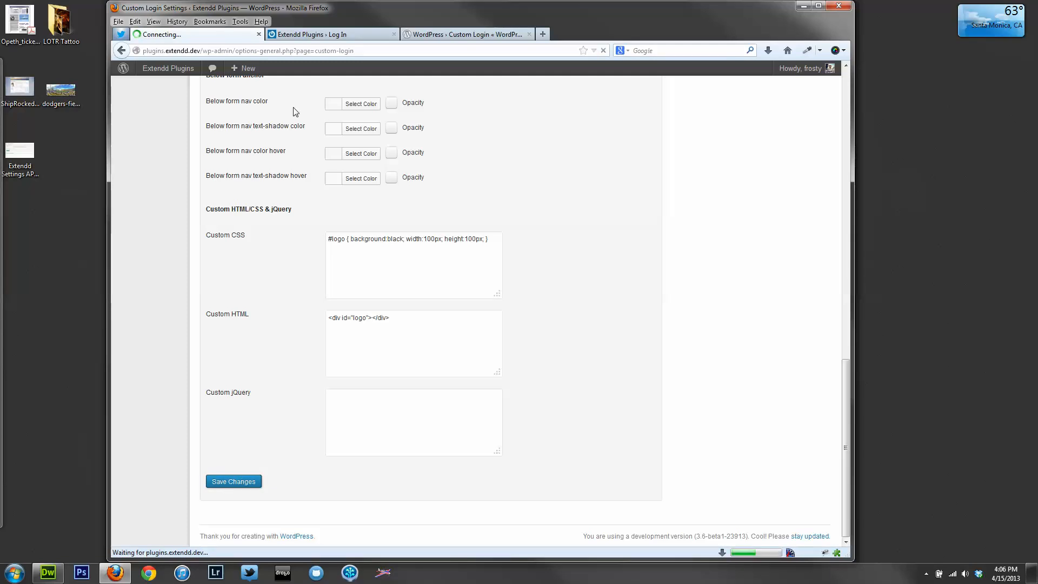
click(233, 481)
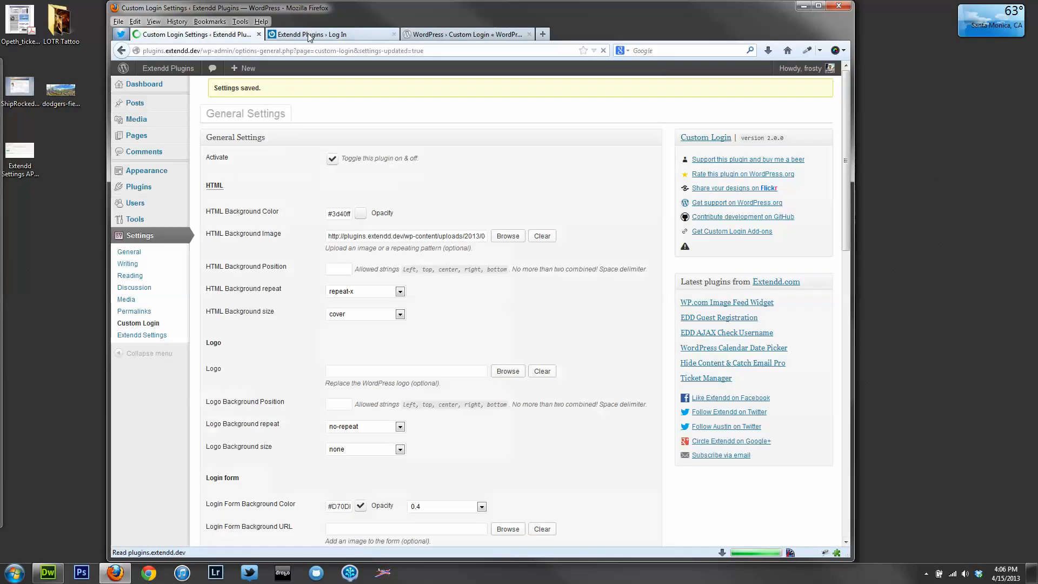
click(331, 34)
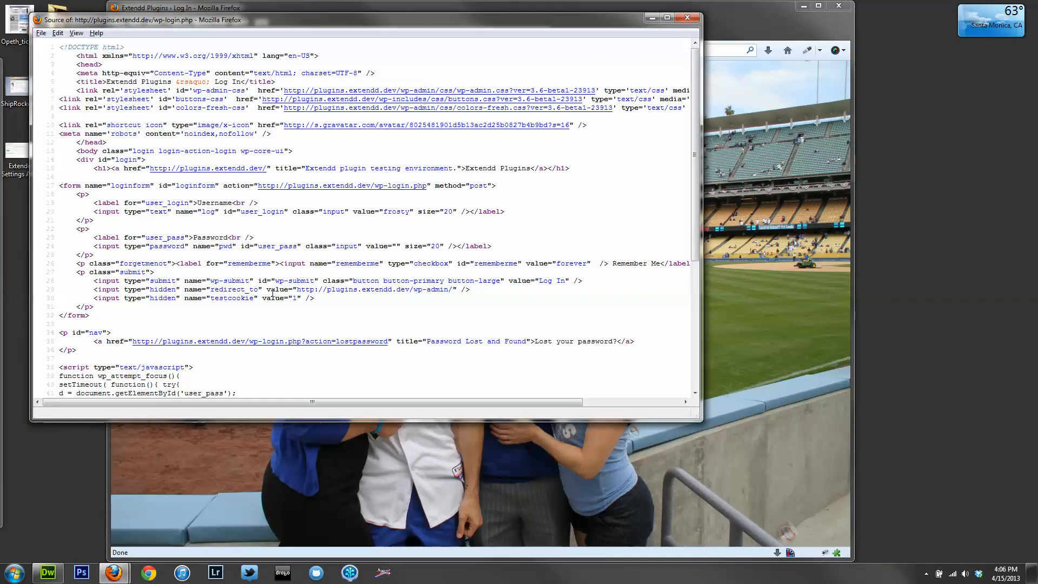
Review the login page source and return to the Custom Login settings tab
scroll(down, 3)
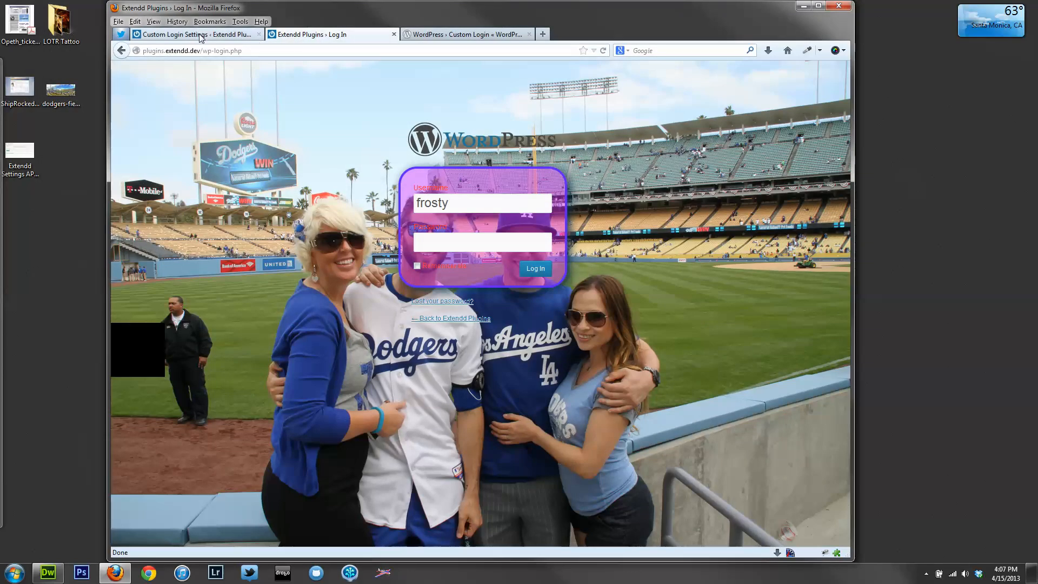
click(534, 268)
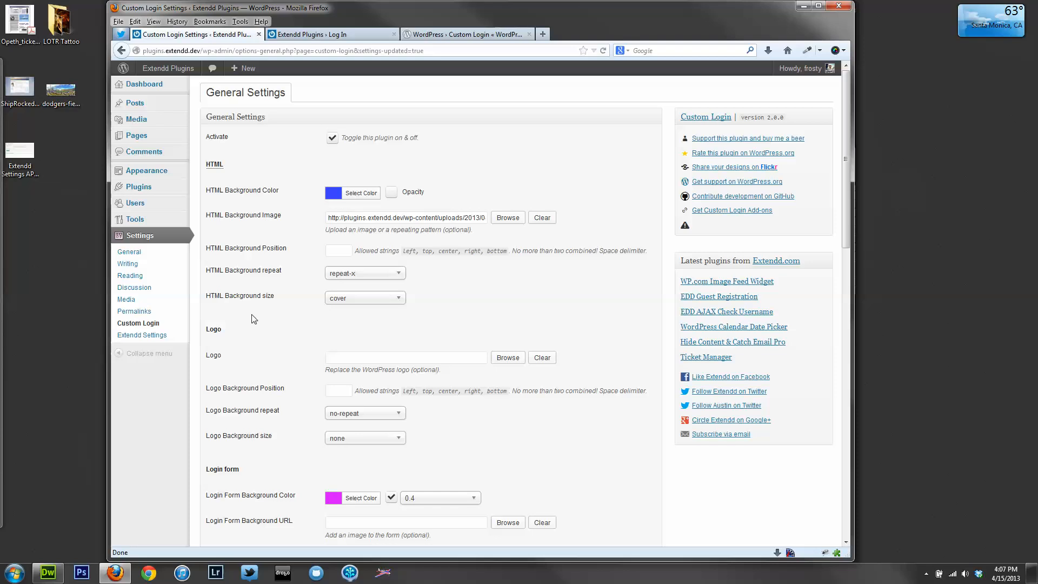
mouse_move(330, 92)
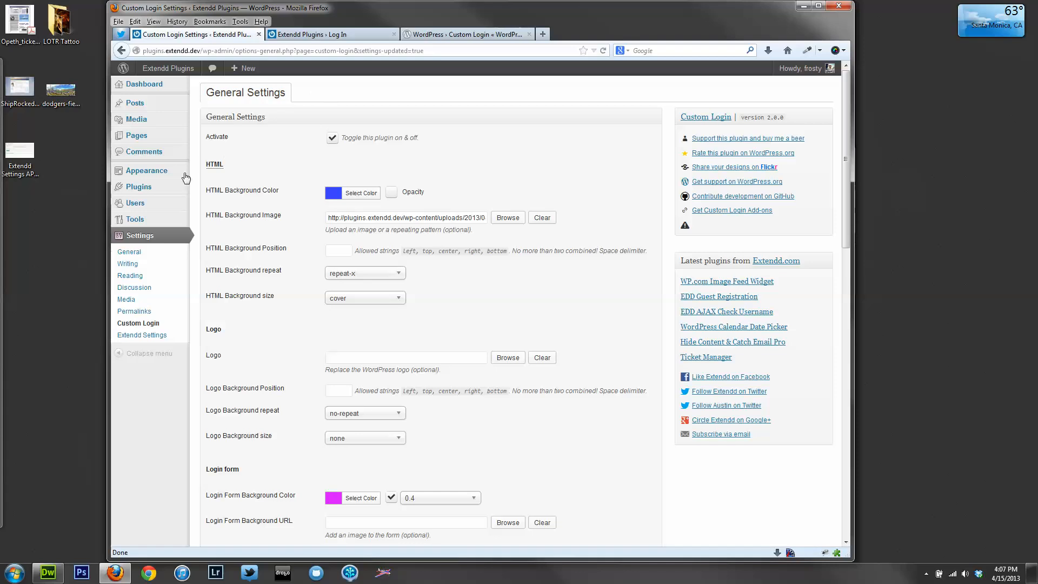
mouse_move(139, 186)
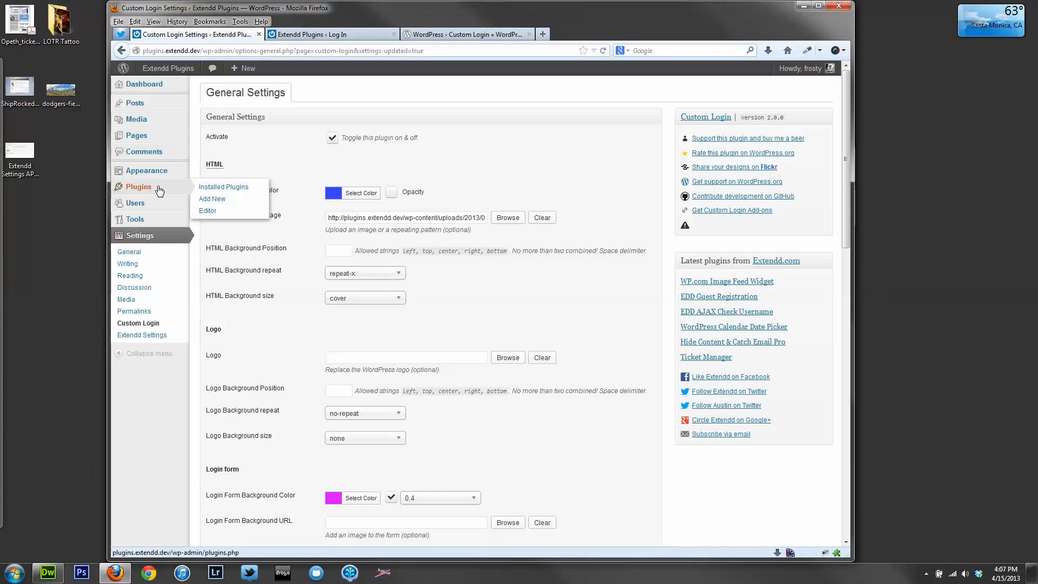
mouse_move(224, 186)
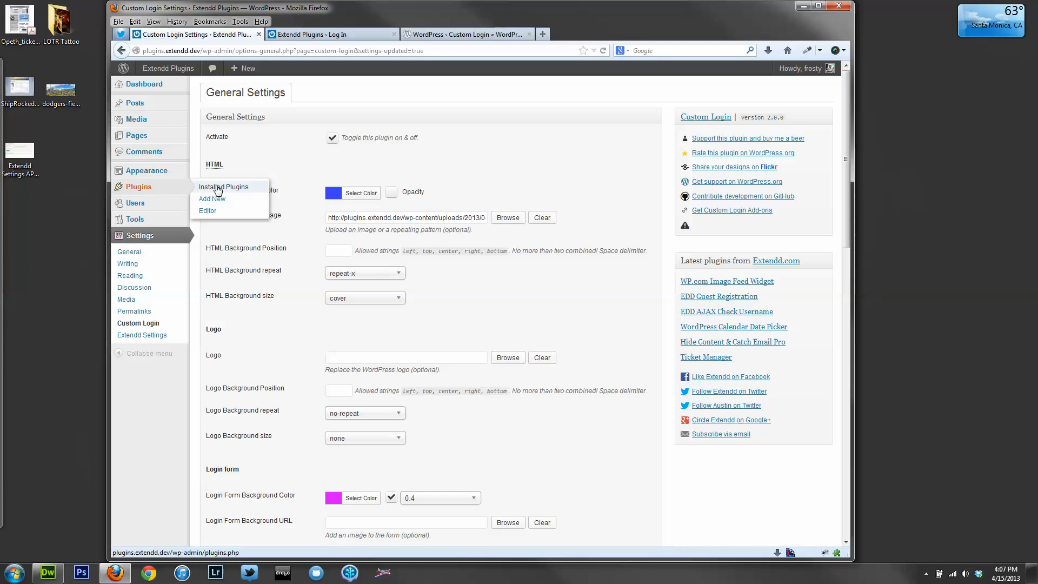
Activate Custom Login - Stealth Login from Installed Plugins and go to its settings
click(223, 188)
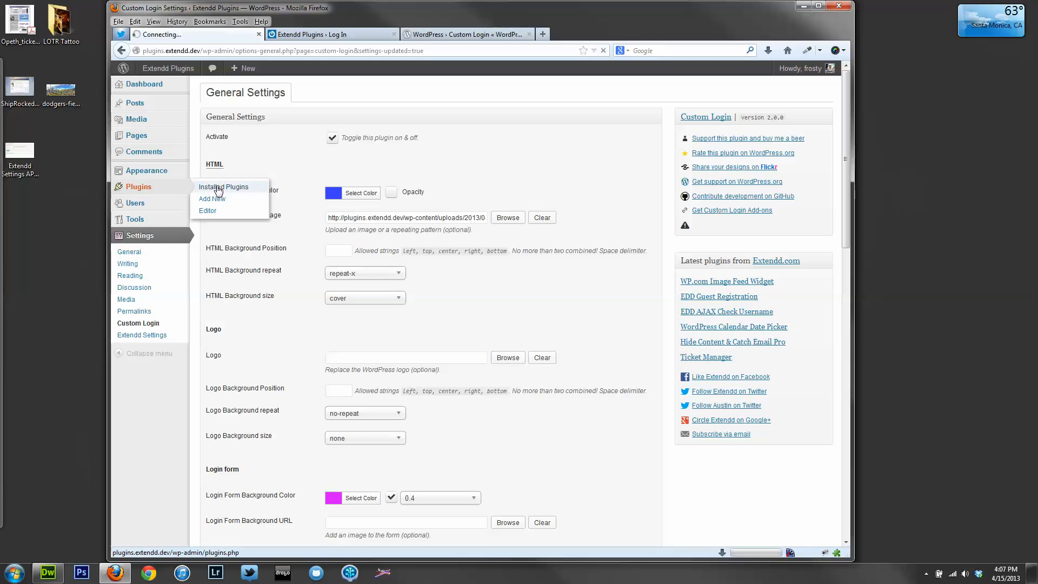
click(224, 186)
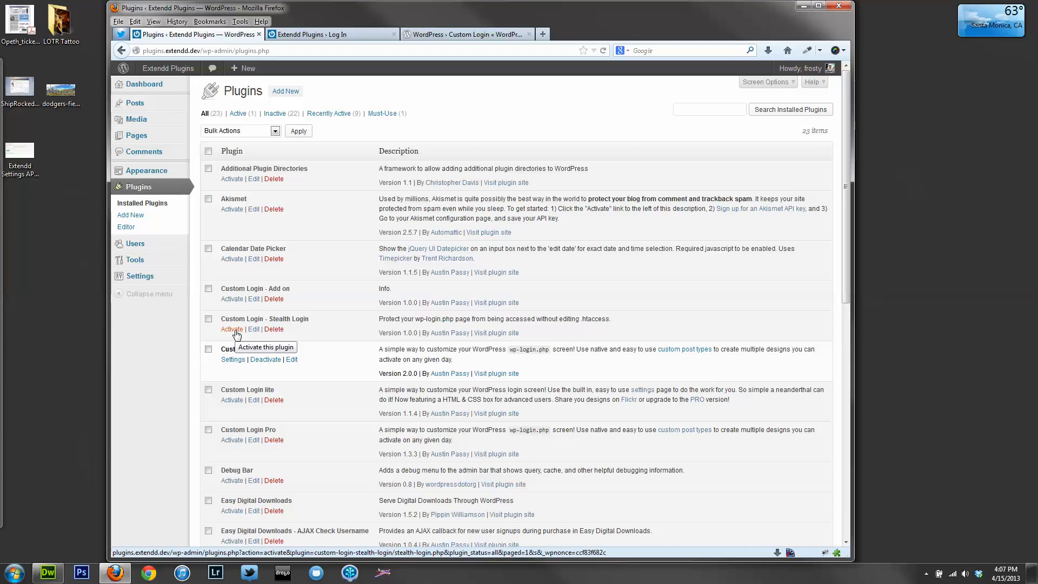
click(231, 329)
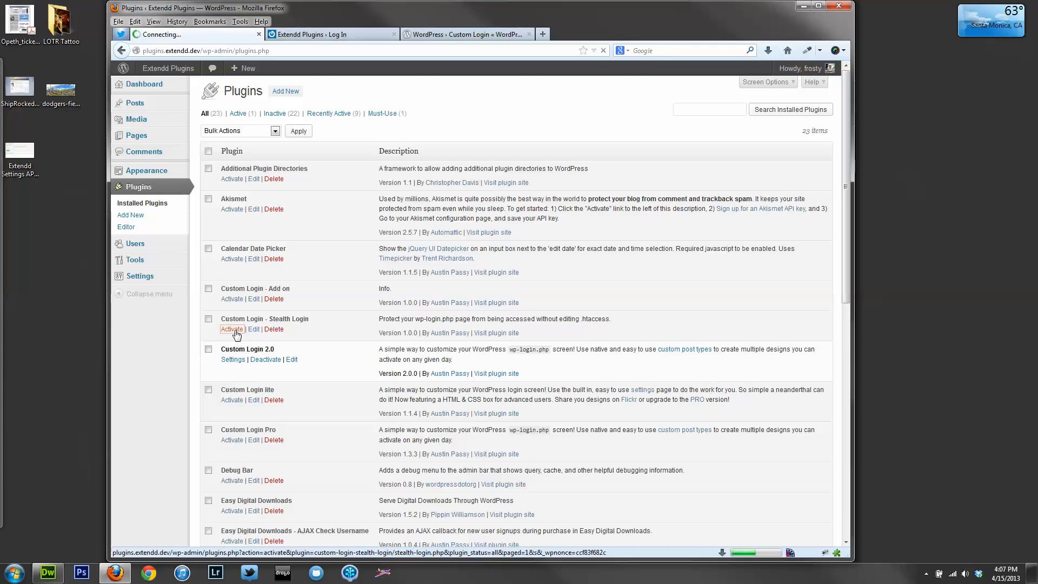
click(230, 329)
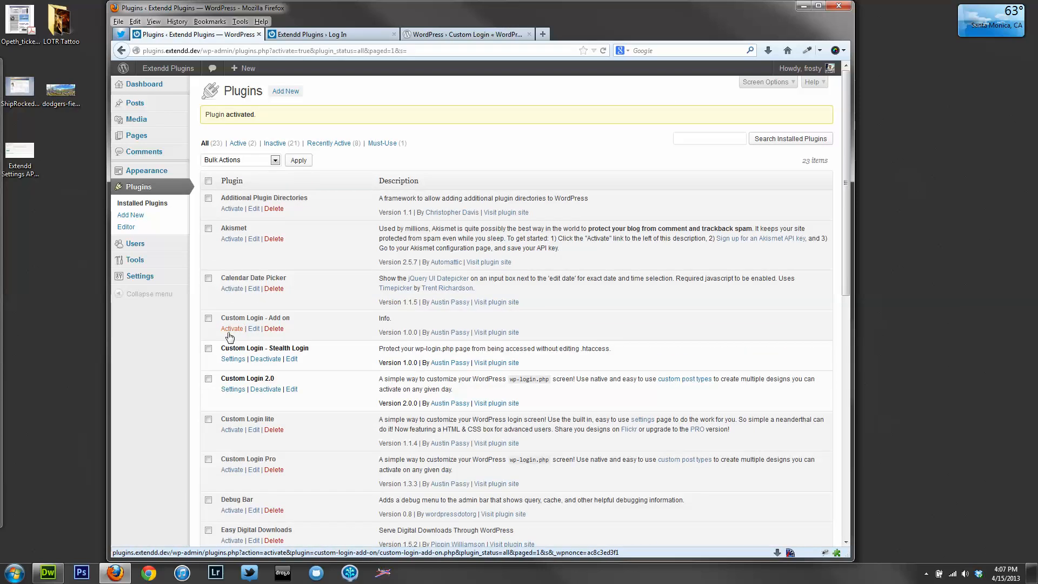
mouse_move(233, 358)
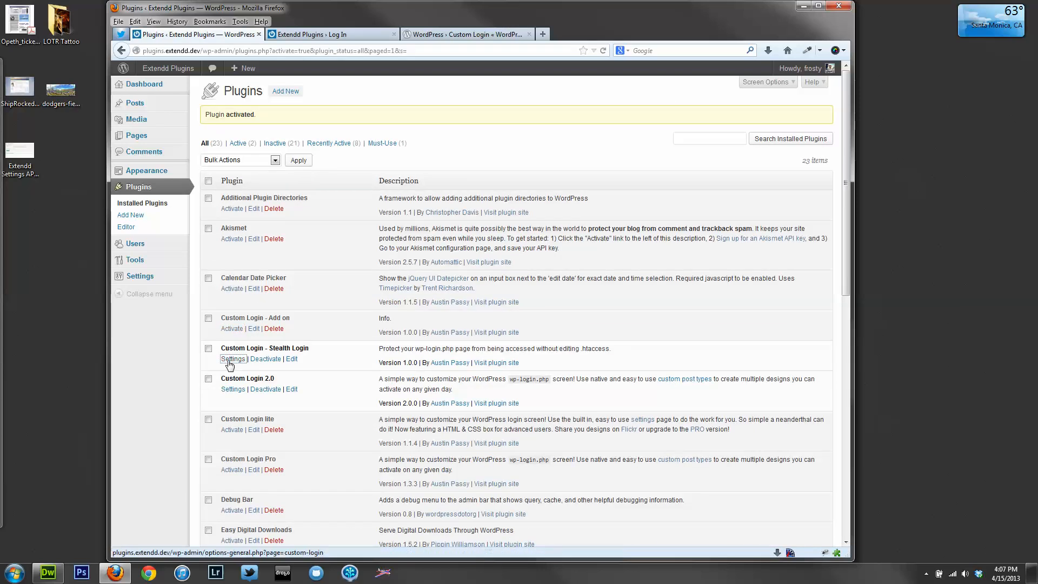
click(232, 358)
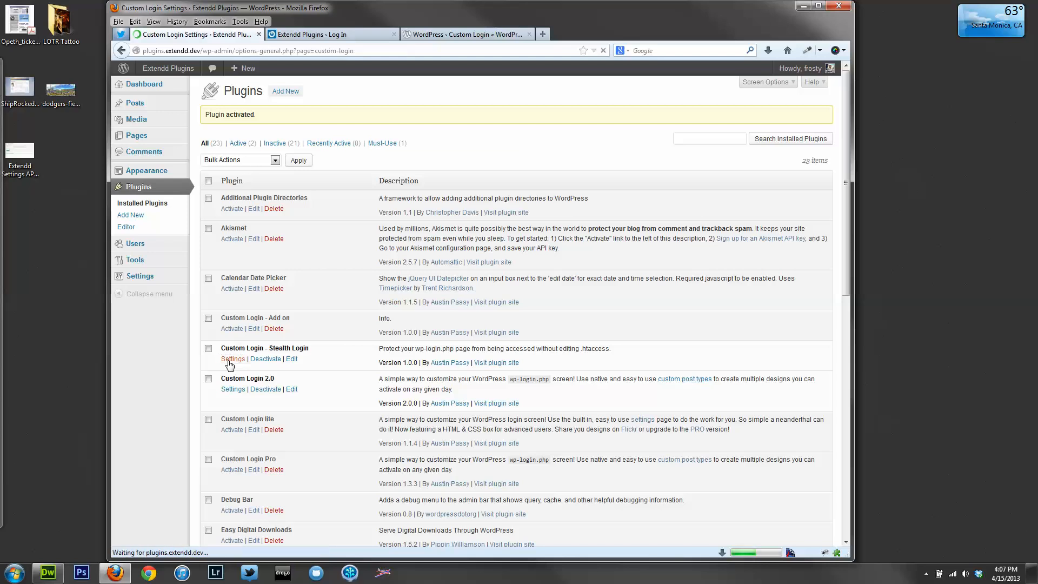
Toggle Stealth Login redirect off and back on, then select the existing redirect URL
click(232, 358)
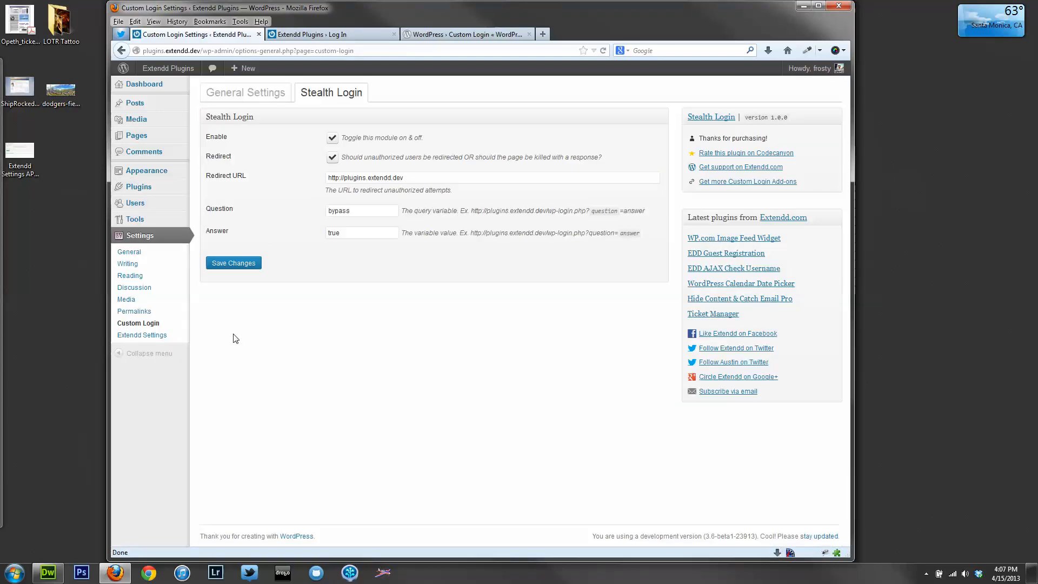
mouse_move(331, 92)
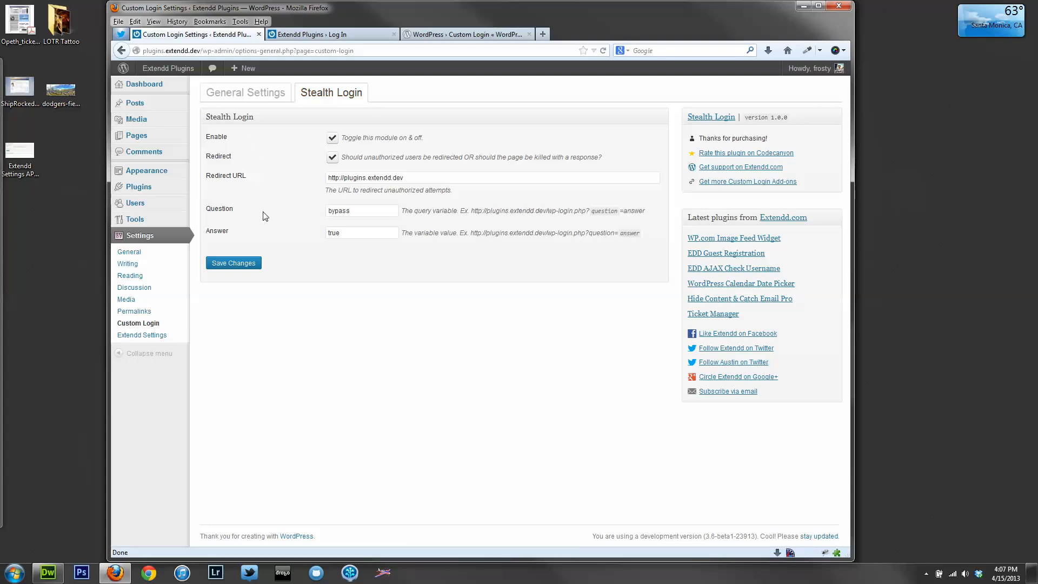
mouse_move(265, 228)
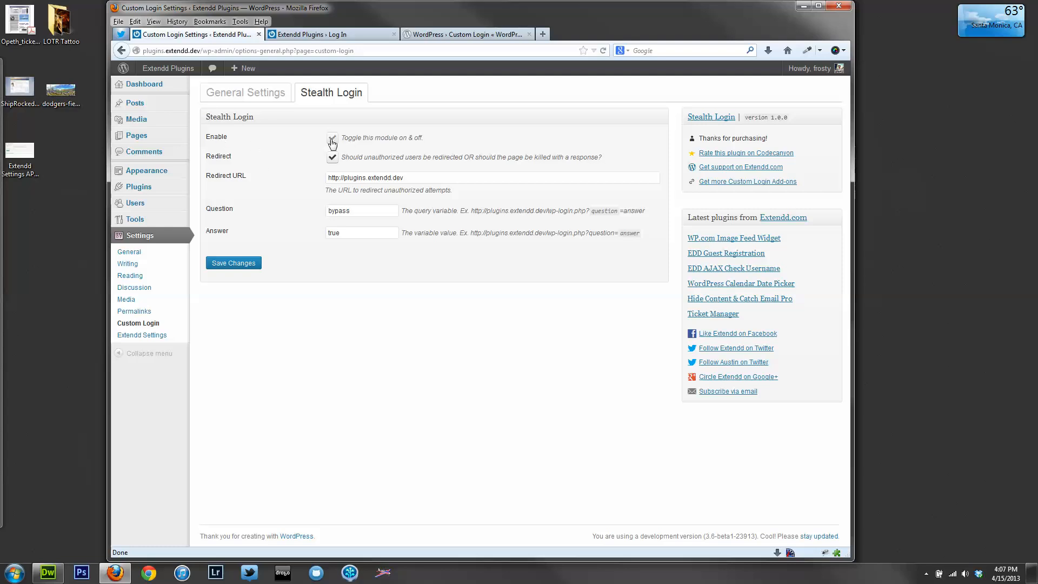
click(332, 141)
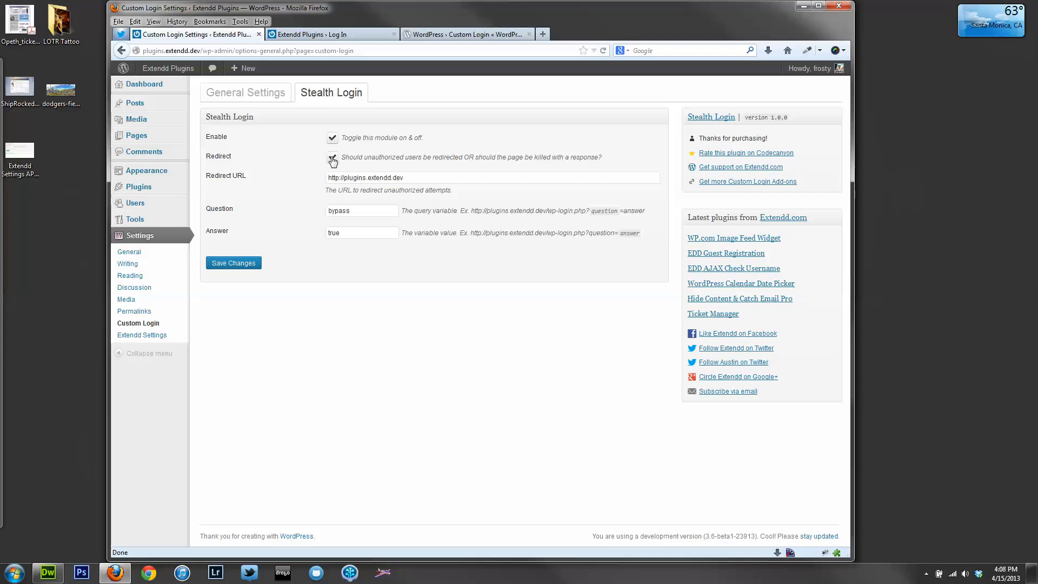
click(331, 159)
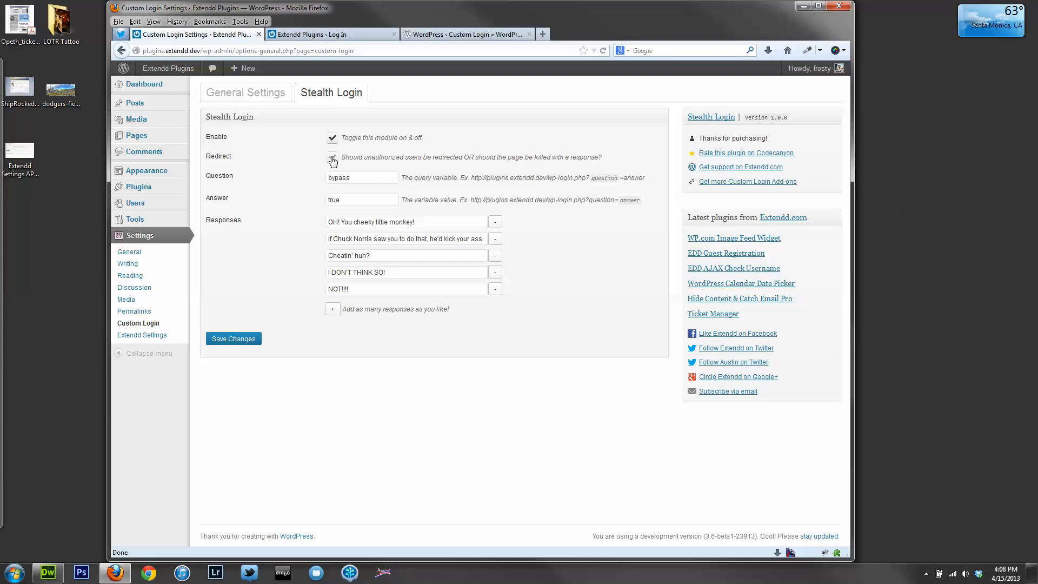
click(332, 157)
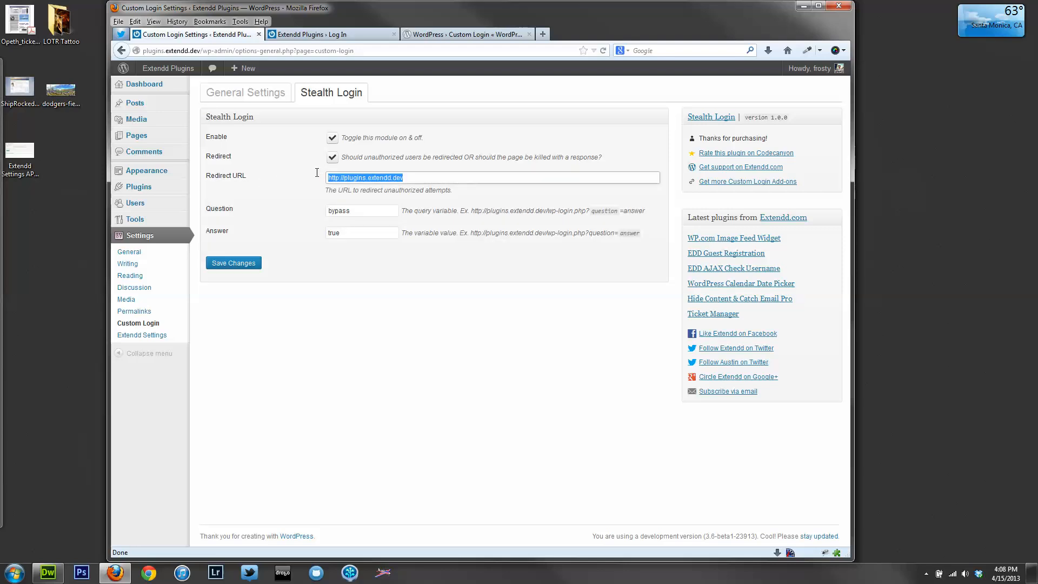
click(458, 177)
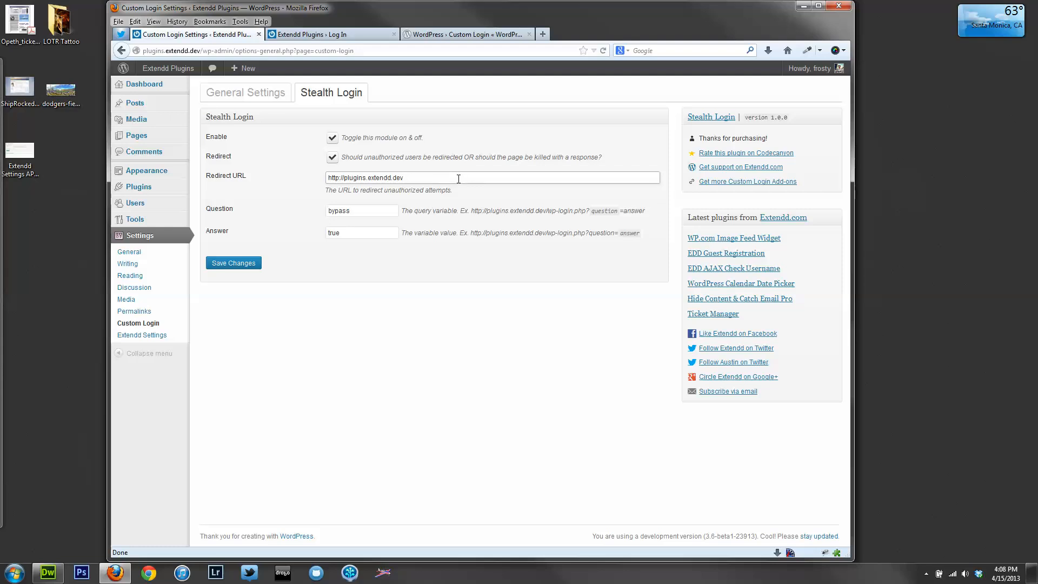
triple_click(364, 177)
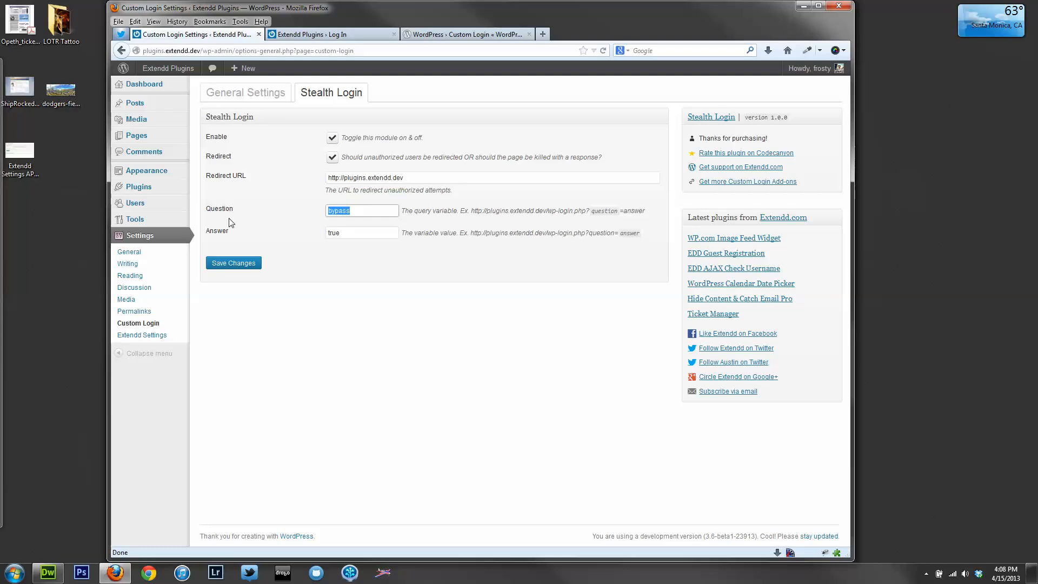
mouse_move(231, 234)
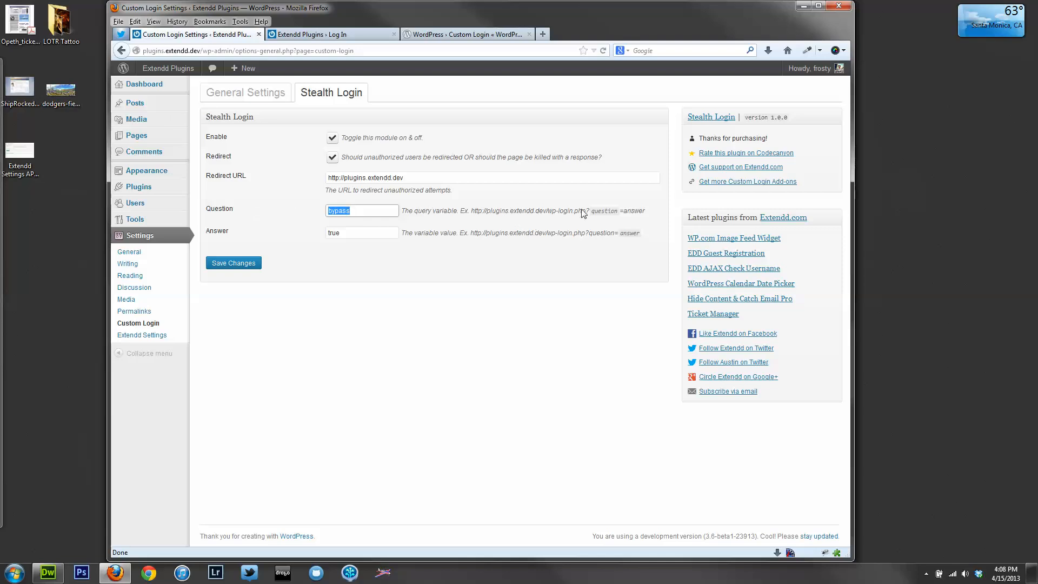
mouse_move(578, 216)
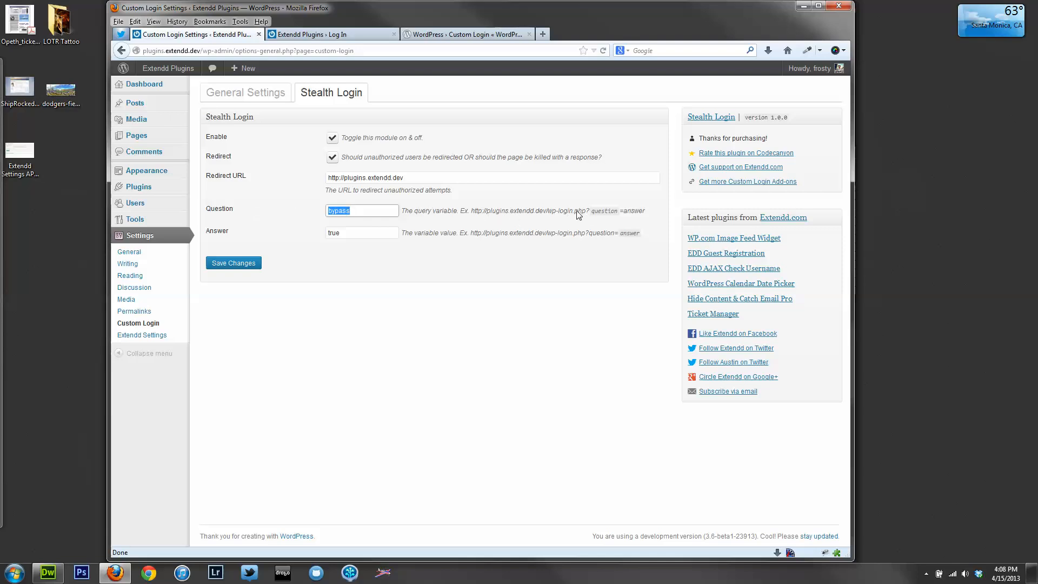
double_click(603, 211)
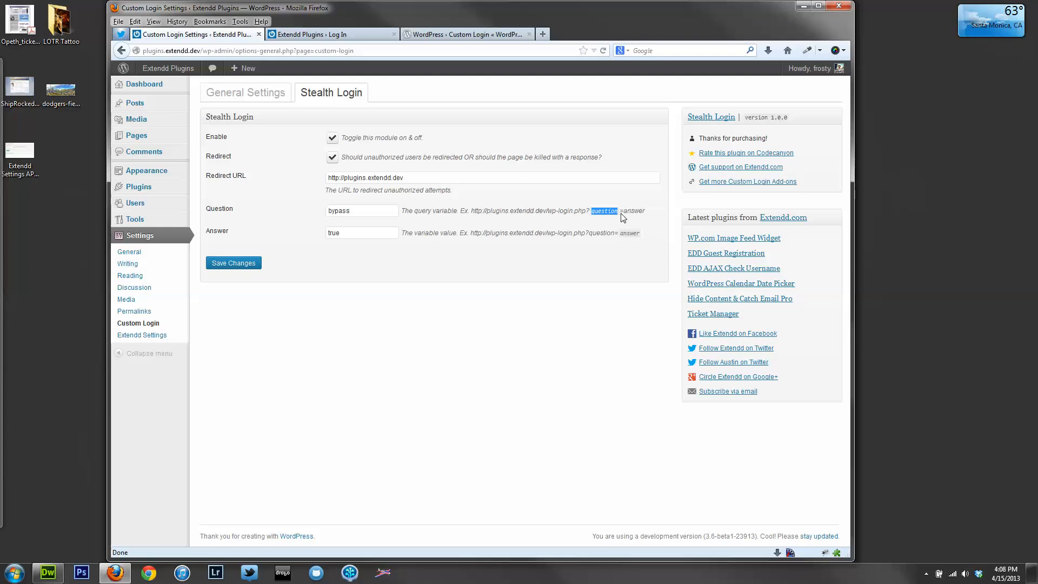
click(362, 232)
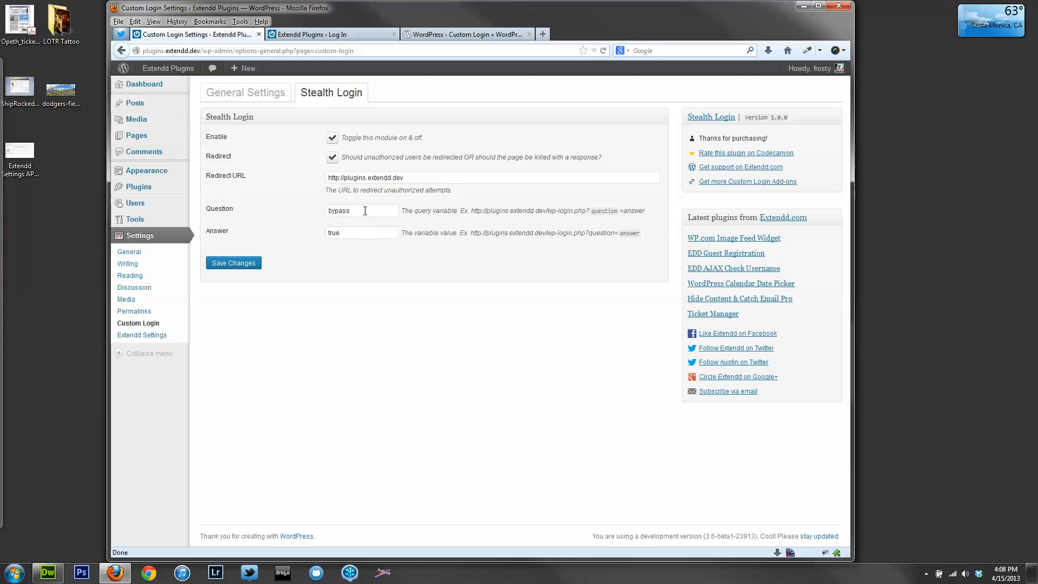
double_click(337, 210)
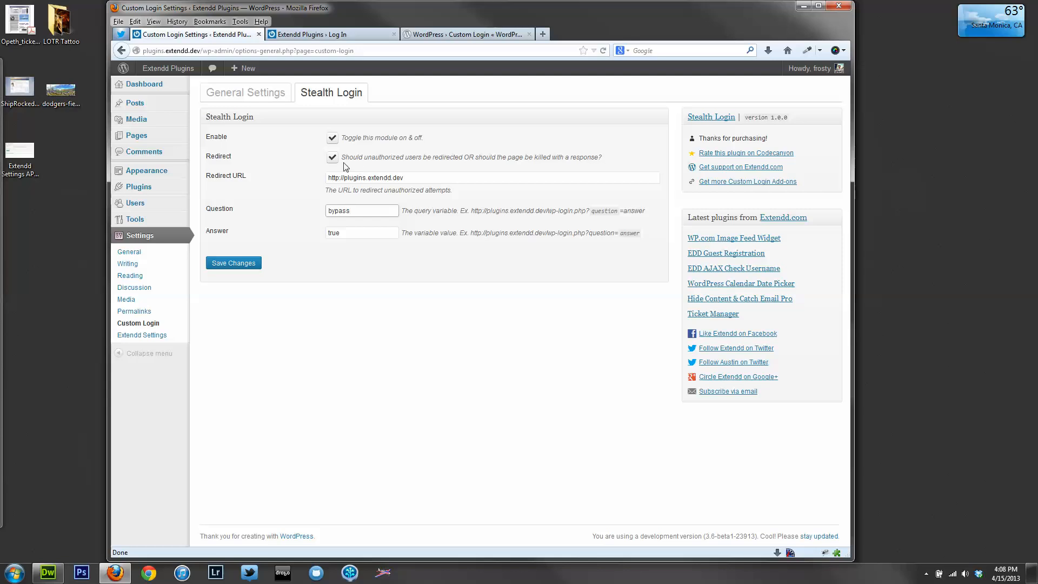
click(417, 178)
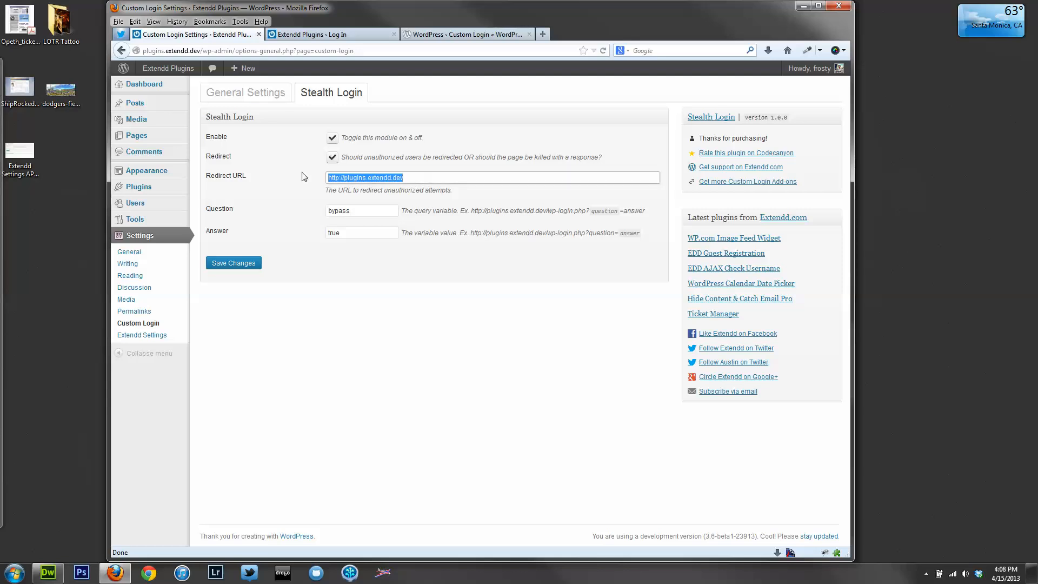
text(http://google.com)
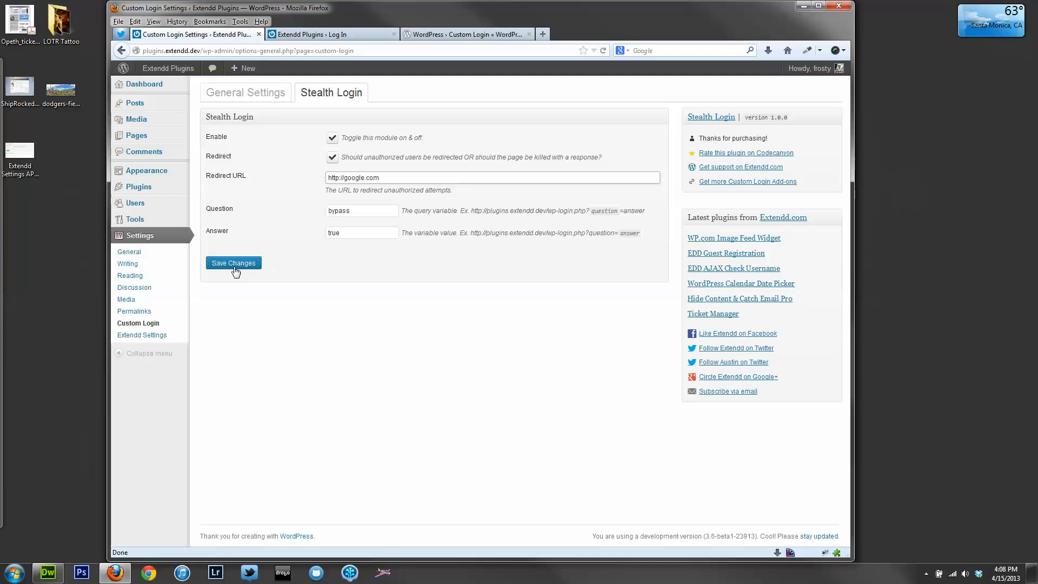
Save the Google redirect and reload plain wp-login.php to confirm it leads to Google
click(233, 263)
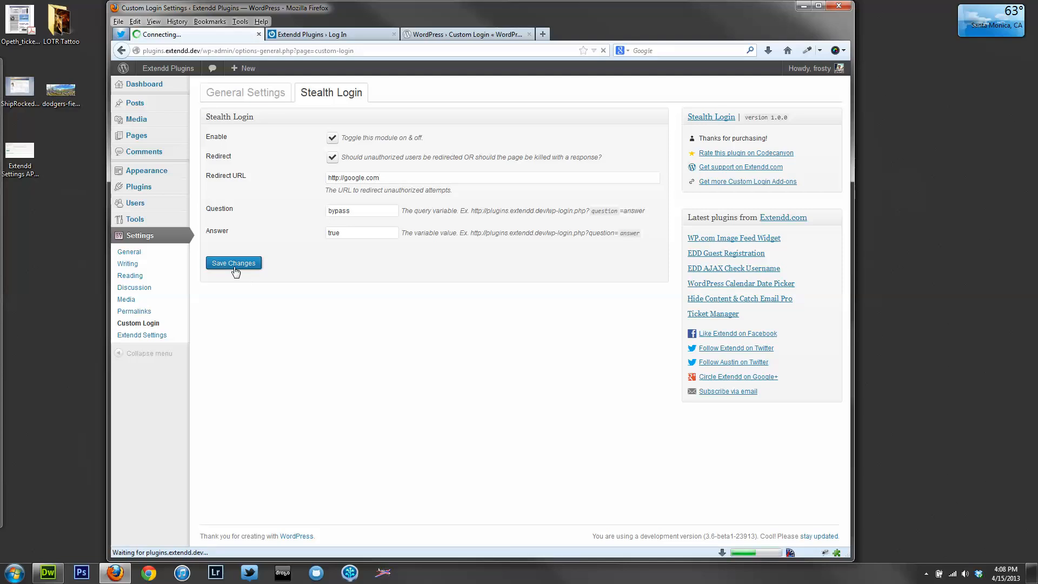
click(233, 262)
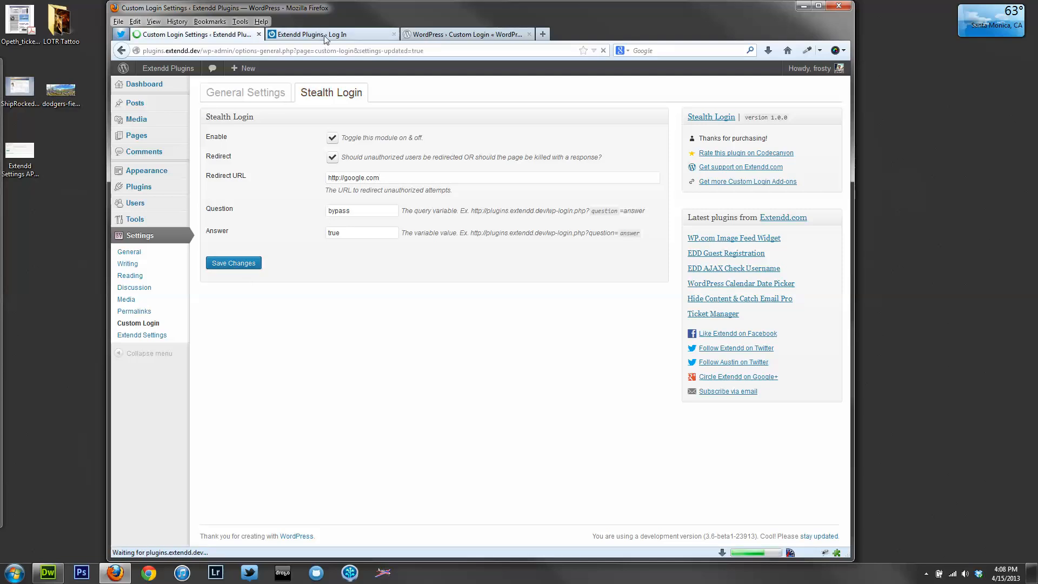
click(331, 34)
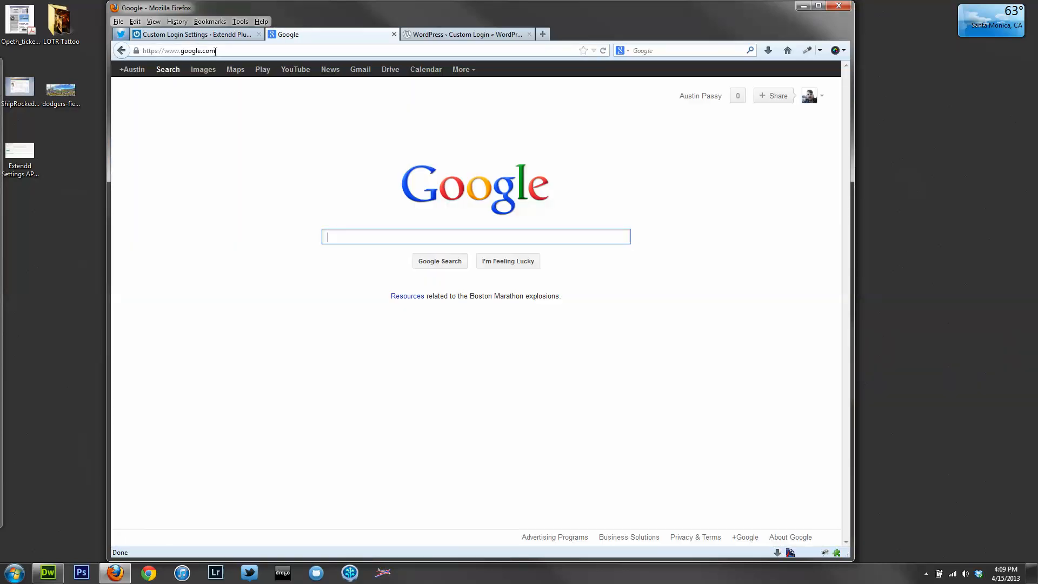
Load the login address with ?bypass=true to reach the form, then return to Stealth Login settings
click(330, 34)
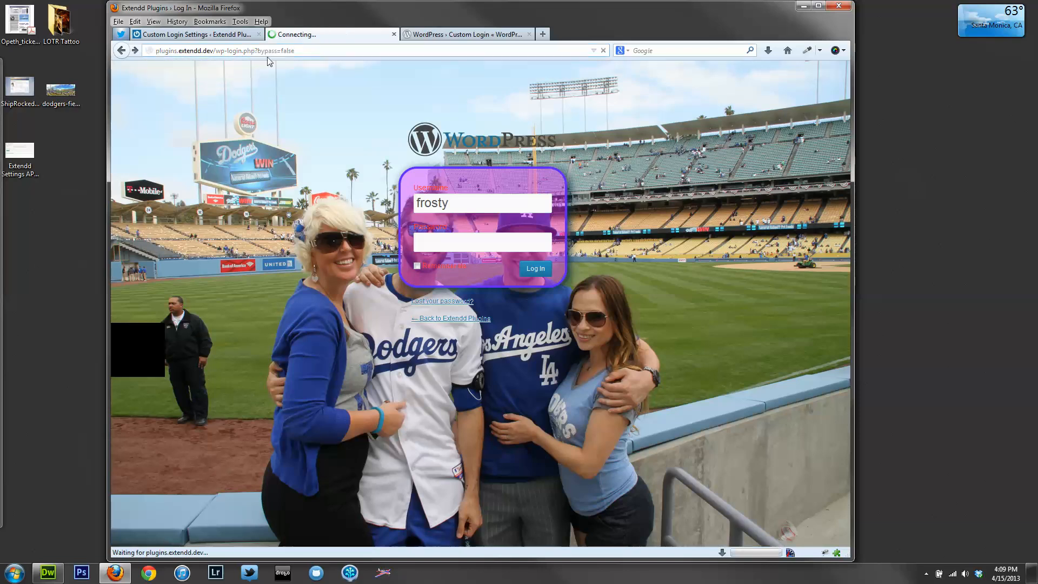
click(331, 34)
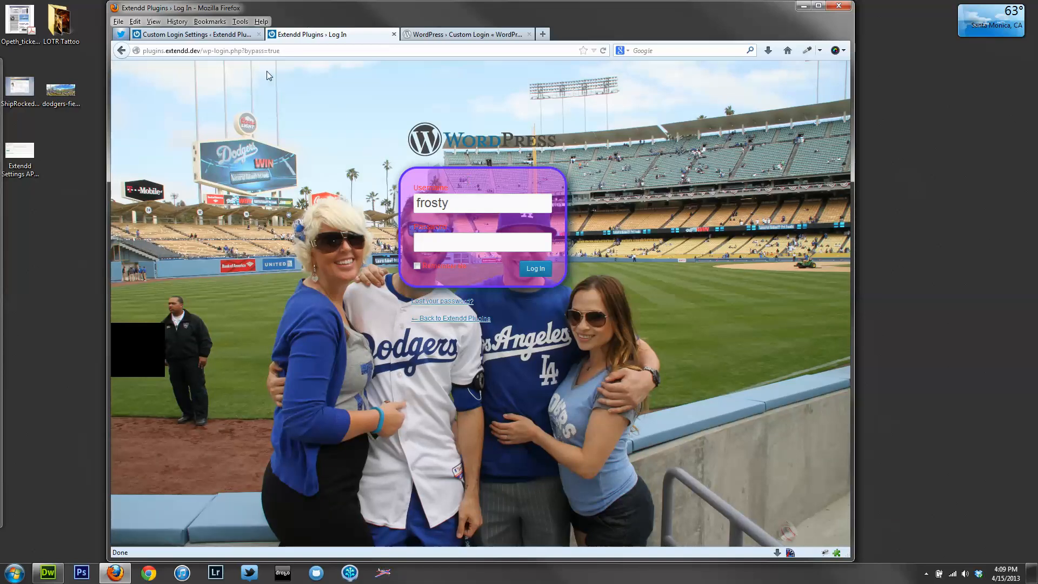
click(534, 268)
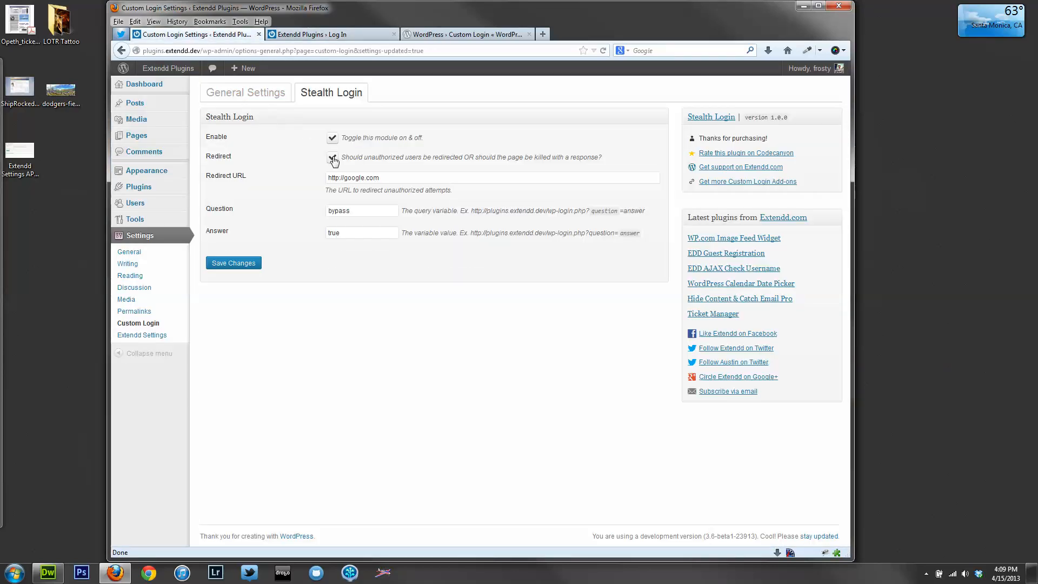
Switch redirecting off, tidy the response rows to five, save, and go to the Log In tab
click(331, 159)
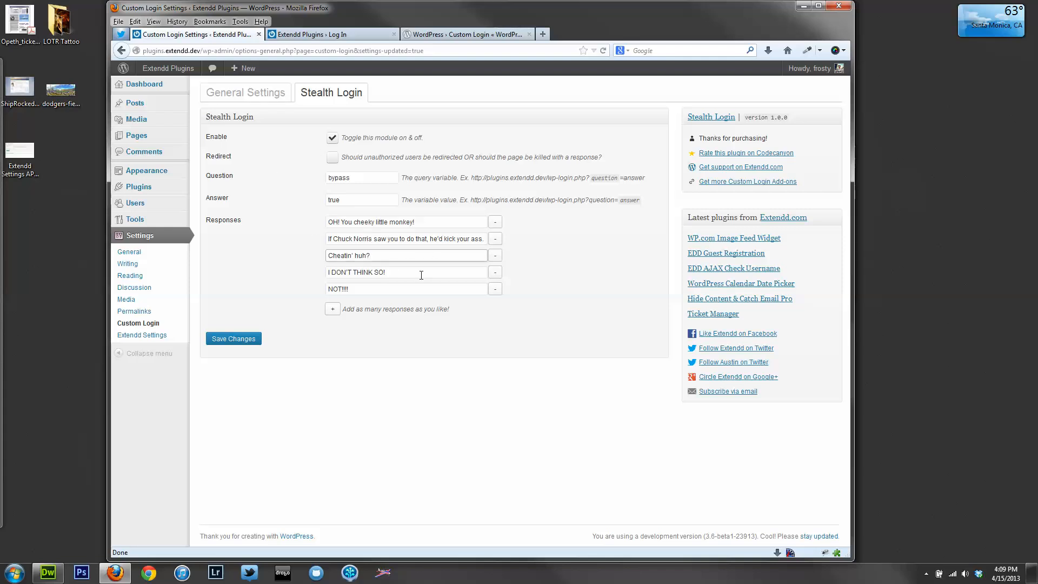
click(406, 289)
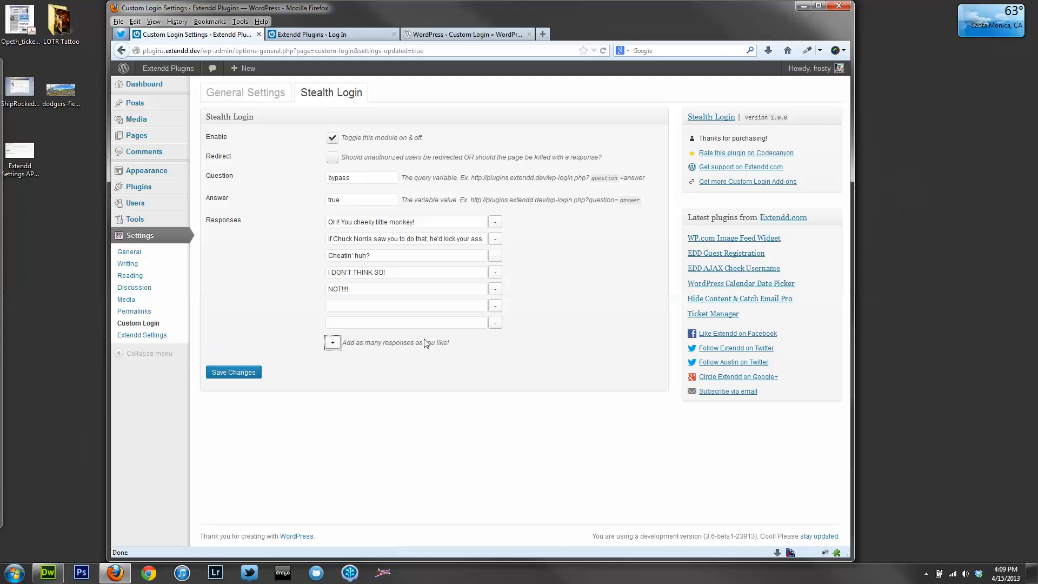
click(494, 305)
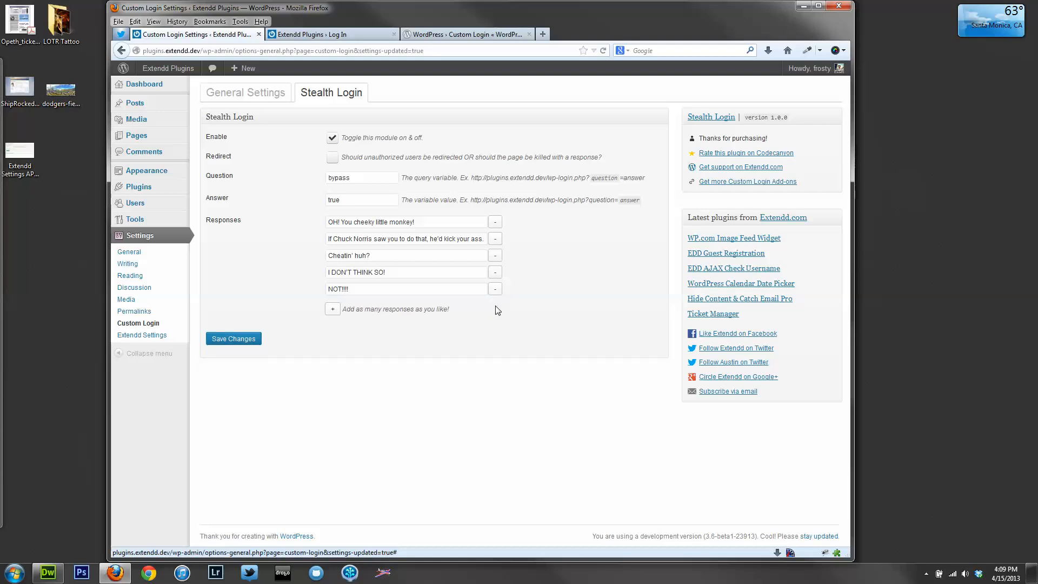
click(233, 338)
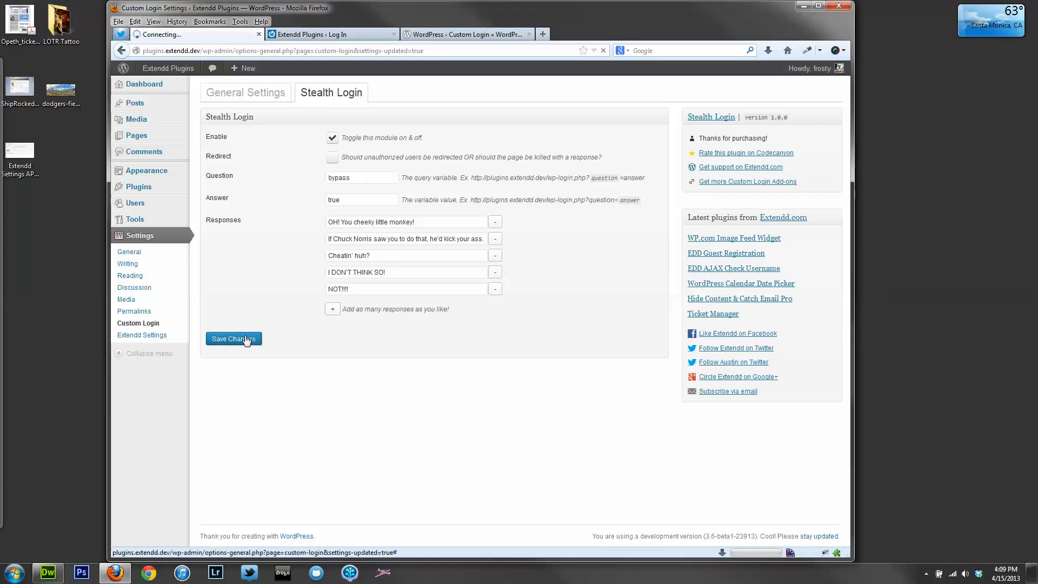
click(233, 339)
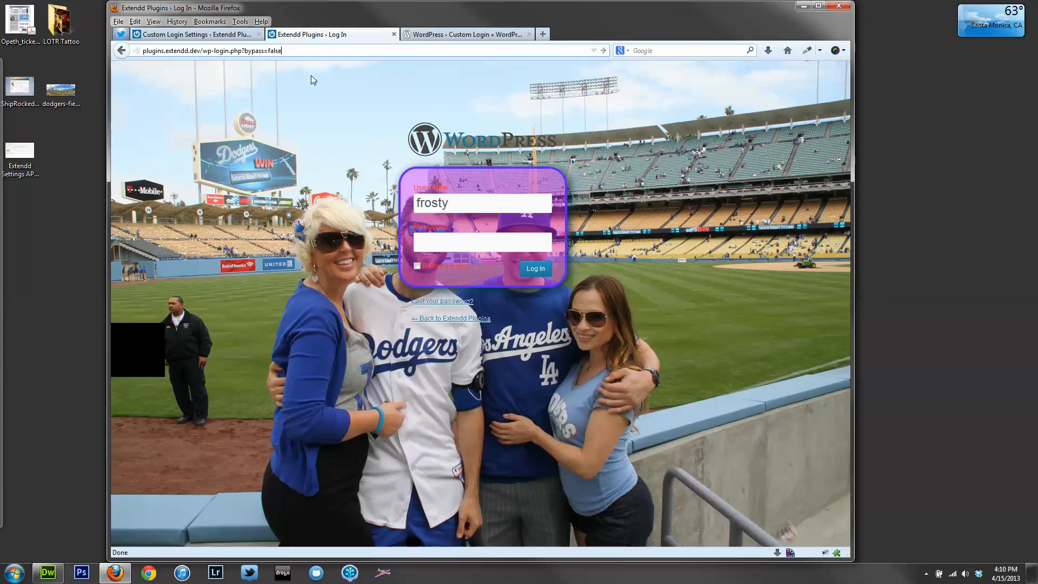
Reload the login page with bypass=false, then return to the Stealth Login settings
click(535, 269)
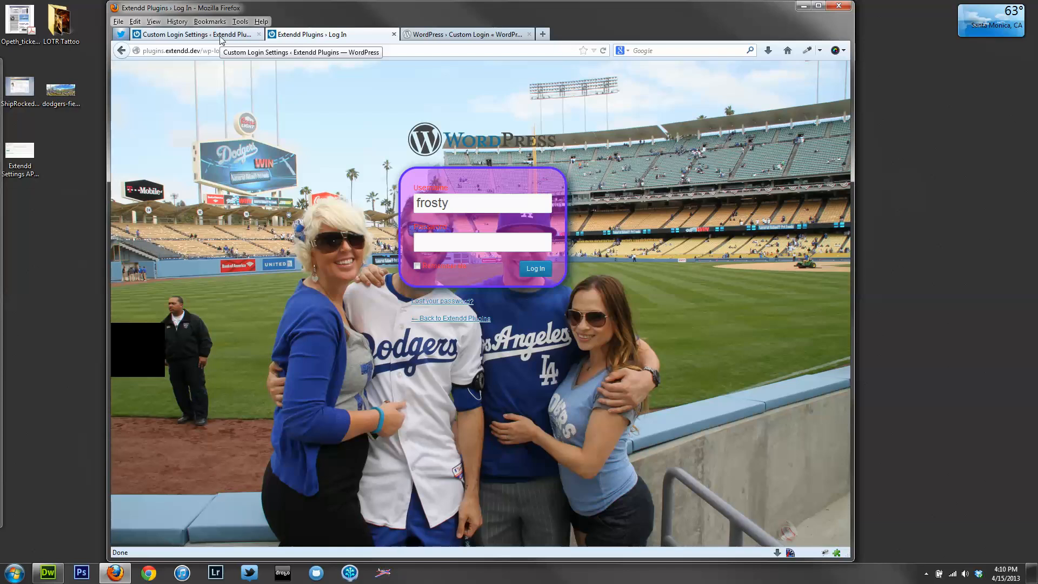
click(534, 268)
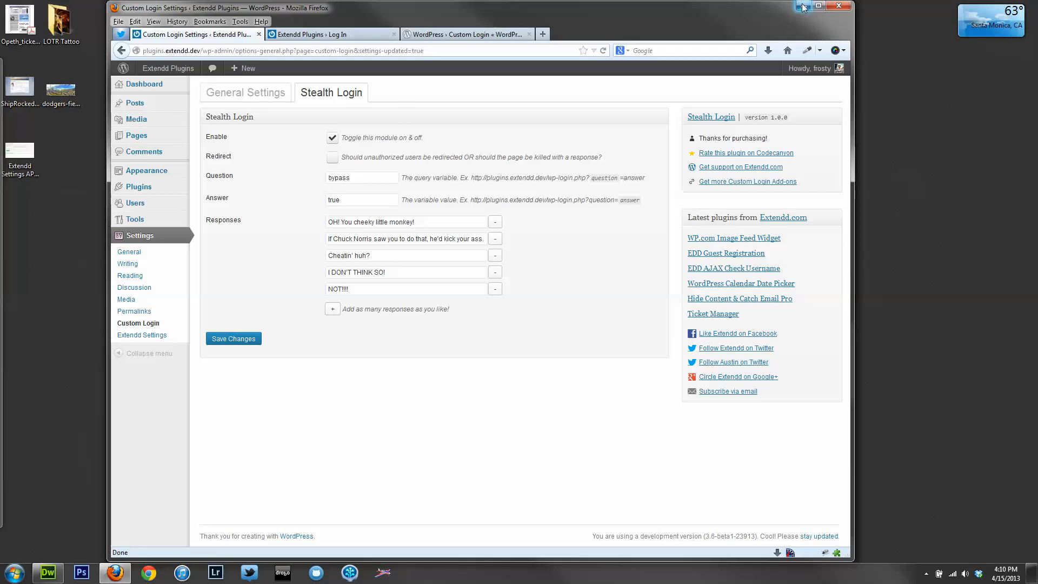
Minimize Firefox to show the desktop with the Extendd wallpaper
click(816, 7)
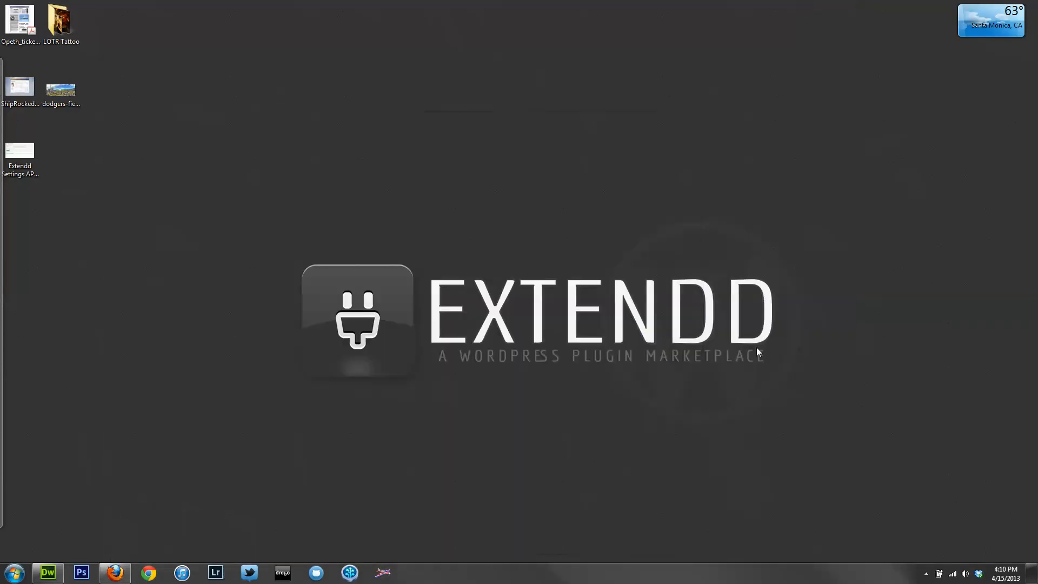
mouse_move(799, 334)
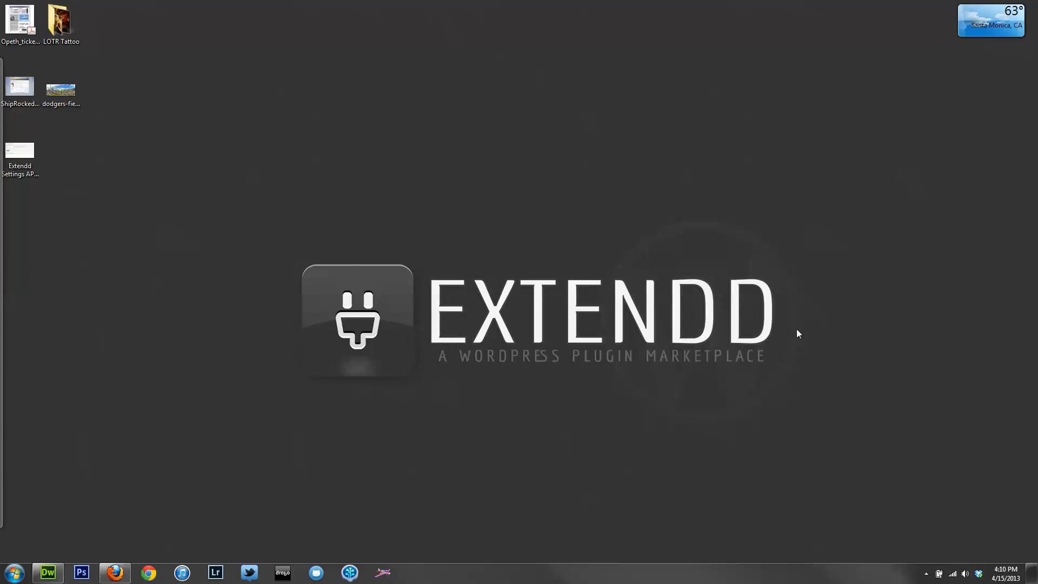
mouse_move(311, 489)
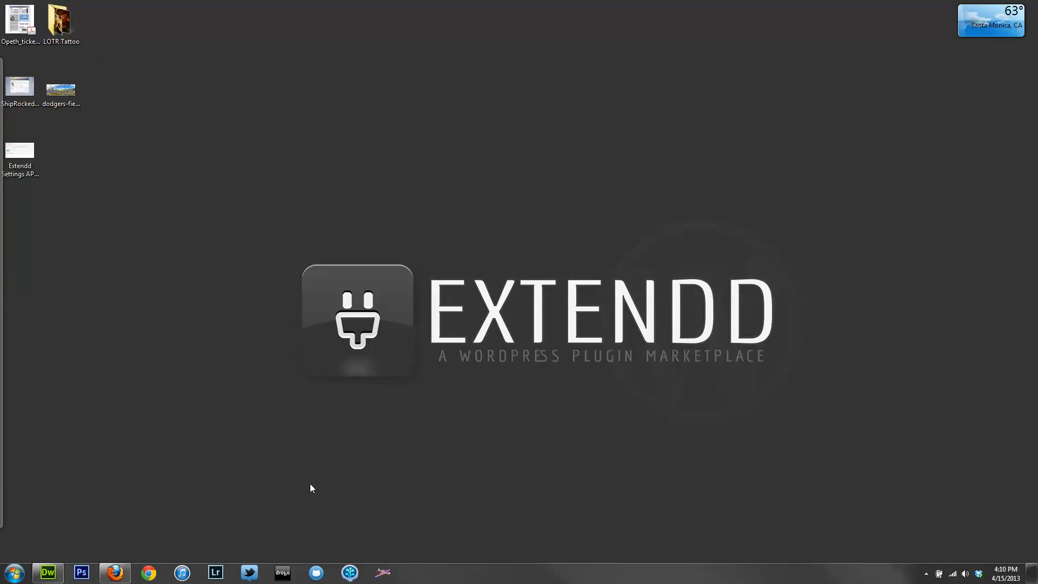